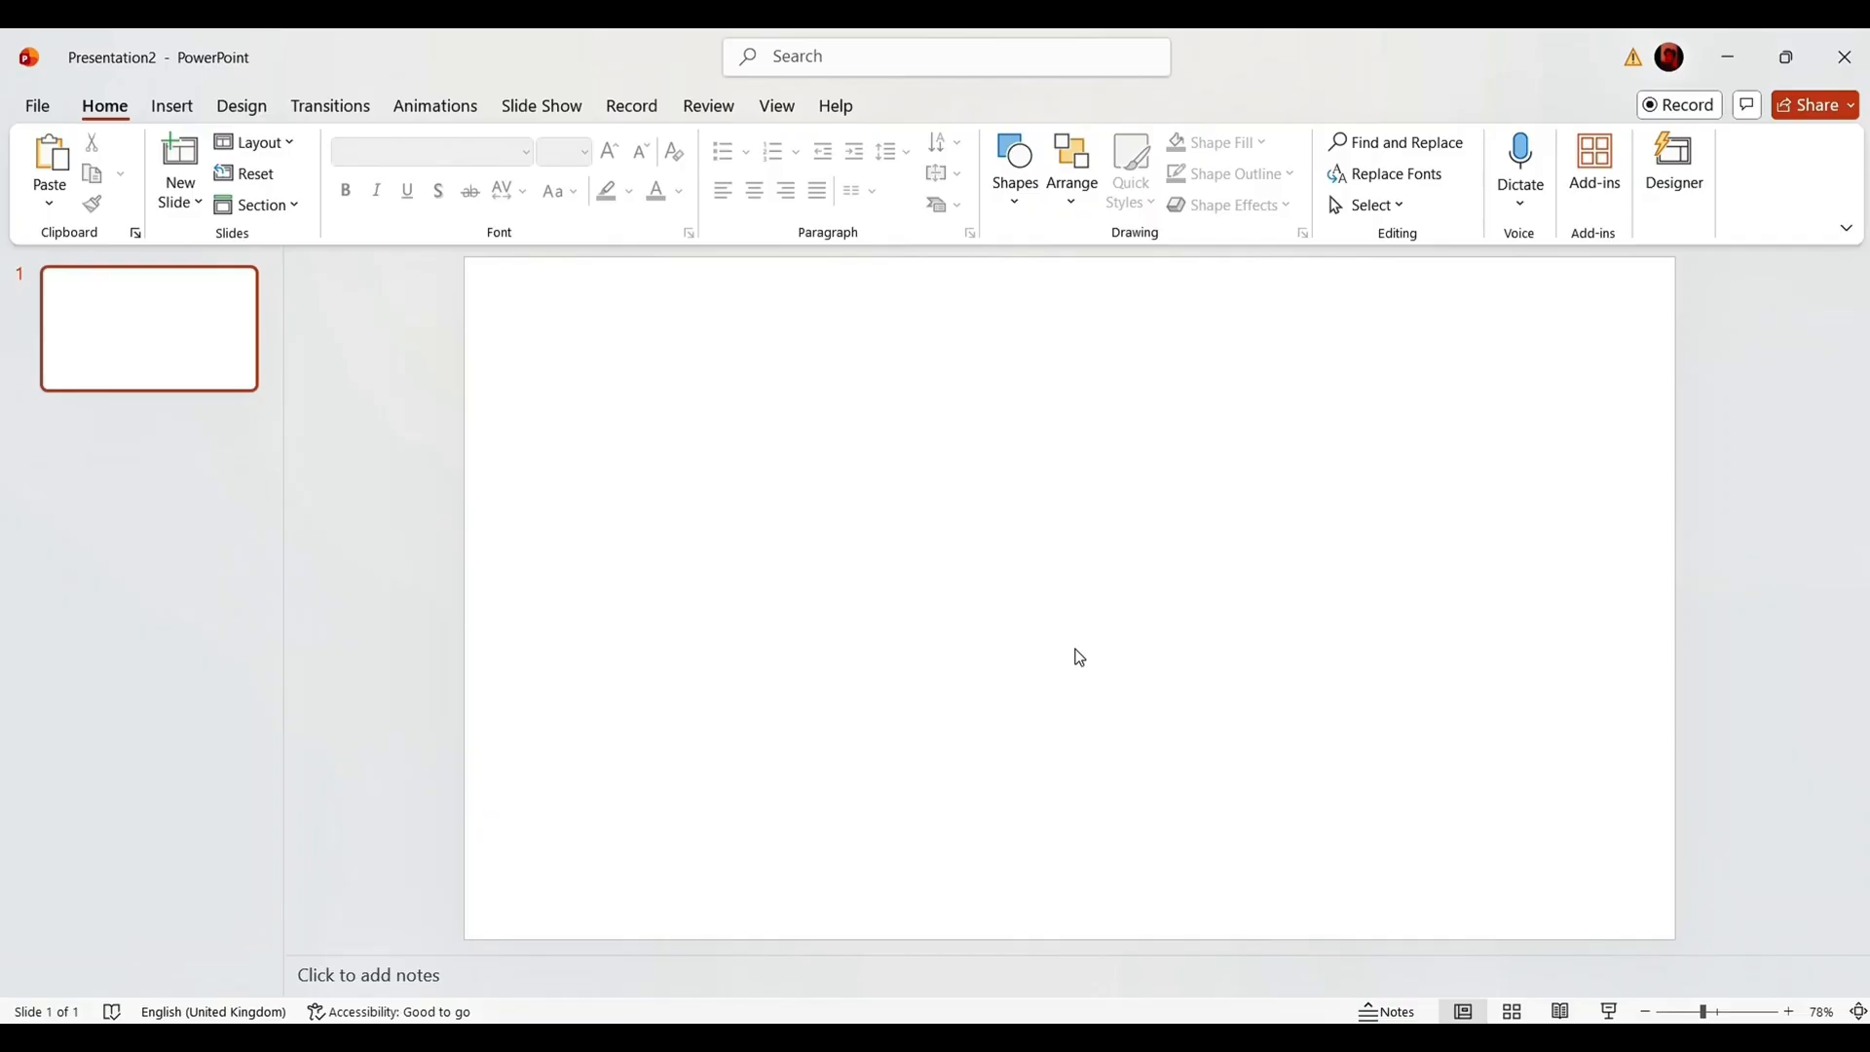
Paste the four anime character cutouts onto the blank slide.
{"action": "key", "text": "ctrl+v"}
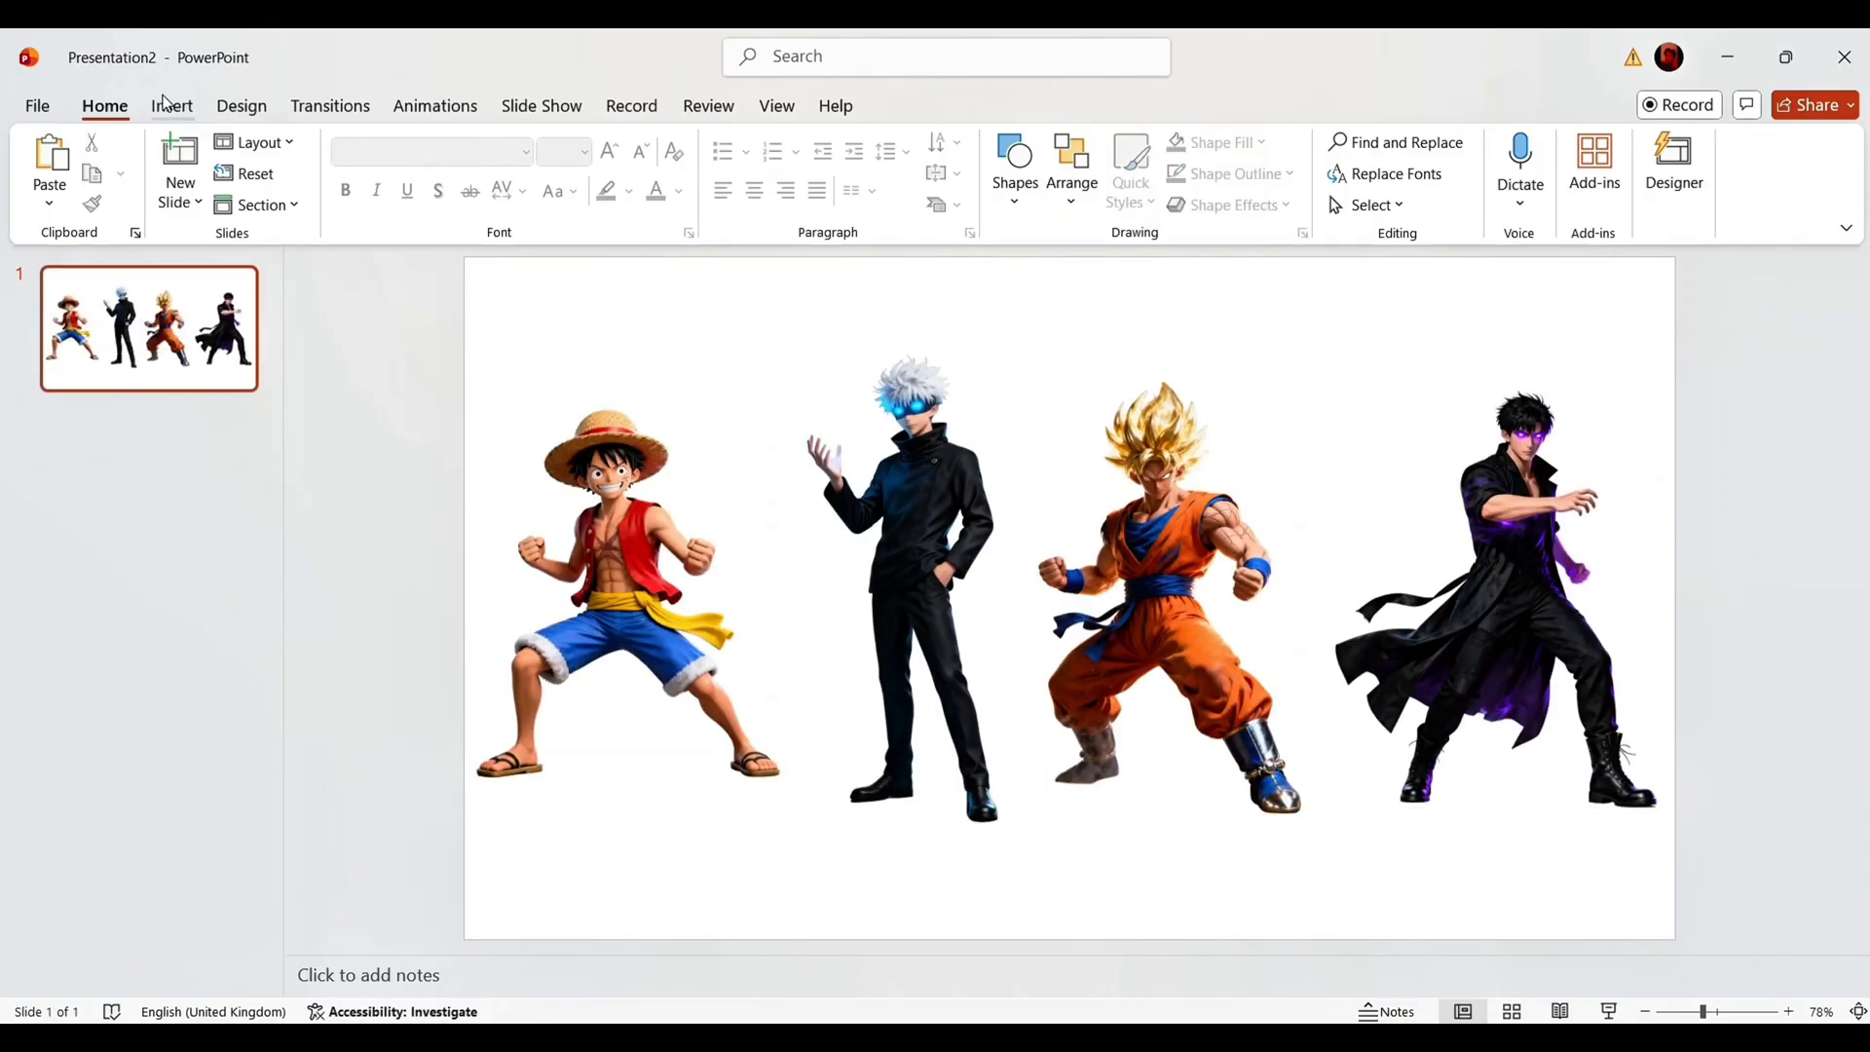
Insert a rectangle panel behind a character and give it a gradient fill.
{"action": "left_click", "coordinate": [170, 106]}
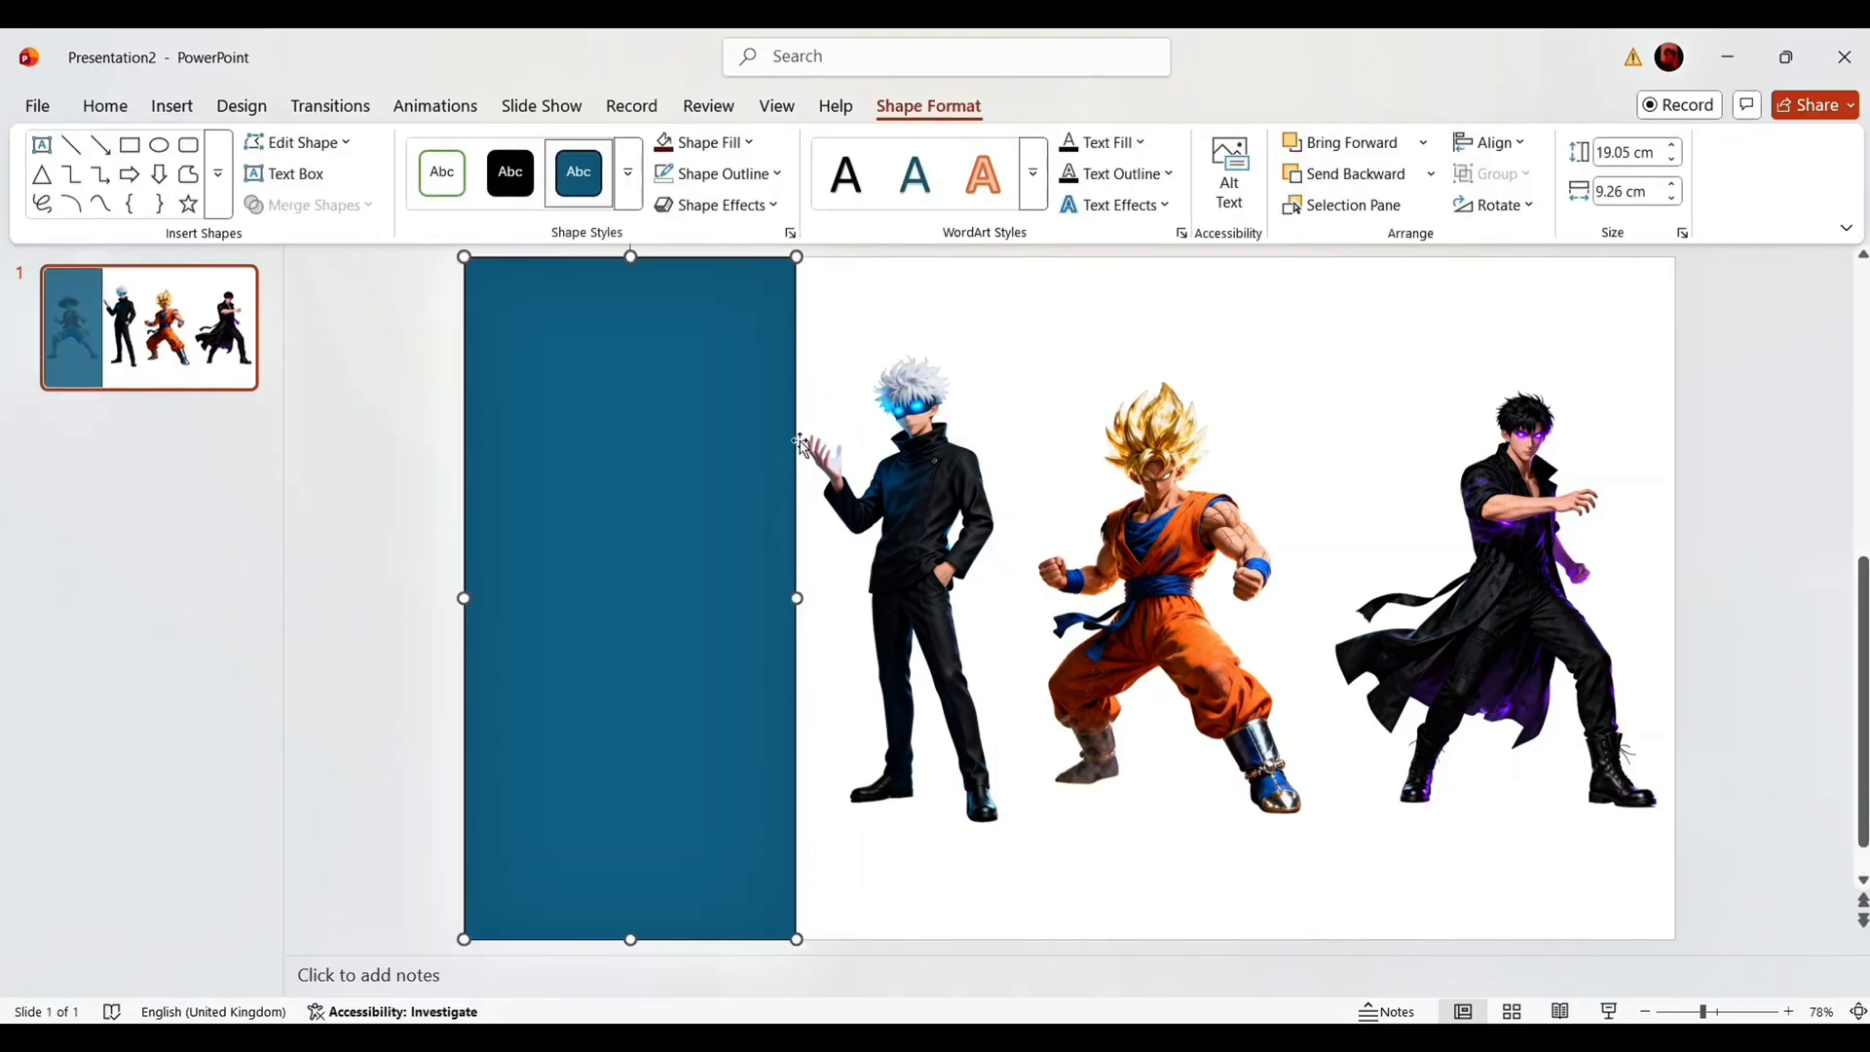
{"action": "left_click", "coordinate": [721, 173]}
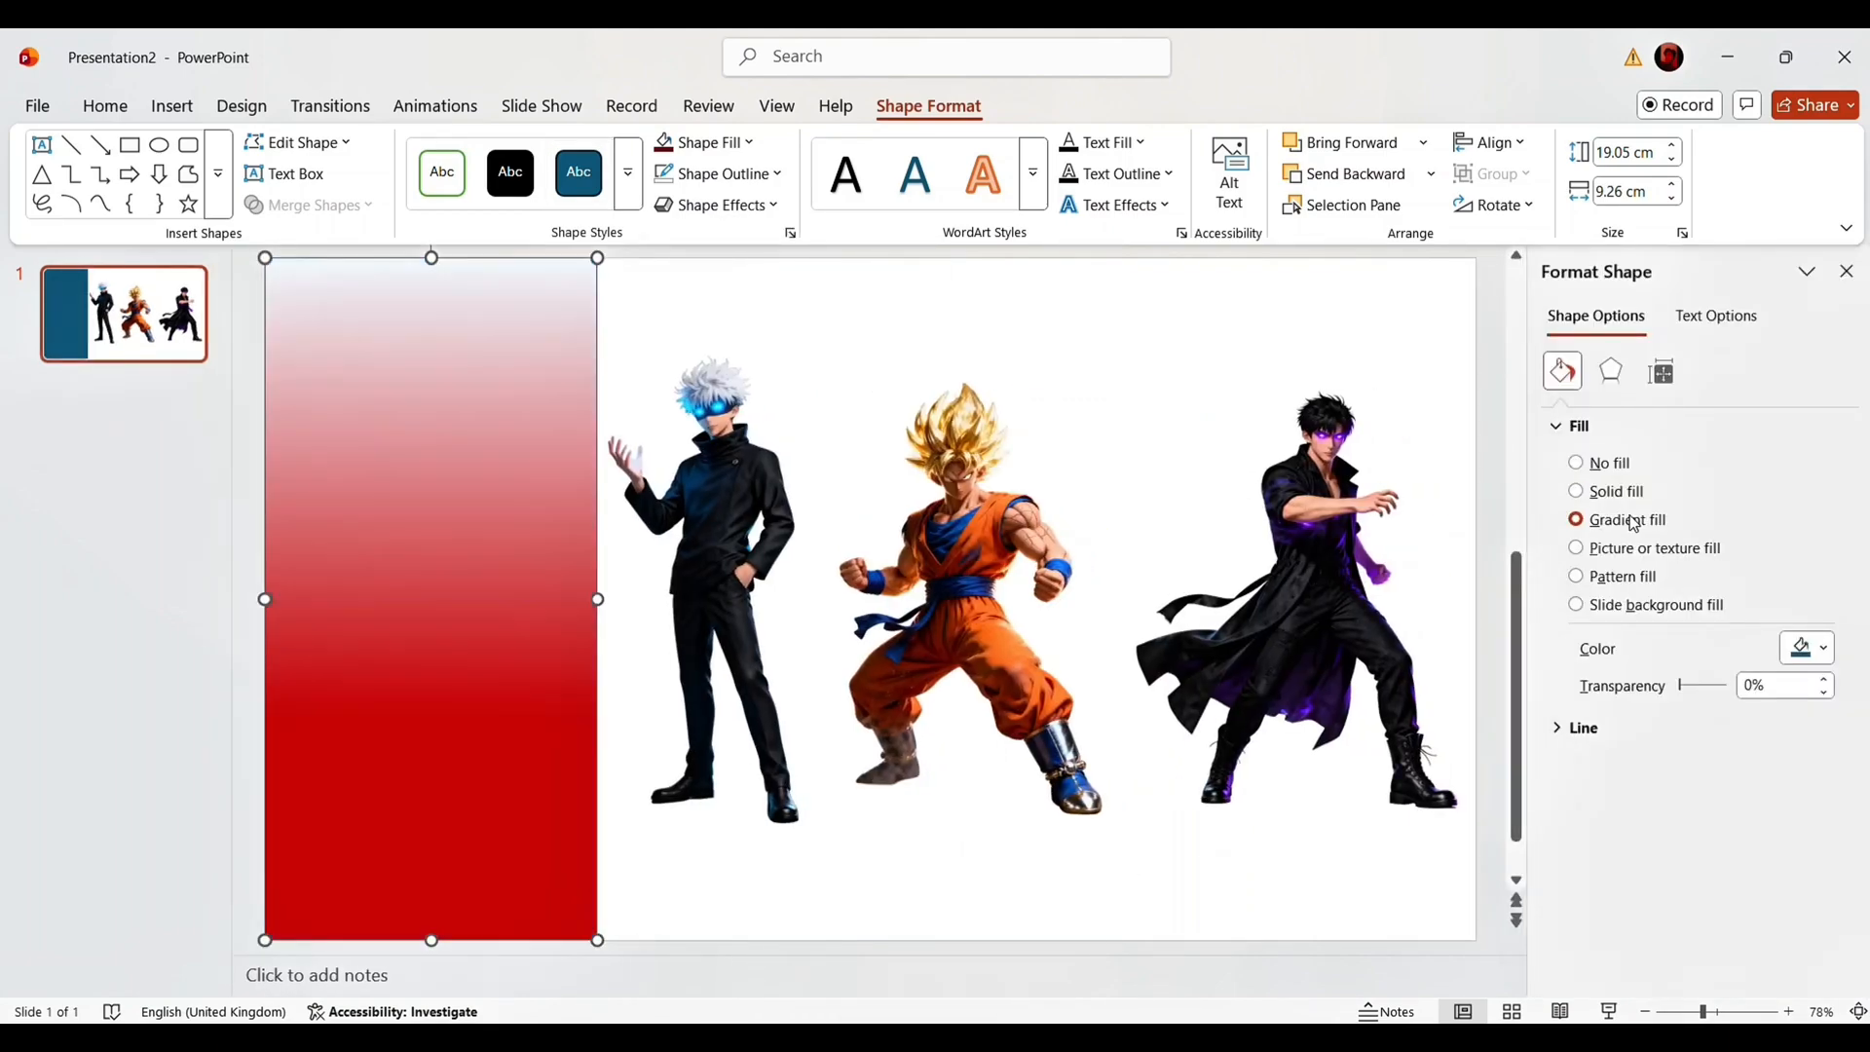
{"action": "left_click", "coordinate": [1576, 519]}
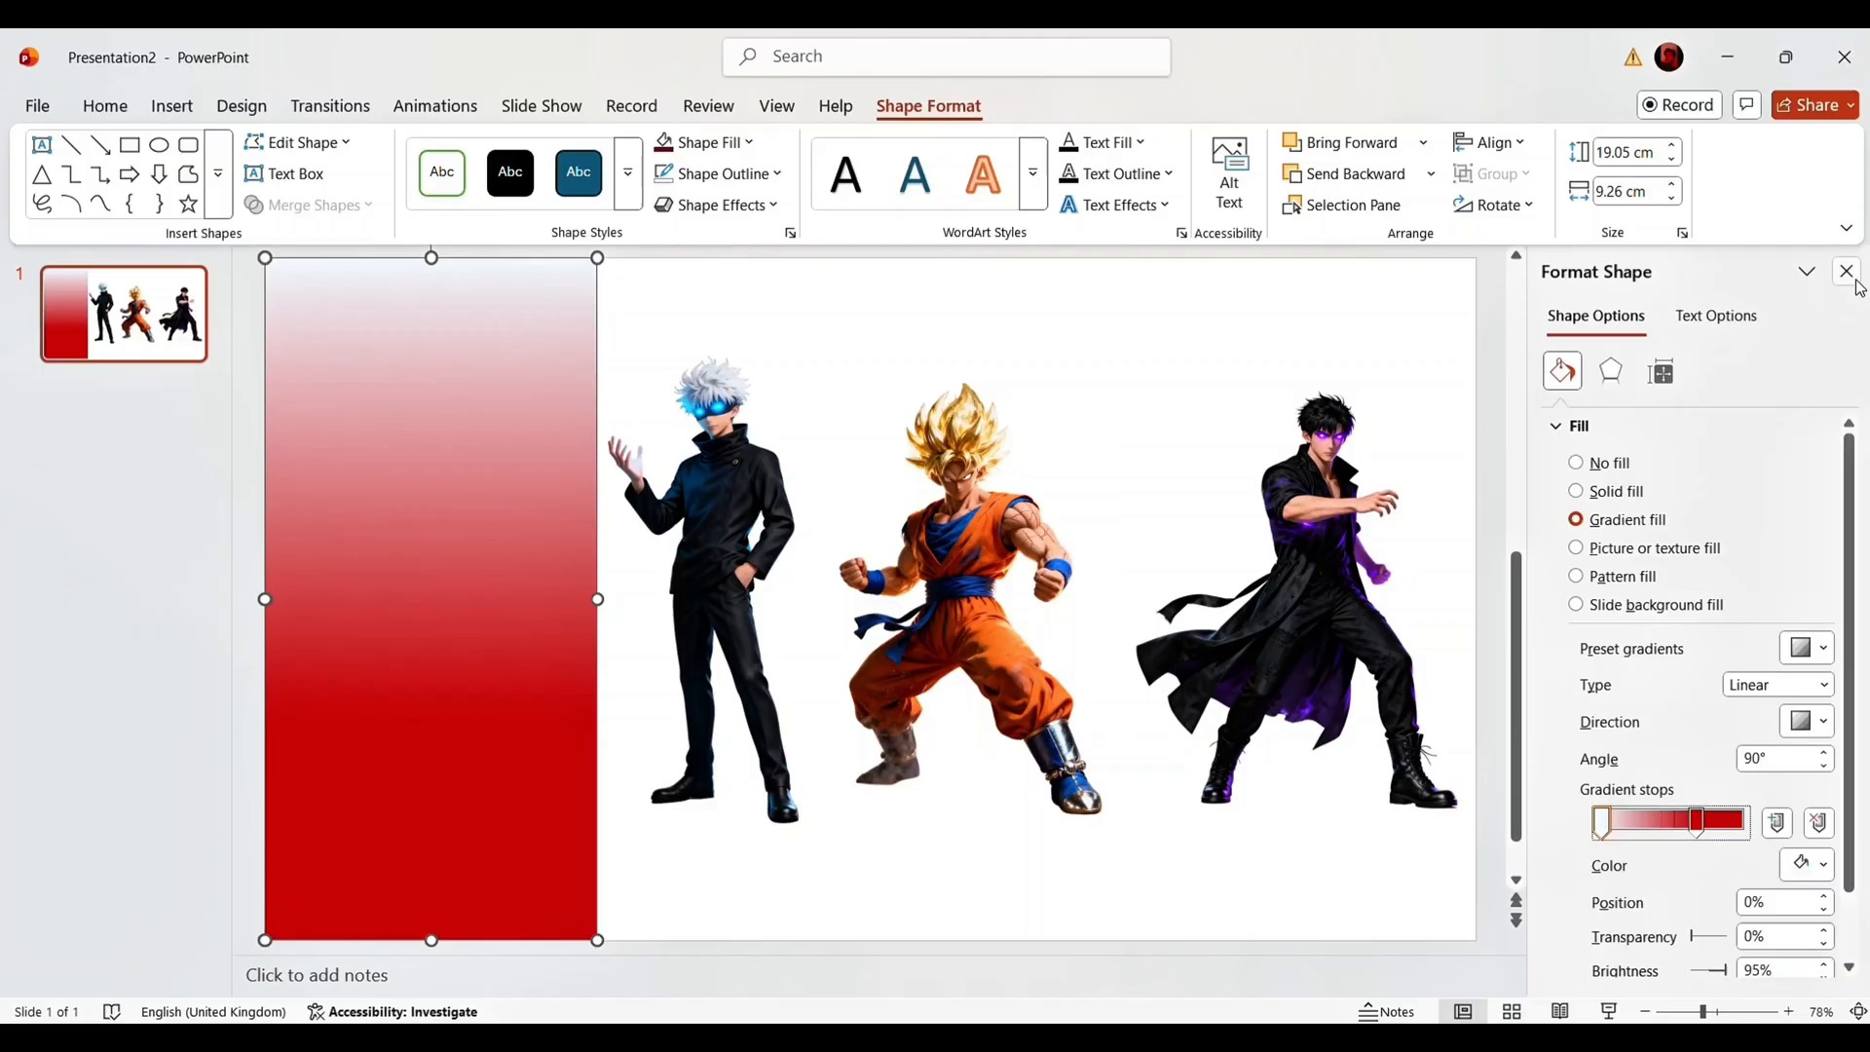
{"action": "left_click", "coordinate": [1845, 272]}
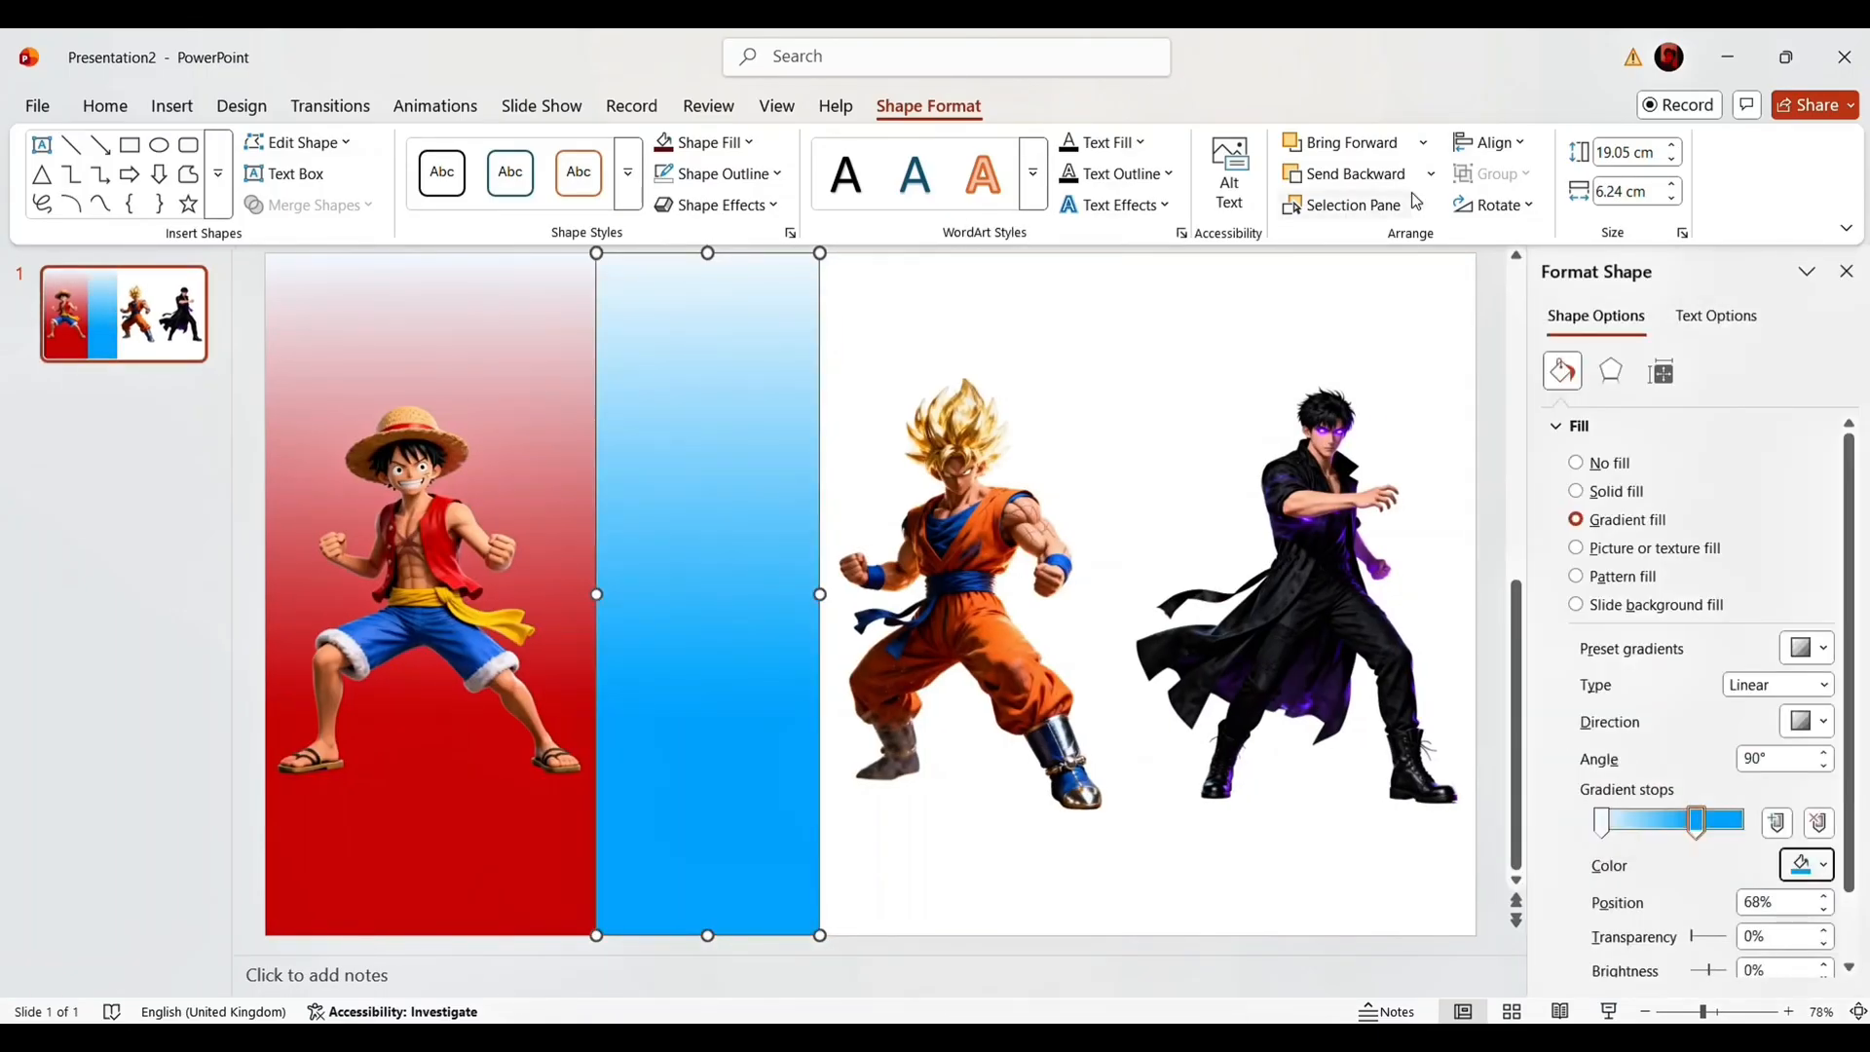
Send the blue and yellow panels behind Gojo and Goku.
{"action": "left_click", "coordinate": [1069, 166]}
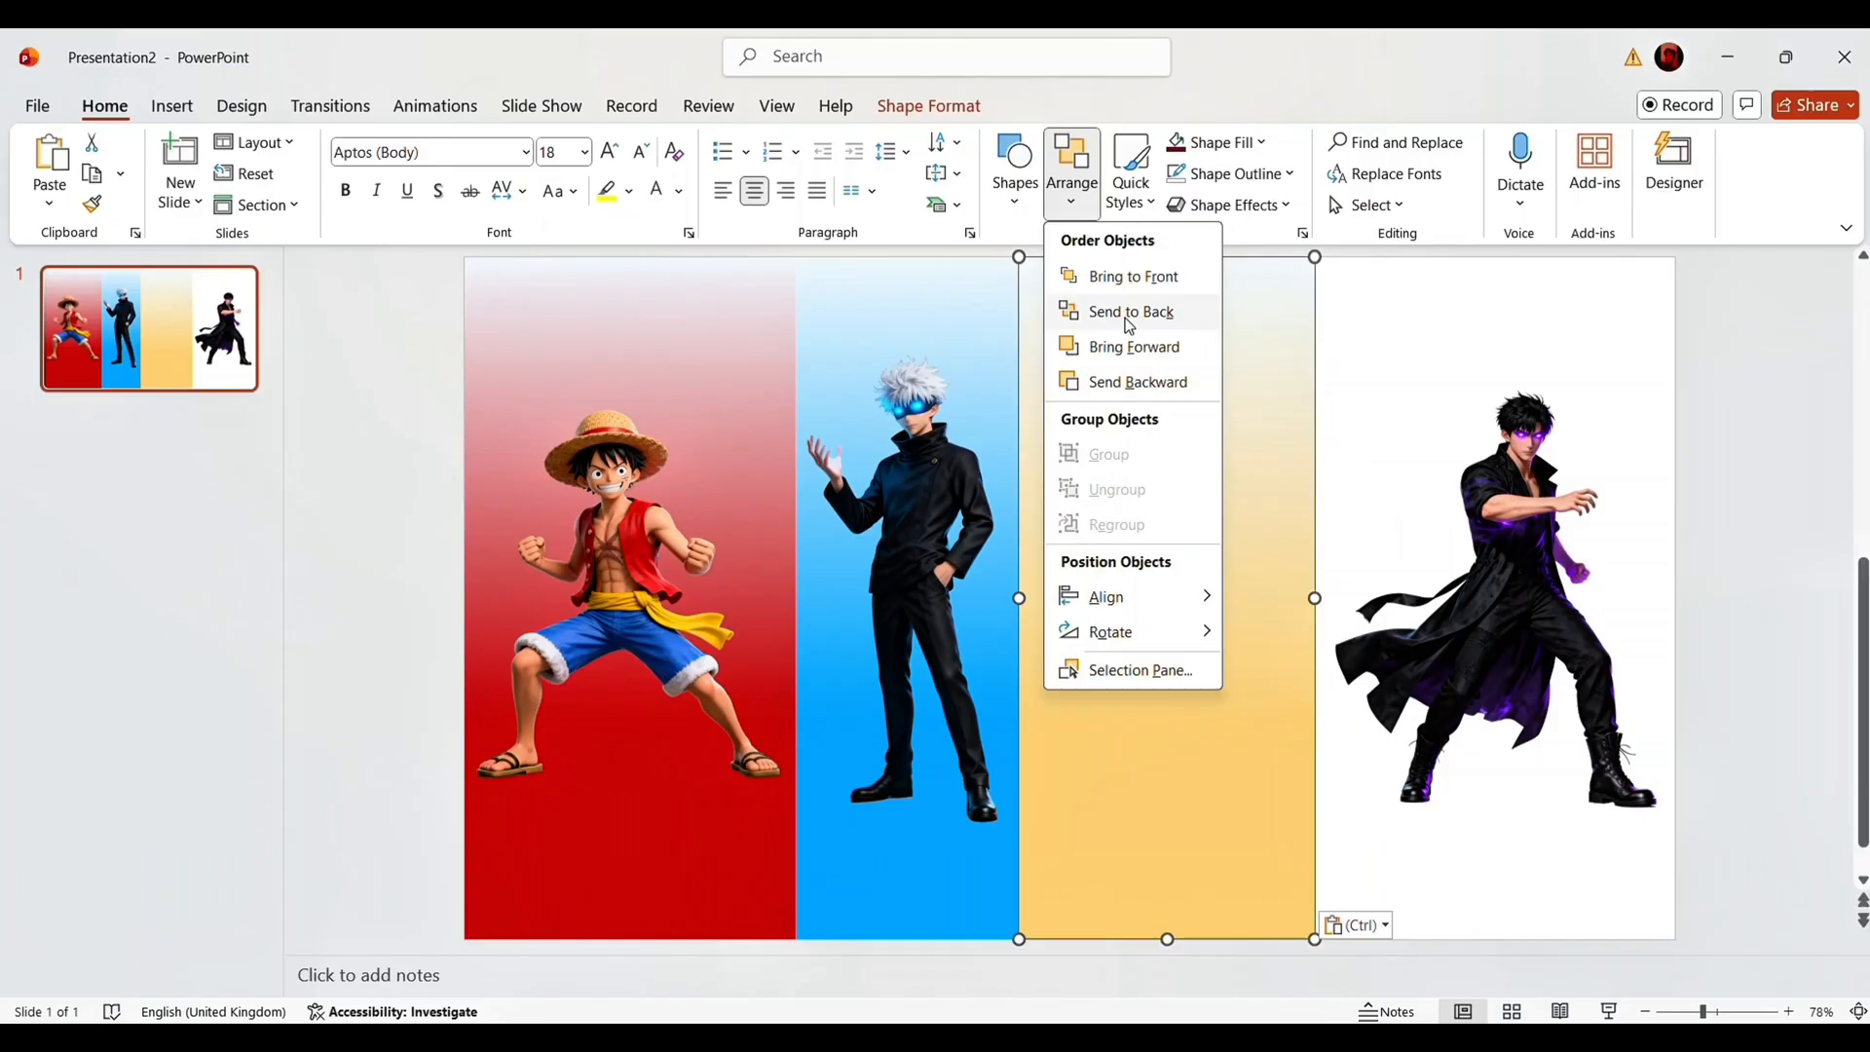
{"action": "left_click", "coordinate": [1130, 311]}
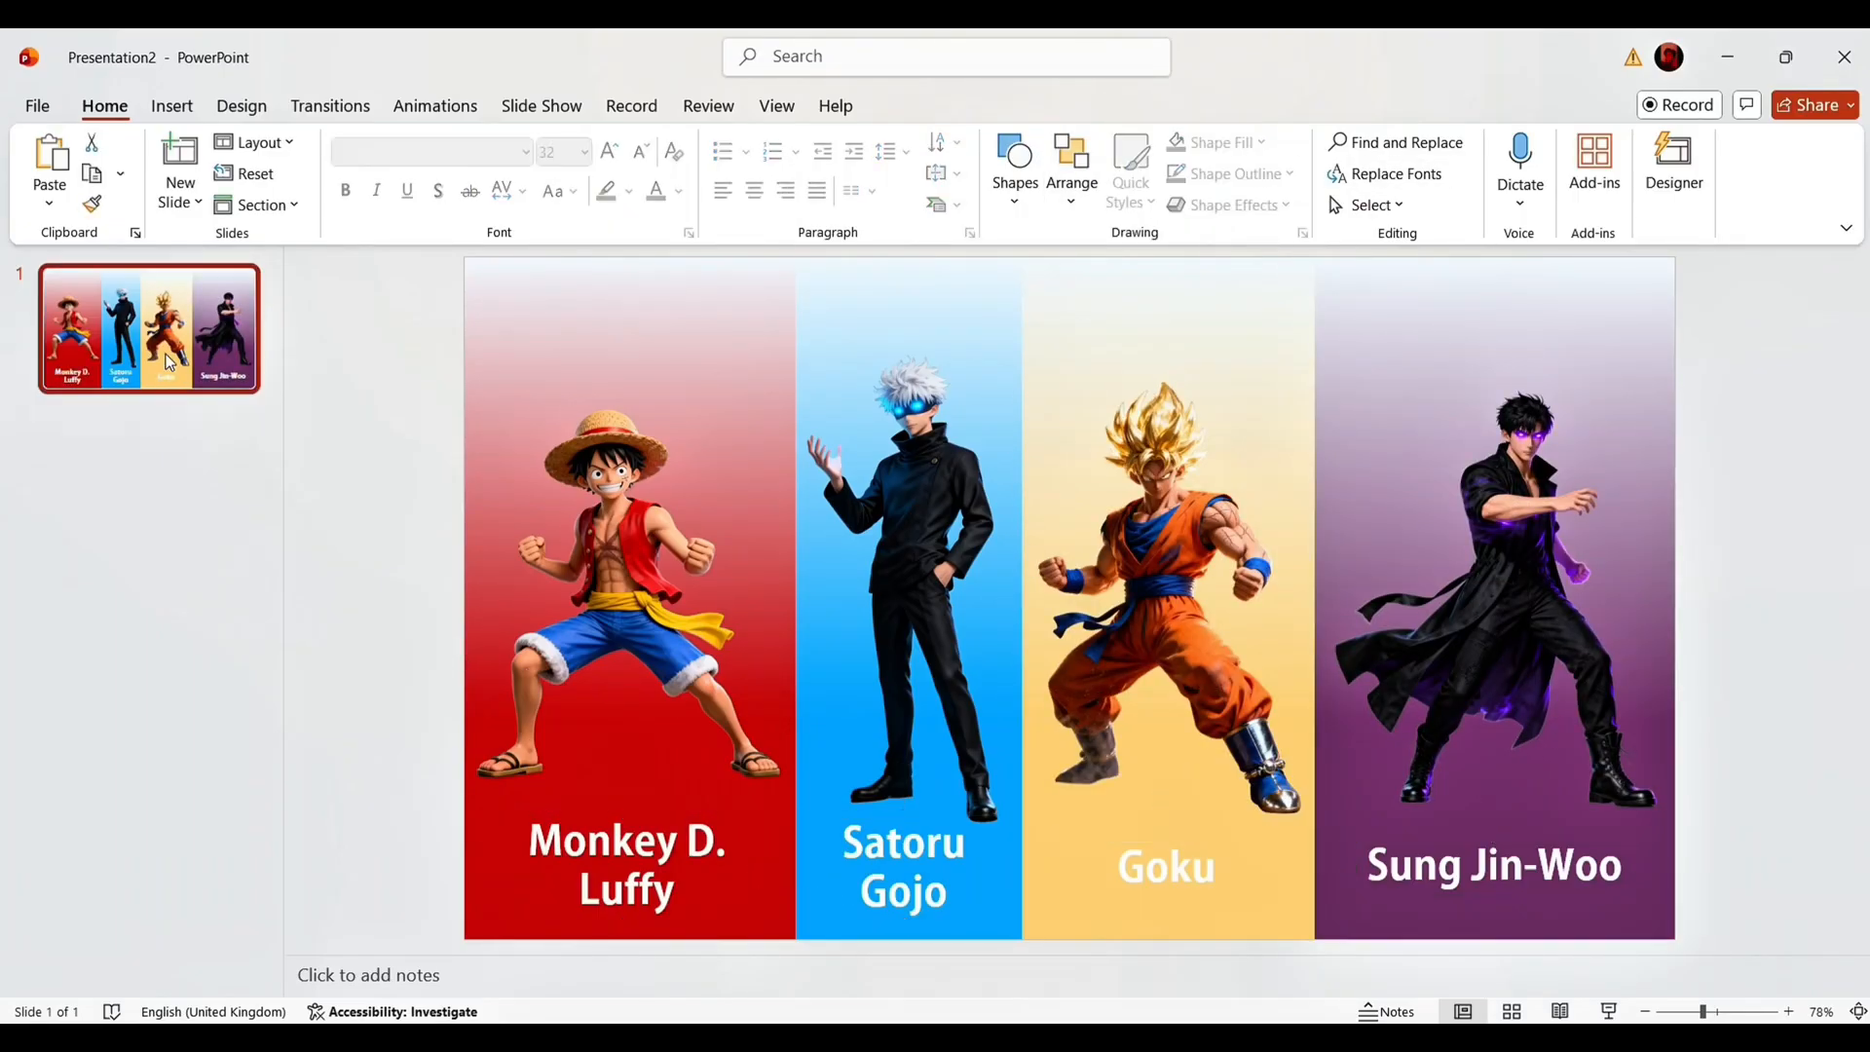
Duplicate slide 1 to create the plain second slide.
{"action": "right_click", "coordinate": [166, 361]}
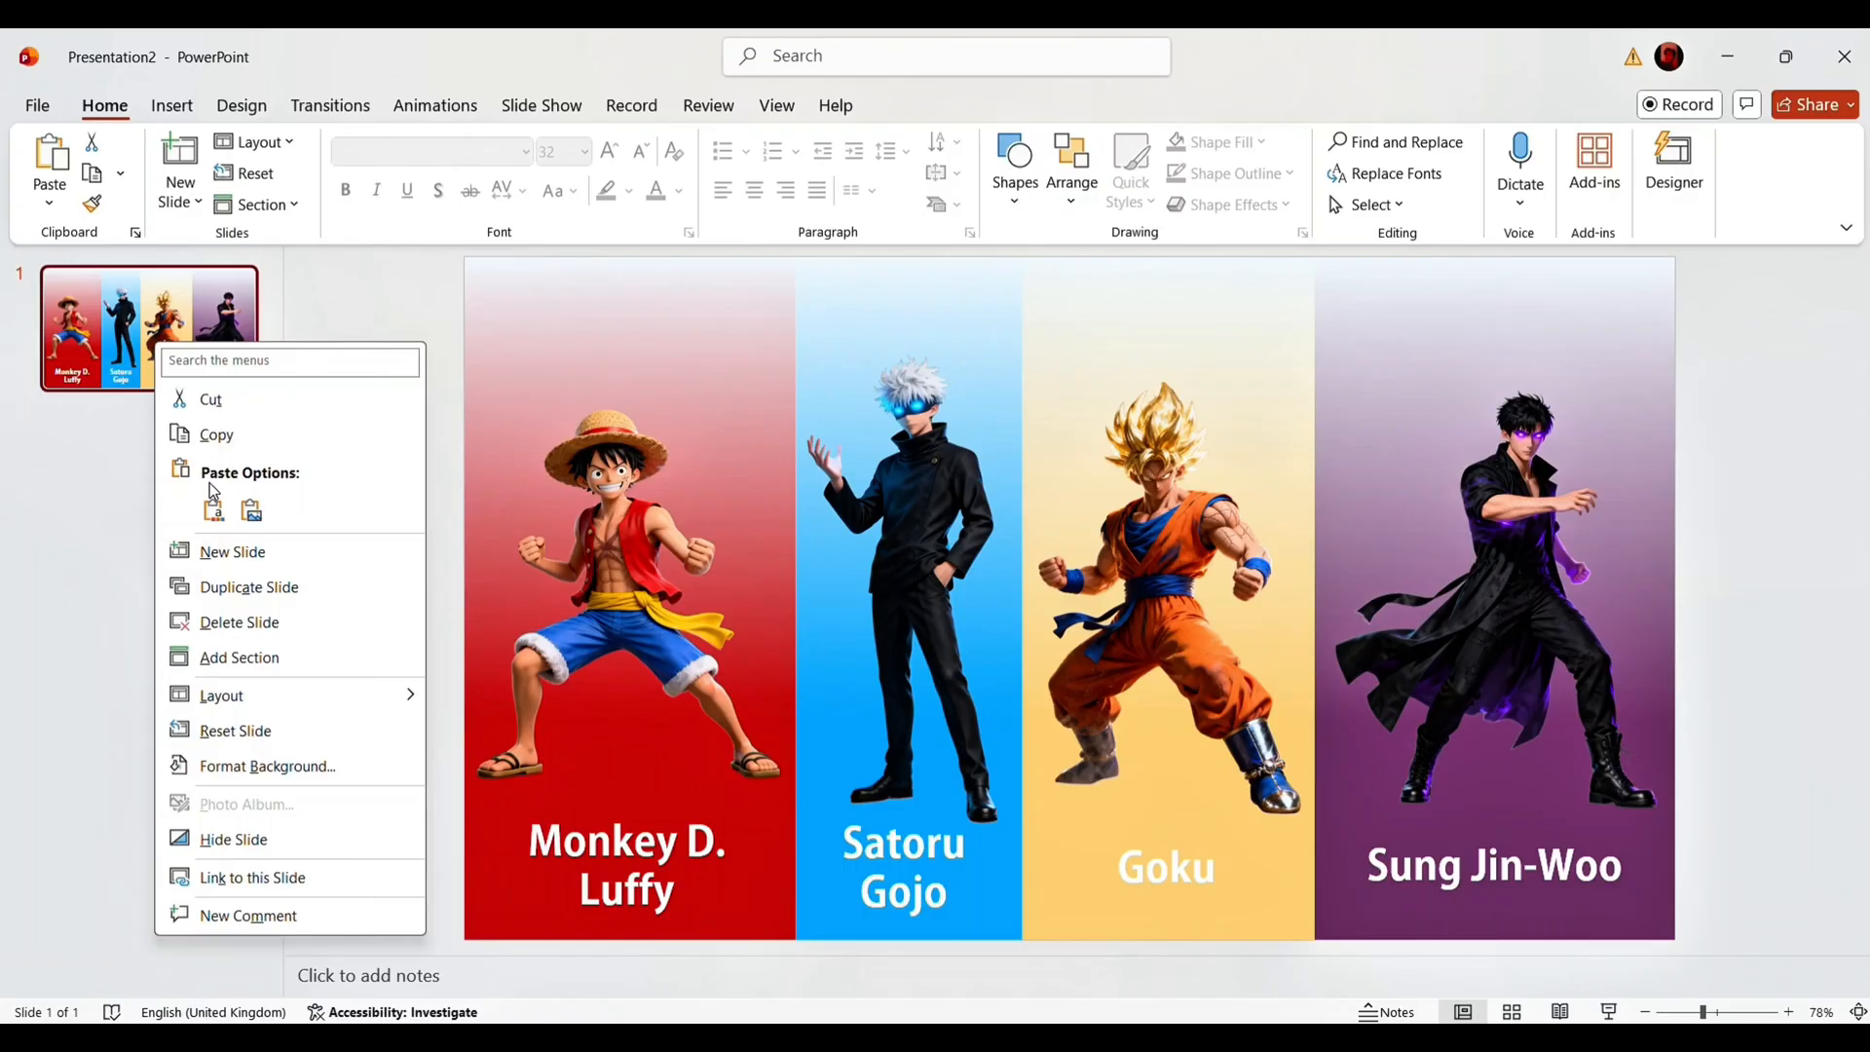
{"action": "left_click", "coordinate": [232, 552]}
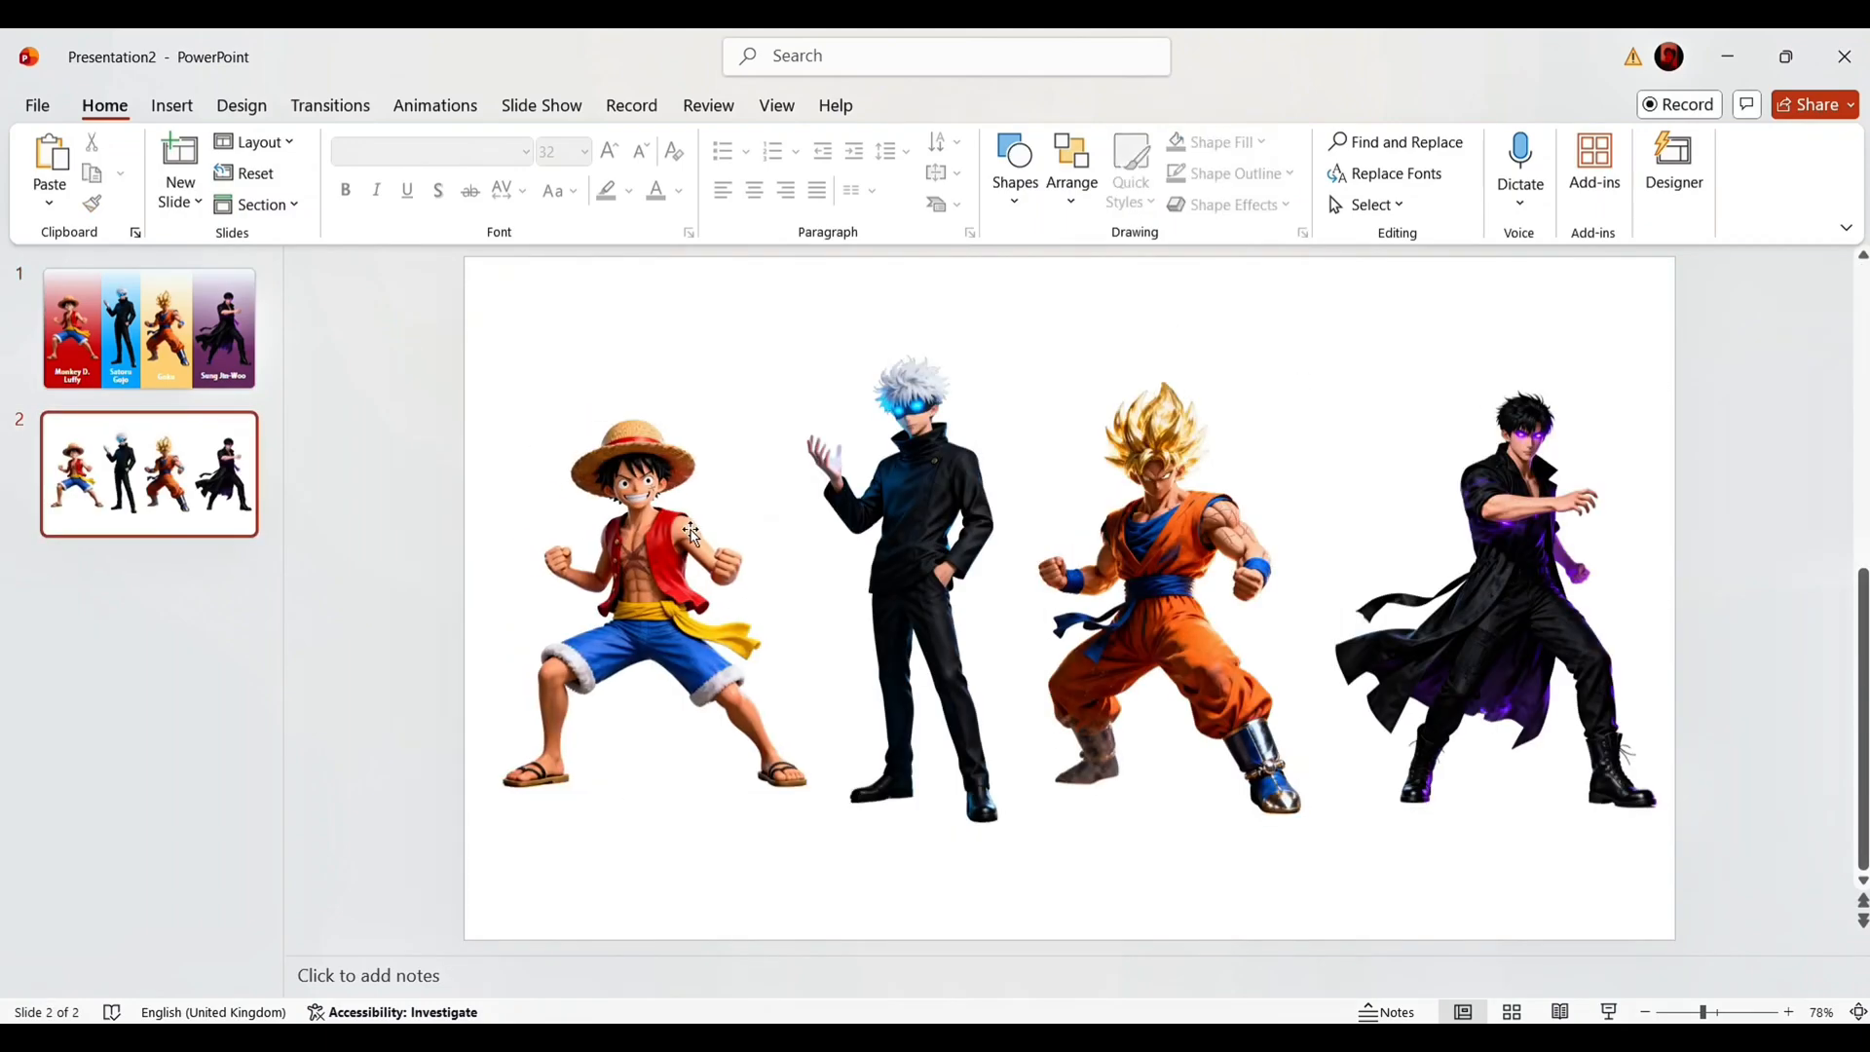
Give Luffy's picture on slide 2 a faded sketch artistic effect.
{"action": "left_click", "coordinate": [272, 171]}
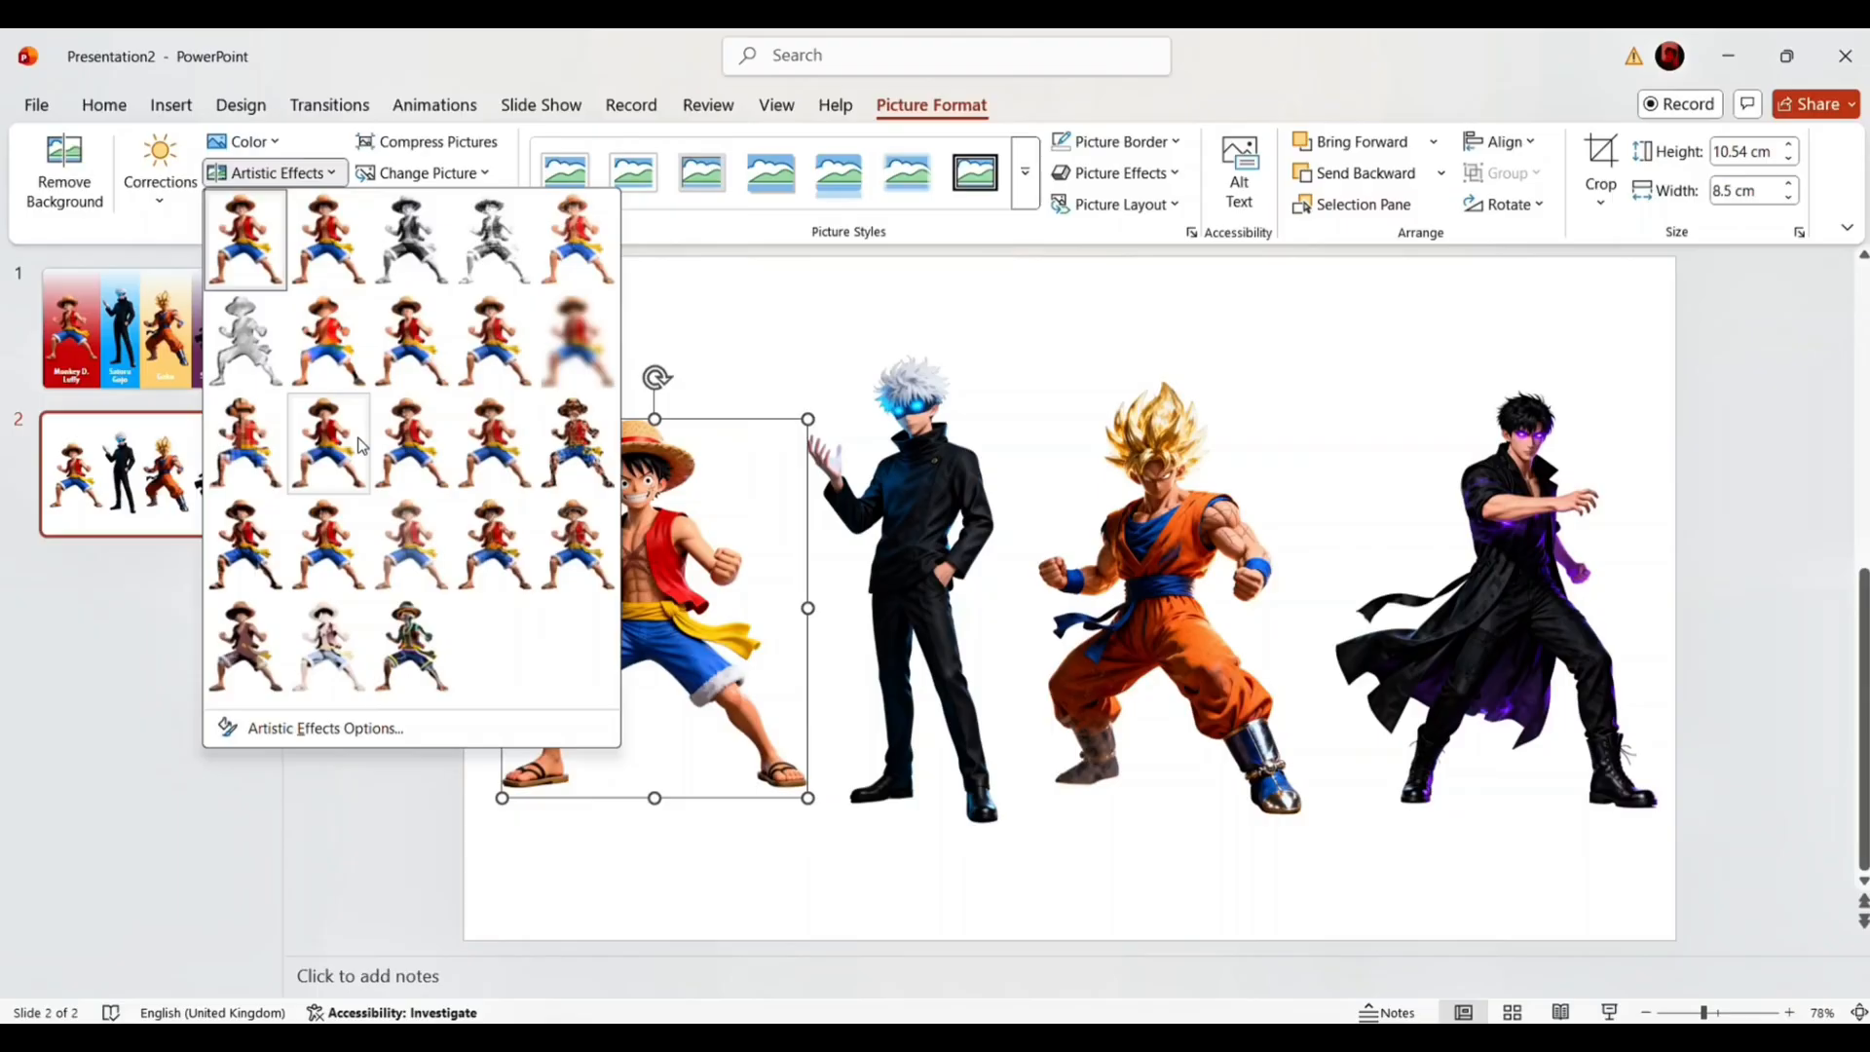
{"action": "mouse_move", "coordinate": [328, 644]}
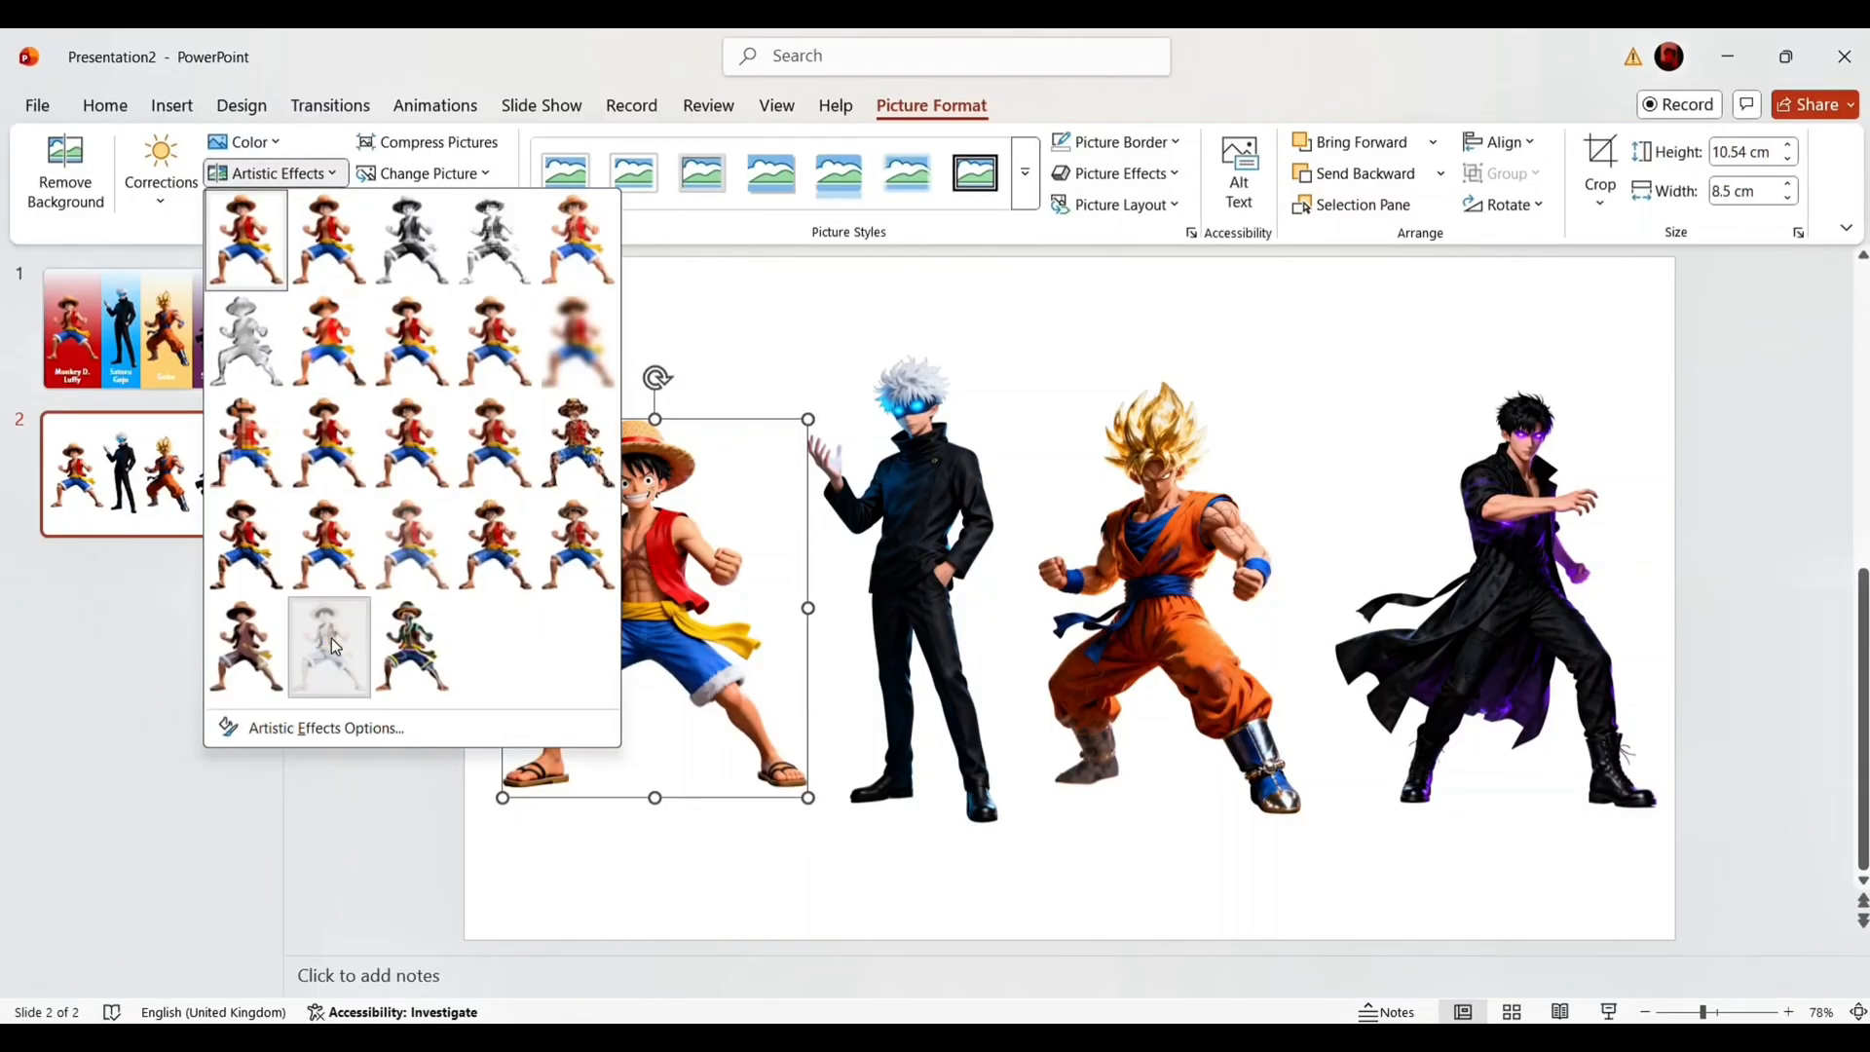
{"action": "left_click", "coordinate": [328, 644]}
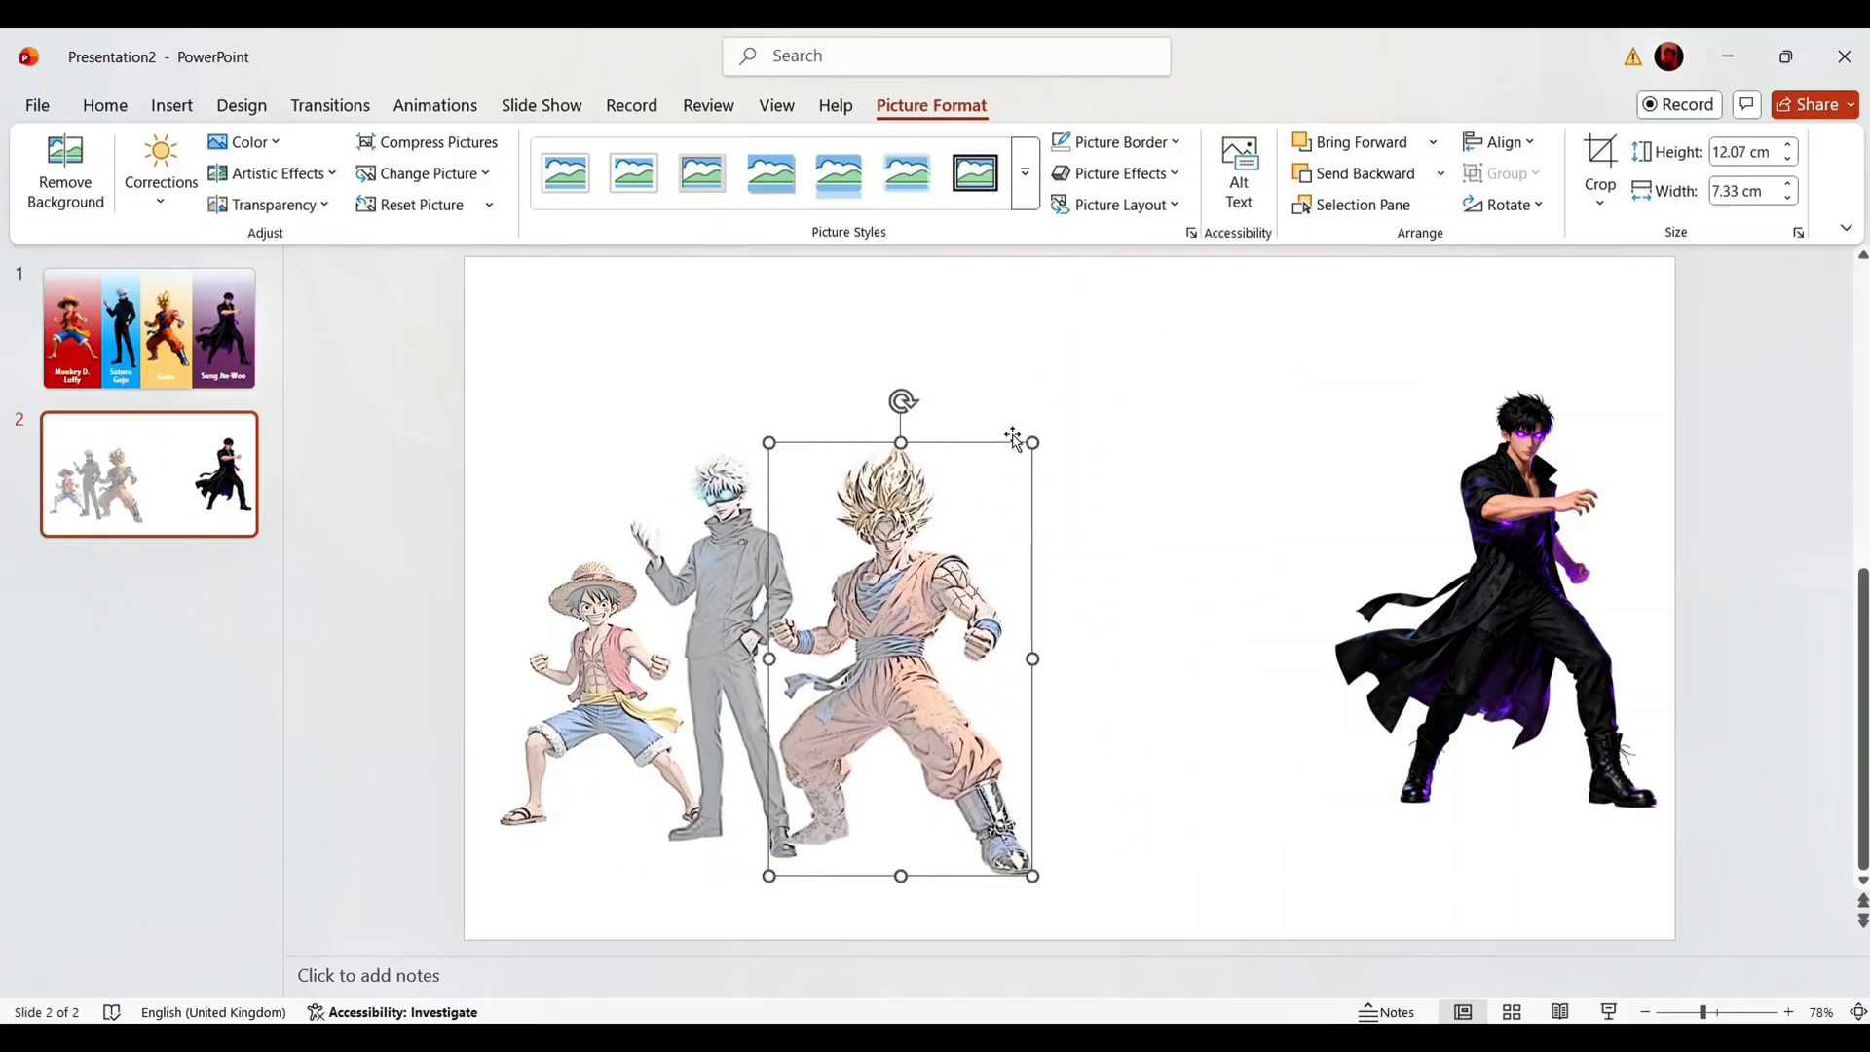
Move Sung Jin-Woo beside the sketched trio and enlarge the picture.
{"action": "left_click_drag", "start_coordinate": [1031, 441], "coordinate": [993, 503]}
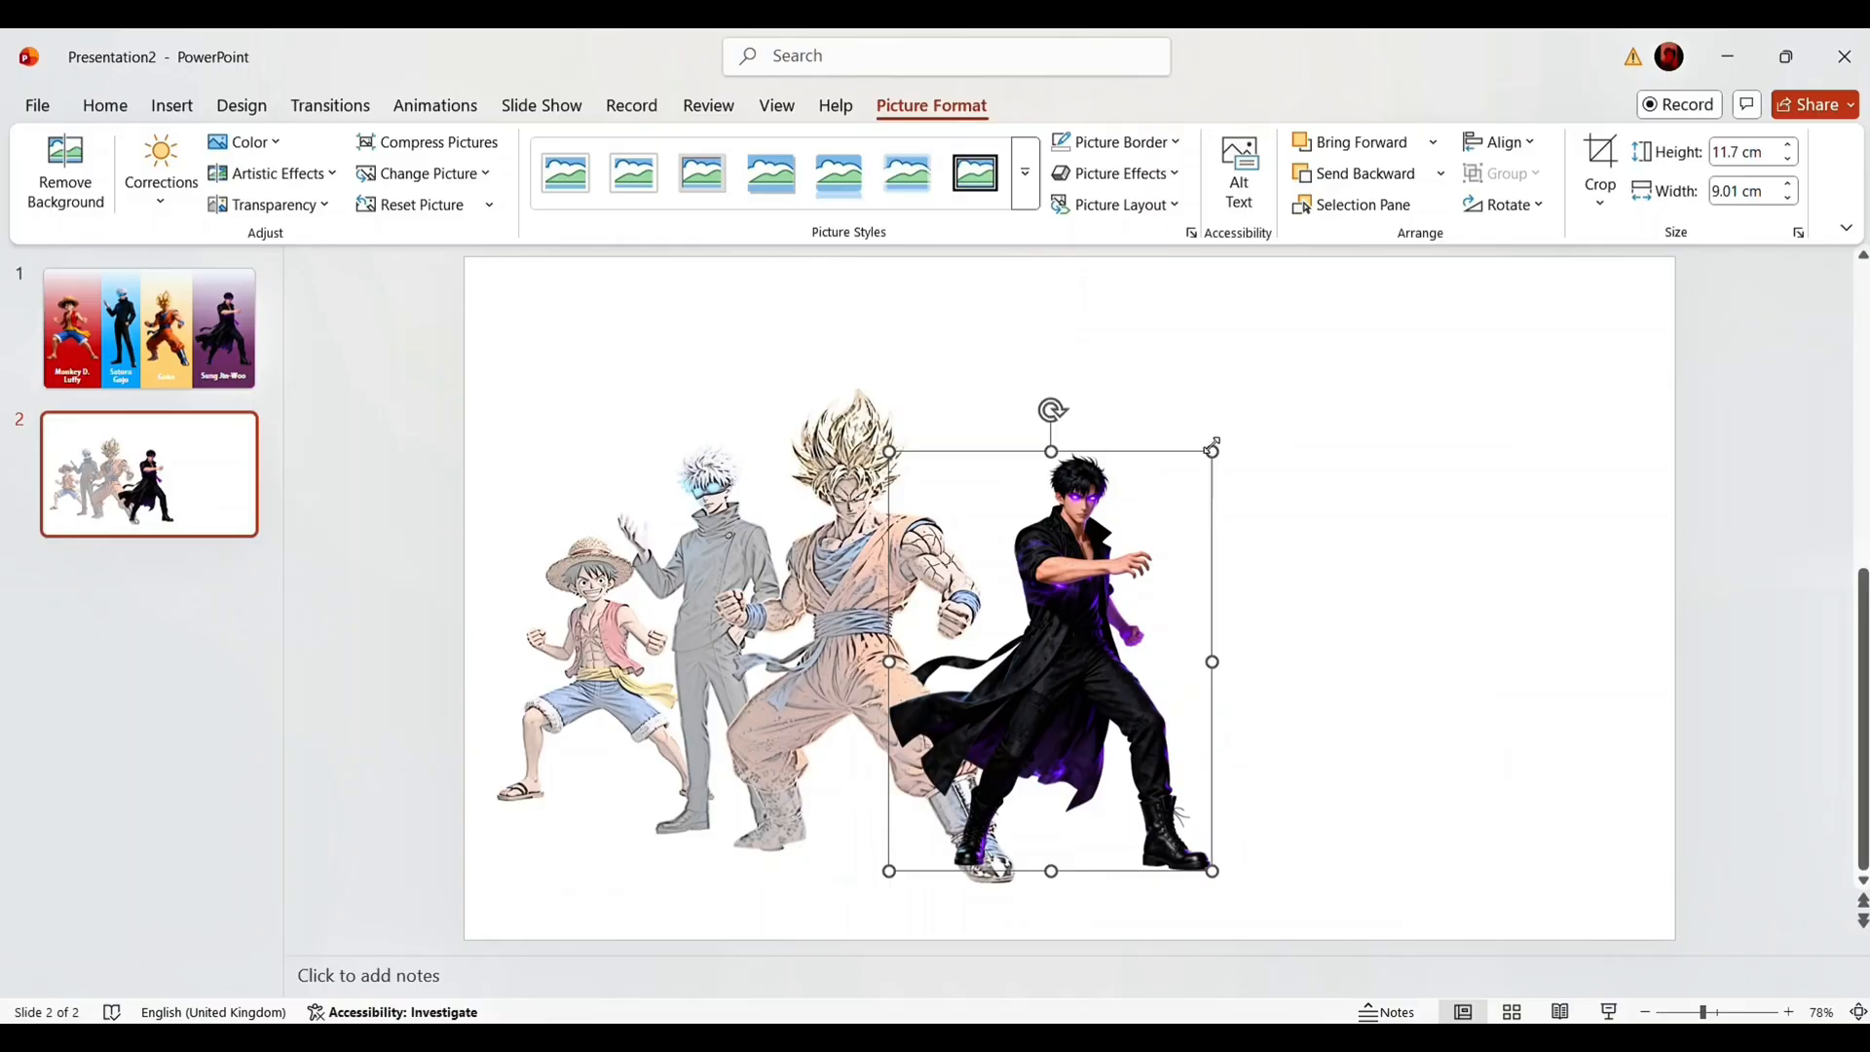
{"action": "left_click_drag", "start_coordinate": [1212, 870], "coordinate": [1292, 892]}
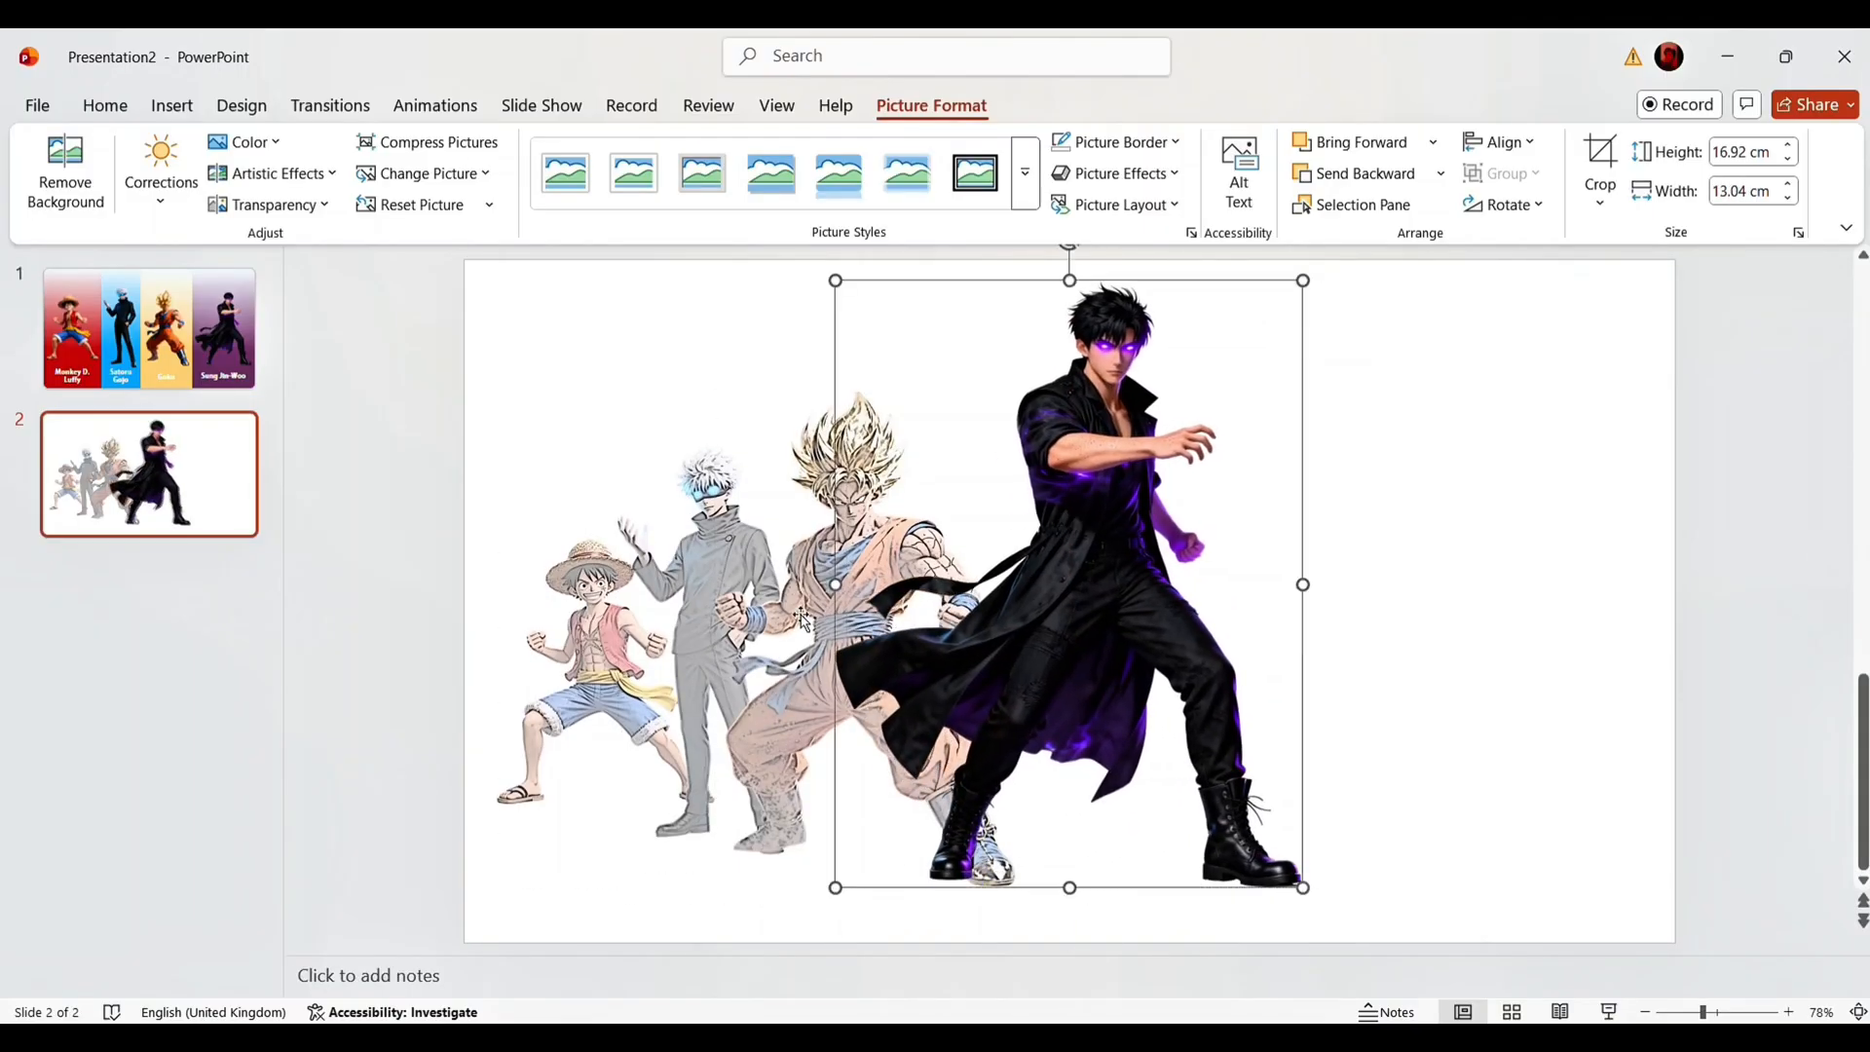
{"action": "left_click", "coordinate": [240, 106]}
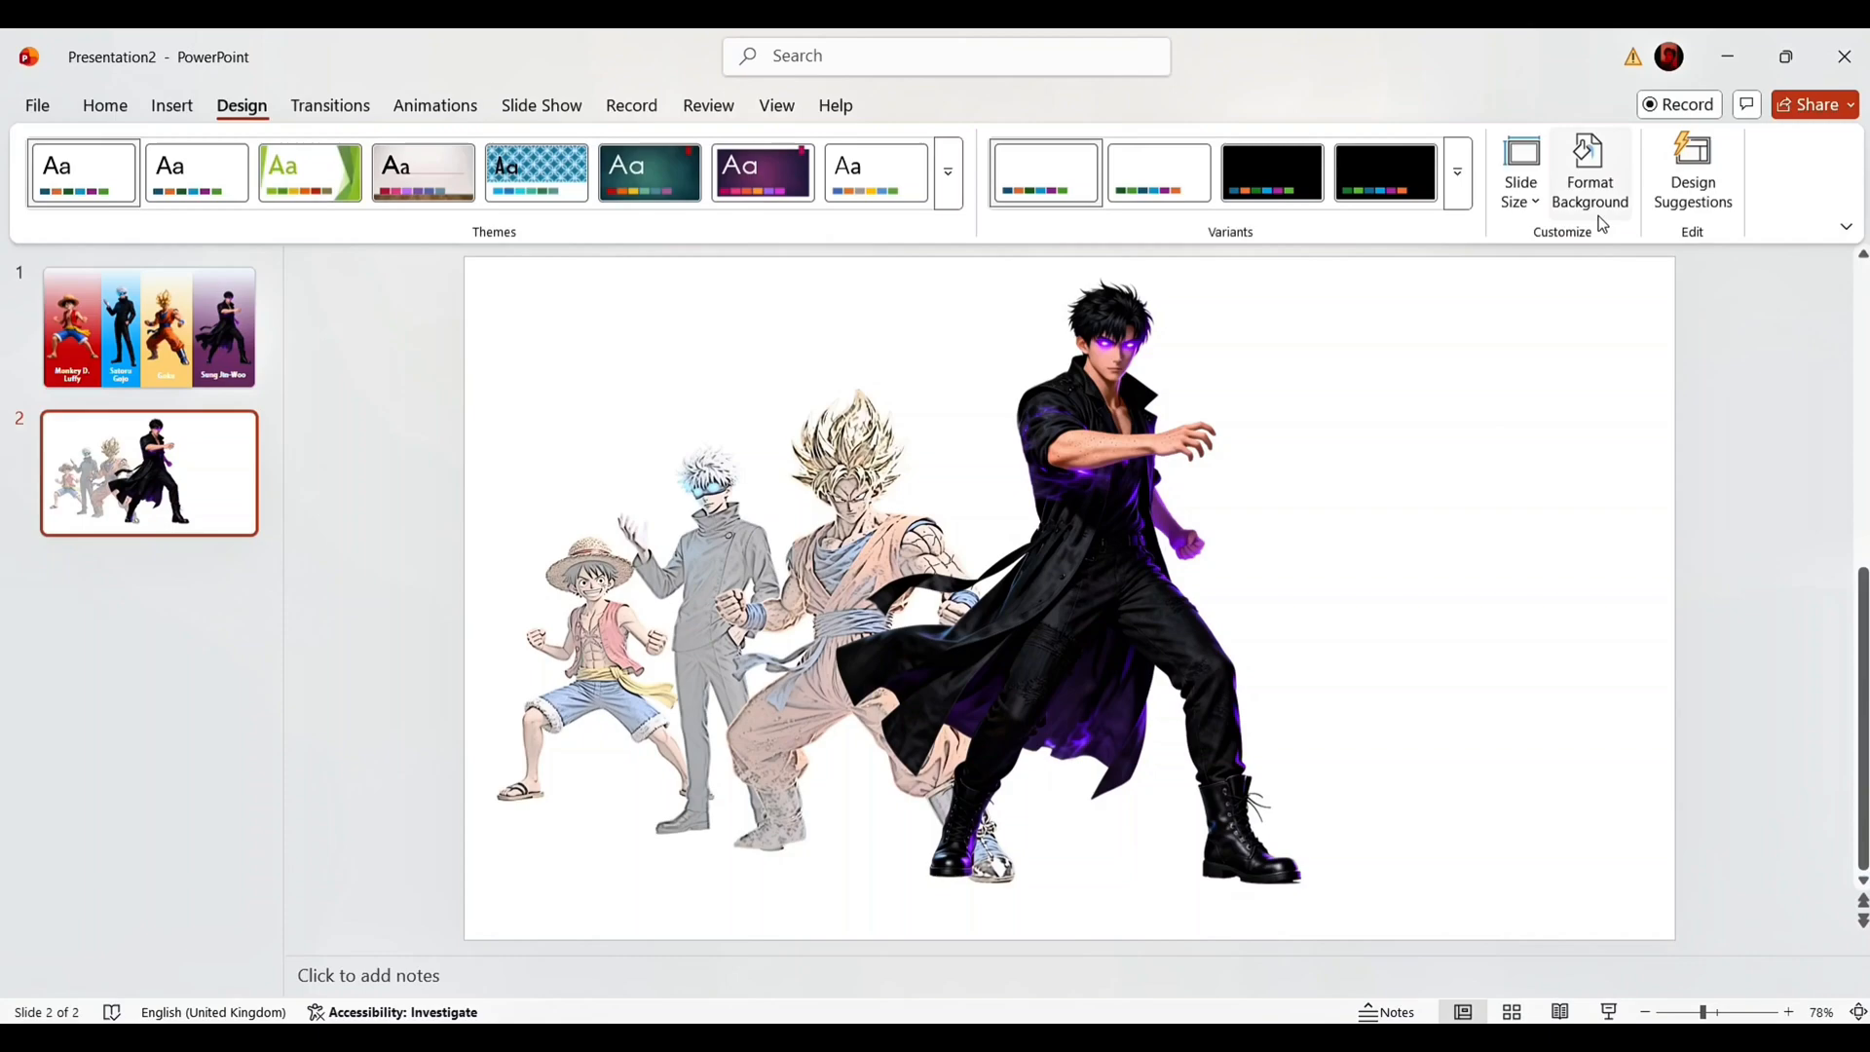
Apply a white-to-purple gradient fill to slide 2's background.
{"action": "left_click", "coordinate": [1590, 166]}
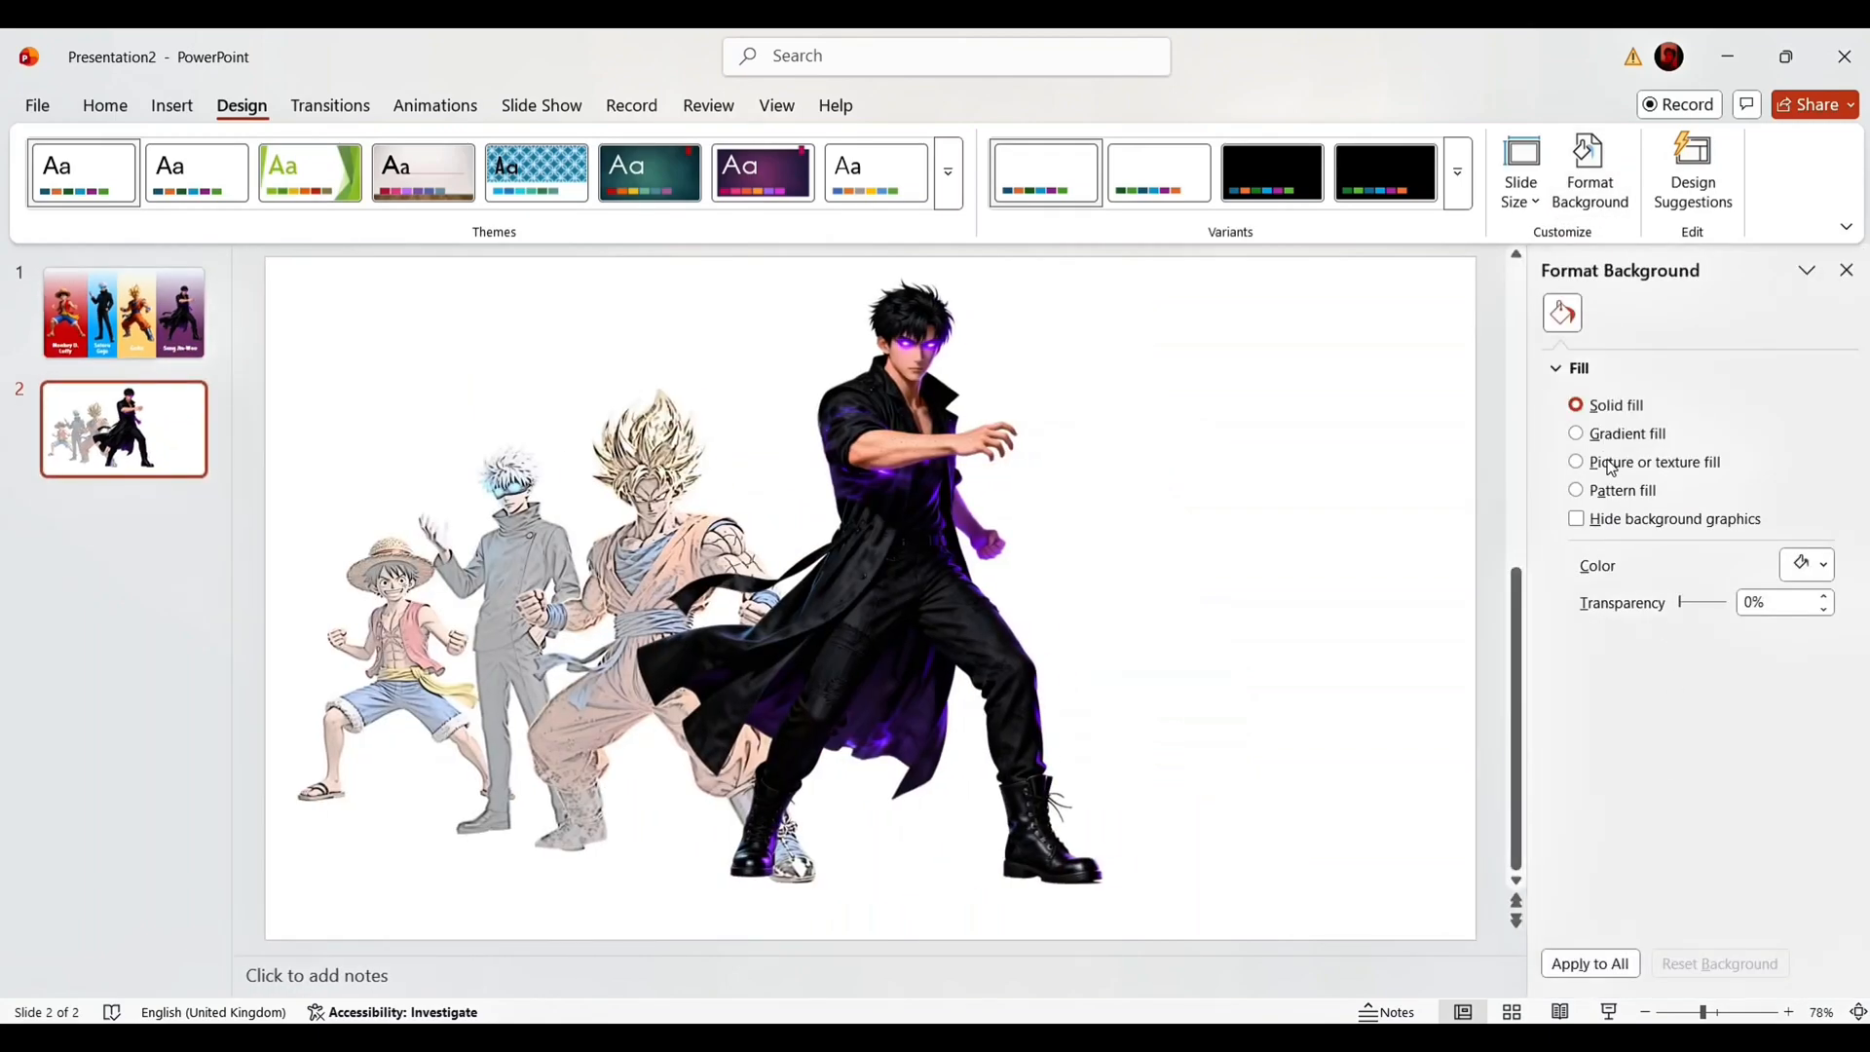
{"action": "left_click", "coordinate": [1575, 432]}
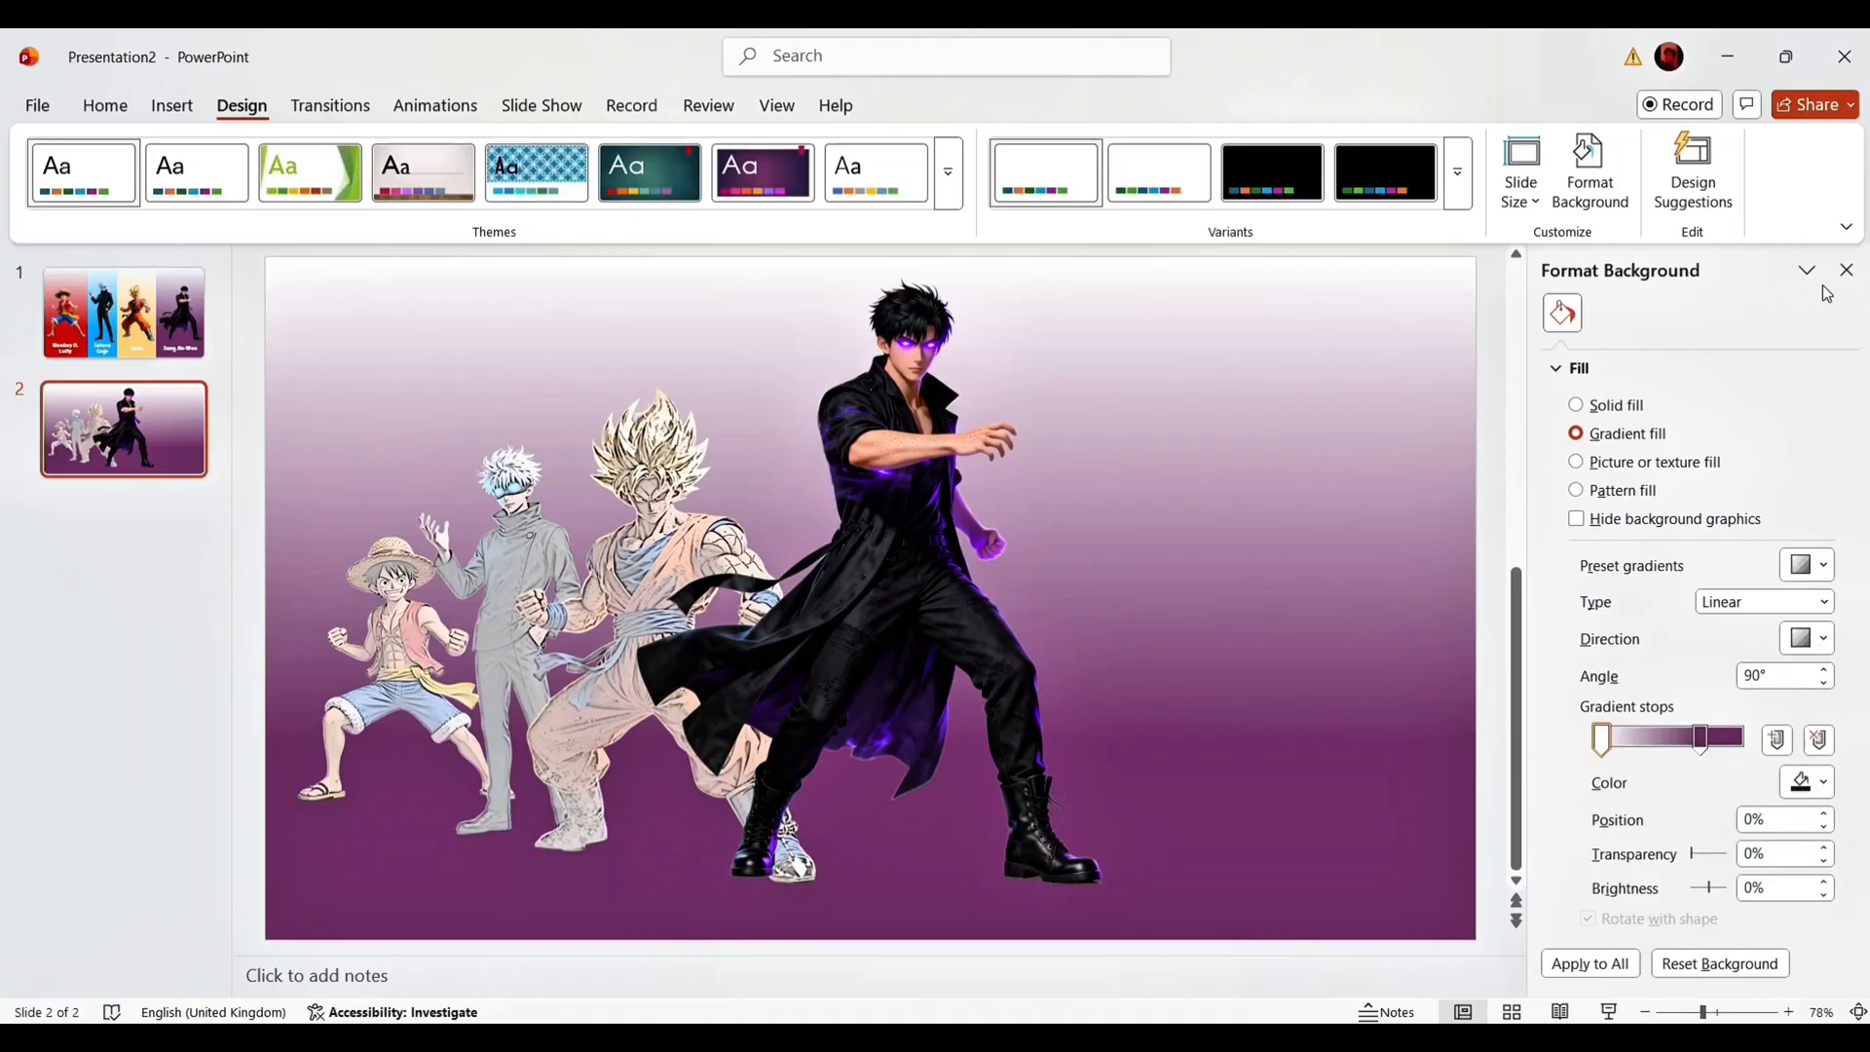
{"action": "left_click", "coordinate": [1844, 269]}
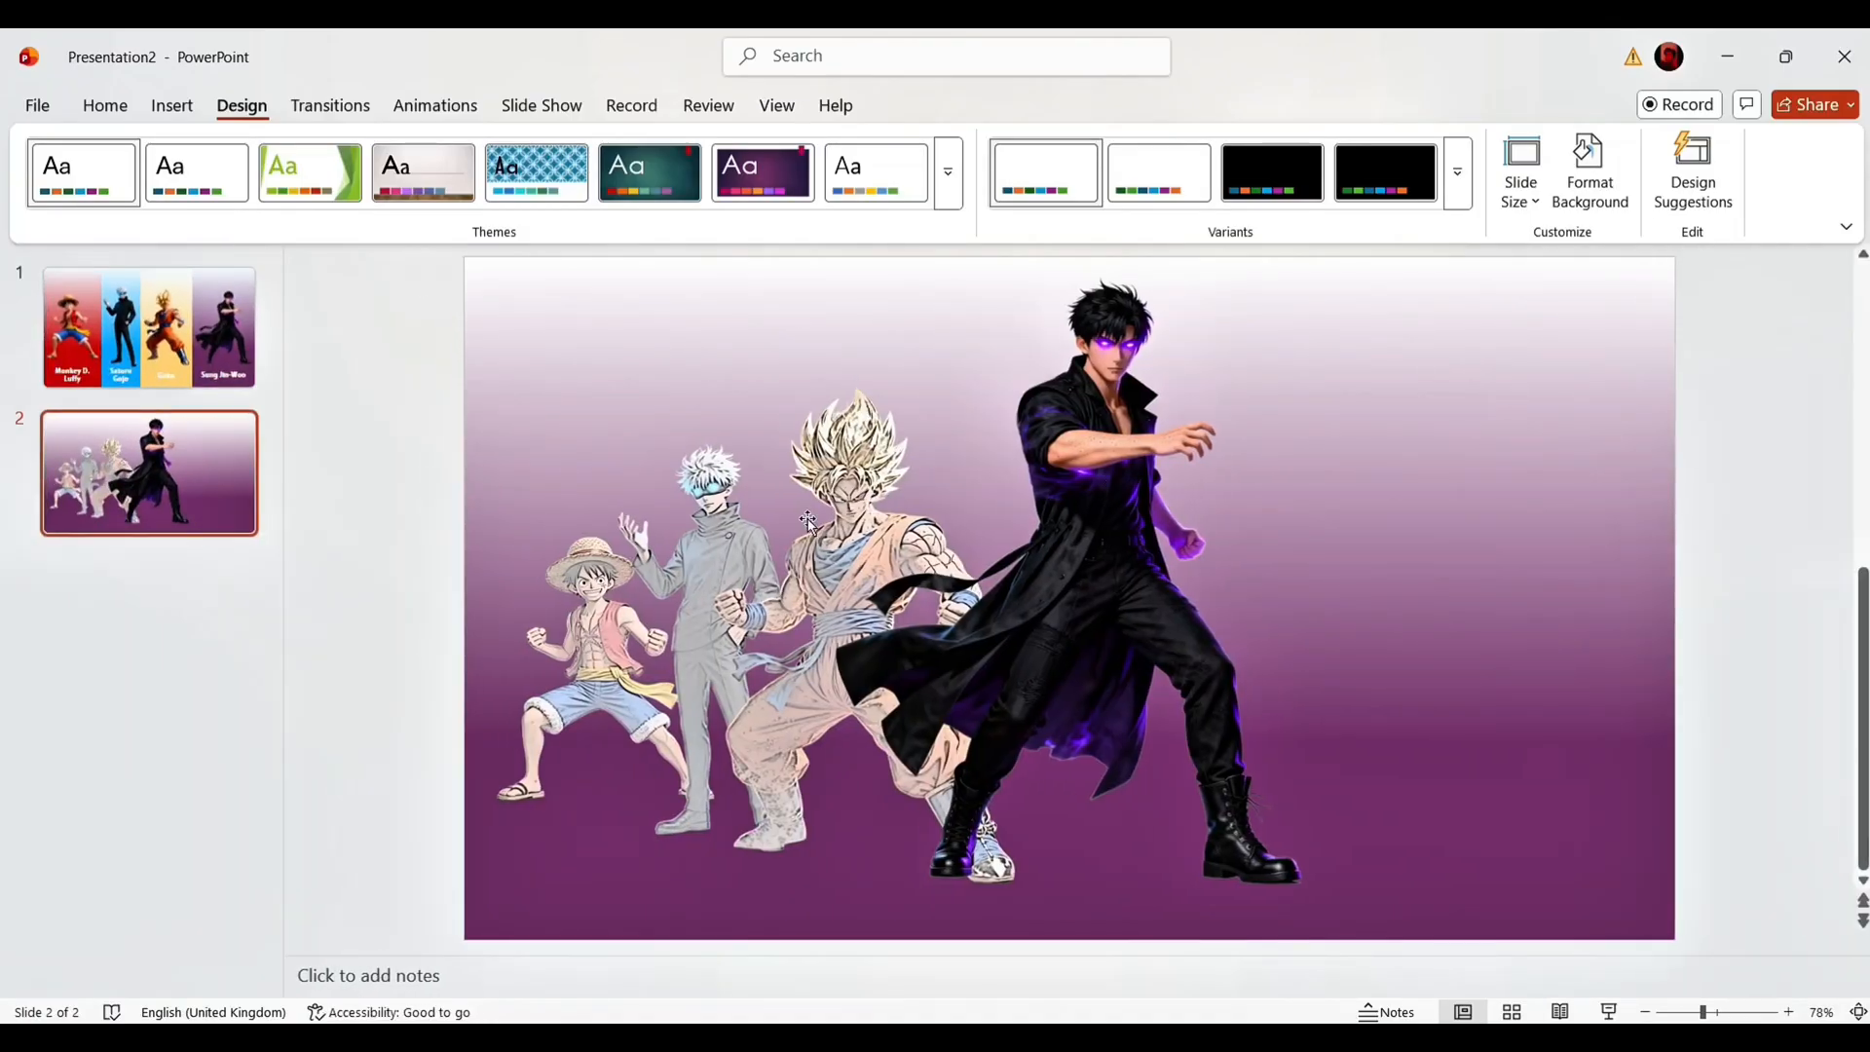
Insert the dark oval, Shadow Monarch description and 'Sung Jin-Woo' title on slide 2.
{"action": "left_click", "coordinate": [170, 105]}
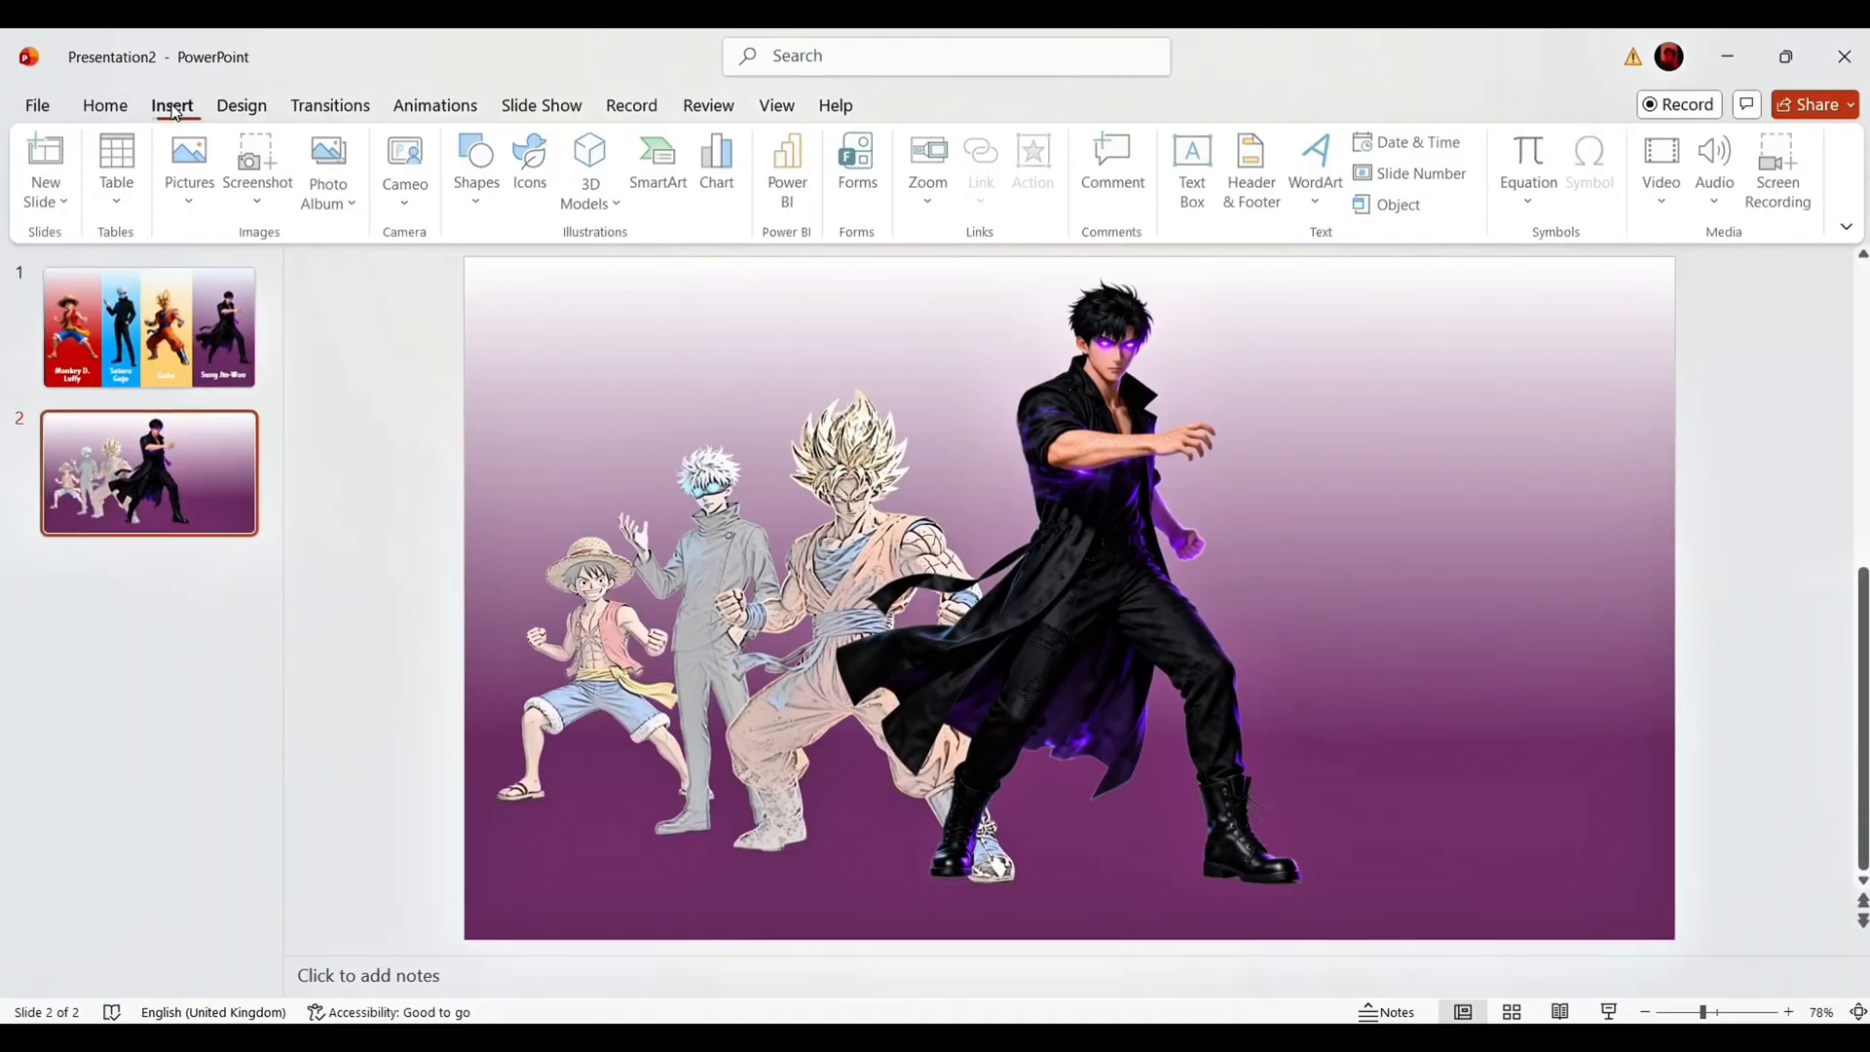
{"action": "left_click", "coordinate": [479, 166]}
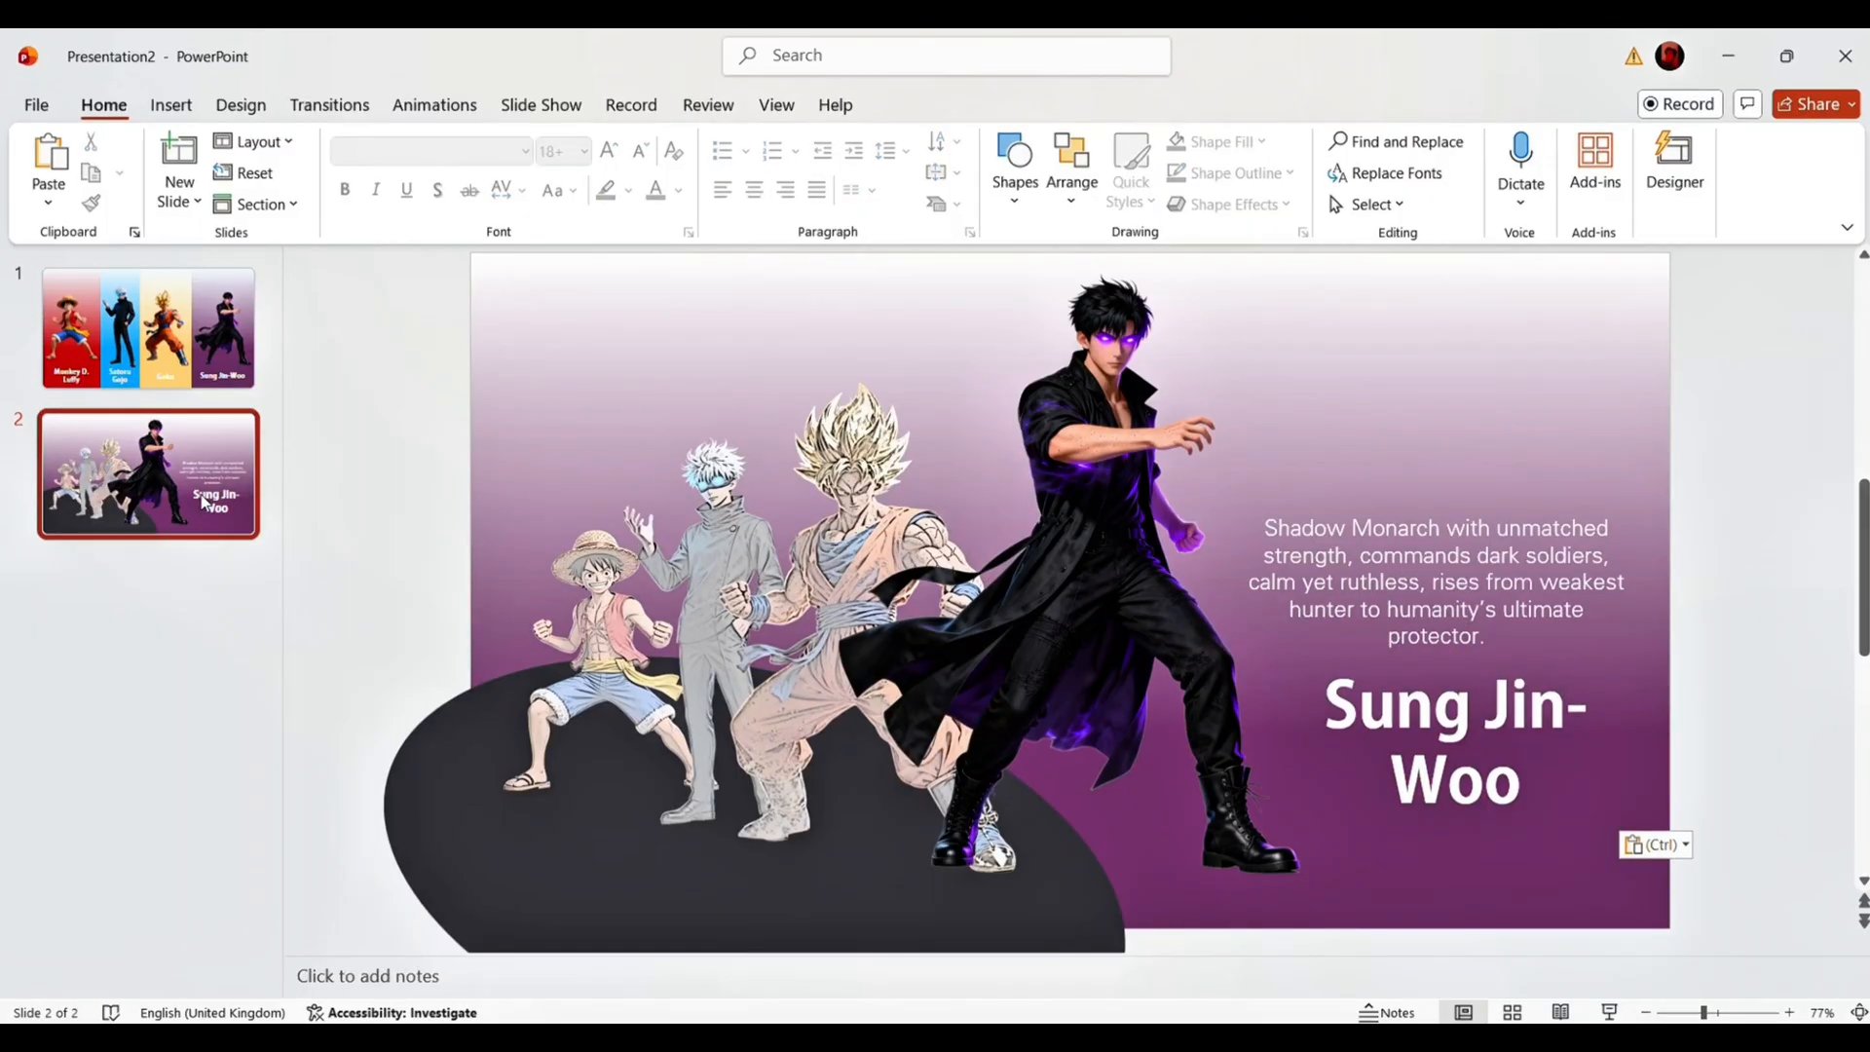
Duplicate slide 2 to begin the Goku slide.
{"action": "right_click", "coordinate": [148, 471]}
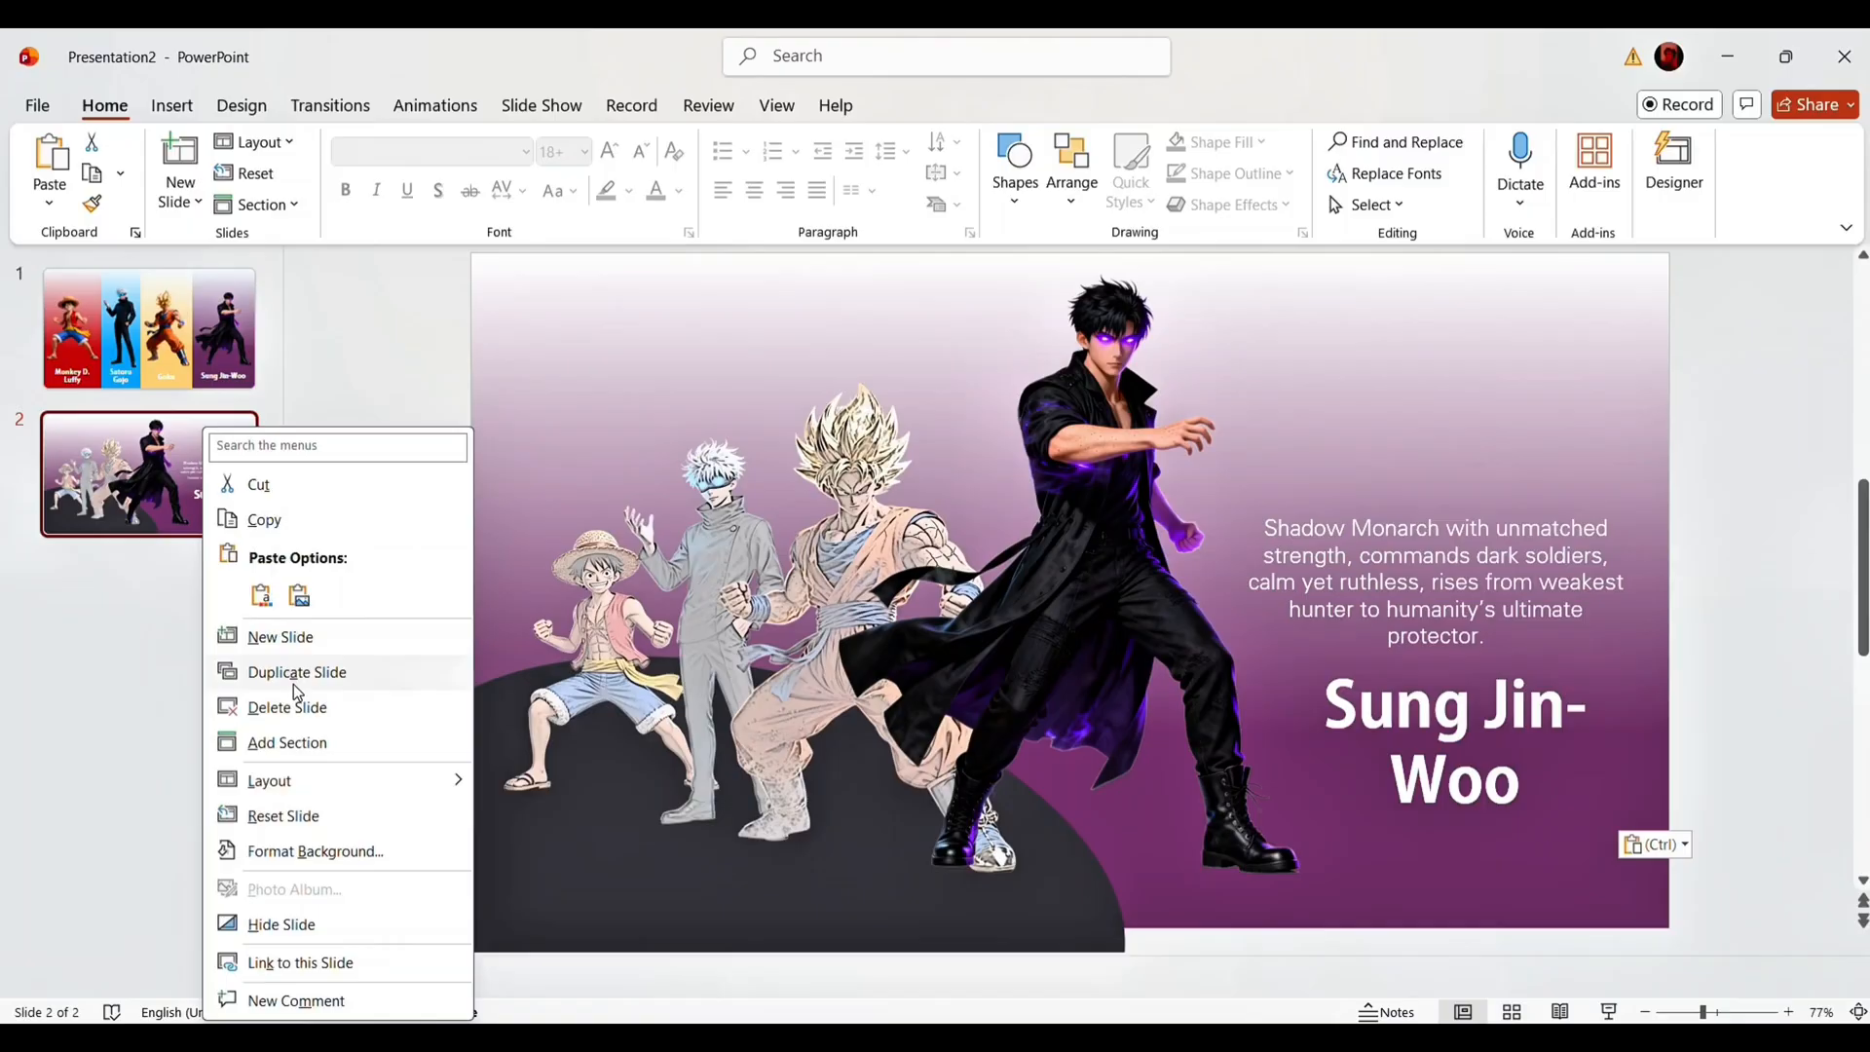
{"action": "left_click", "coordinate": [296, 671]}
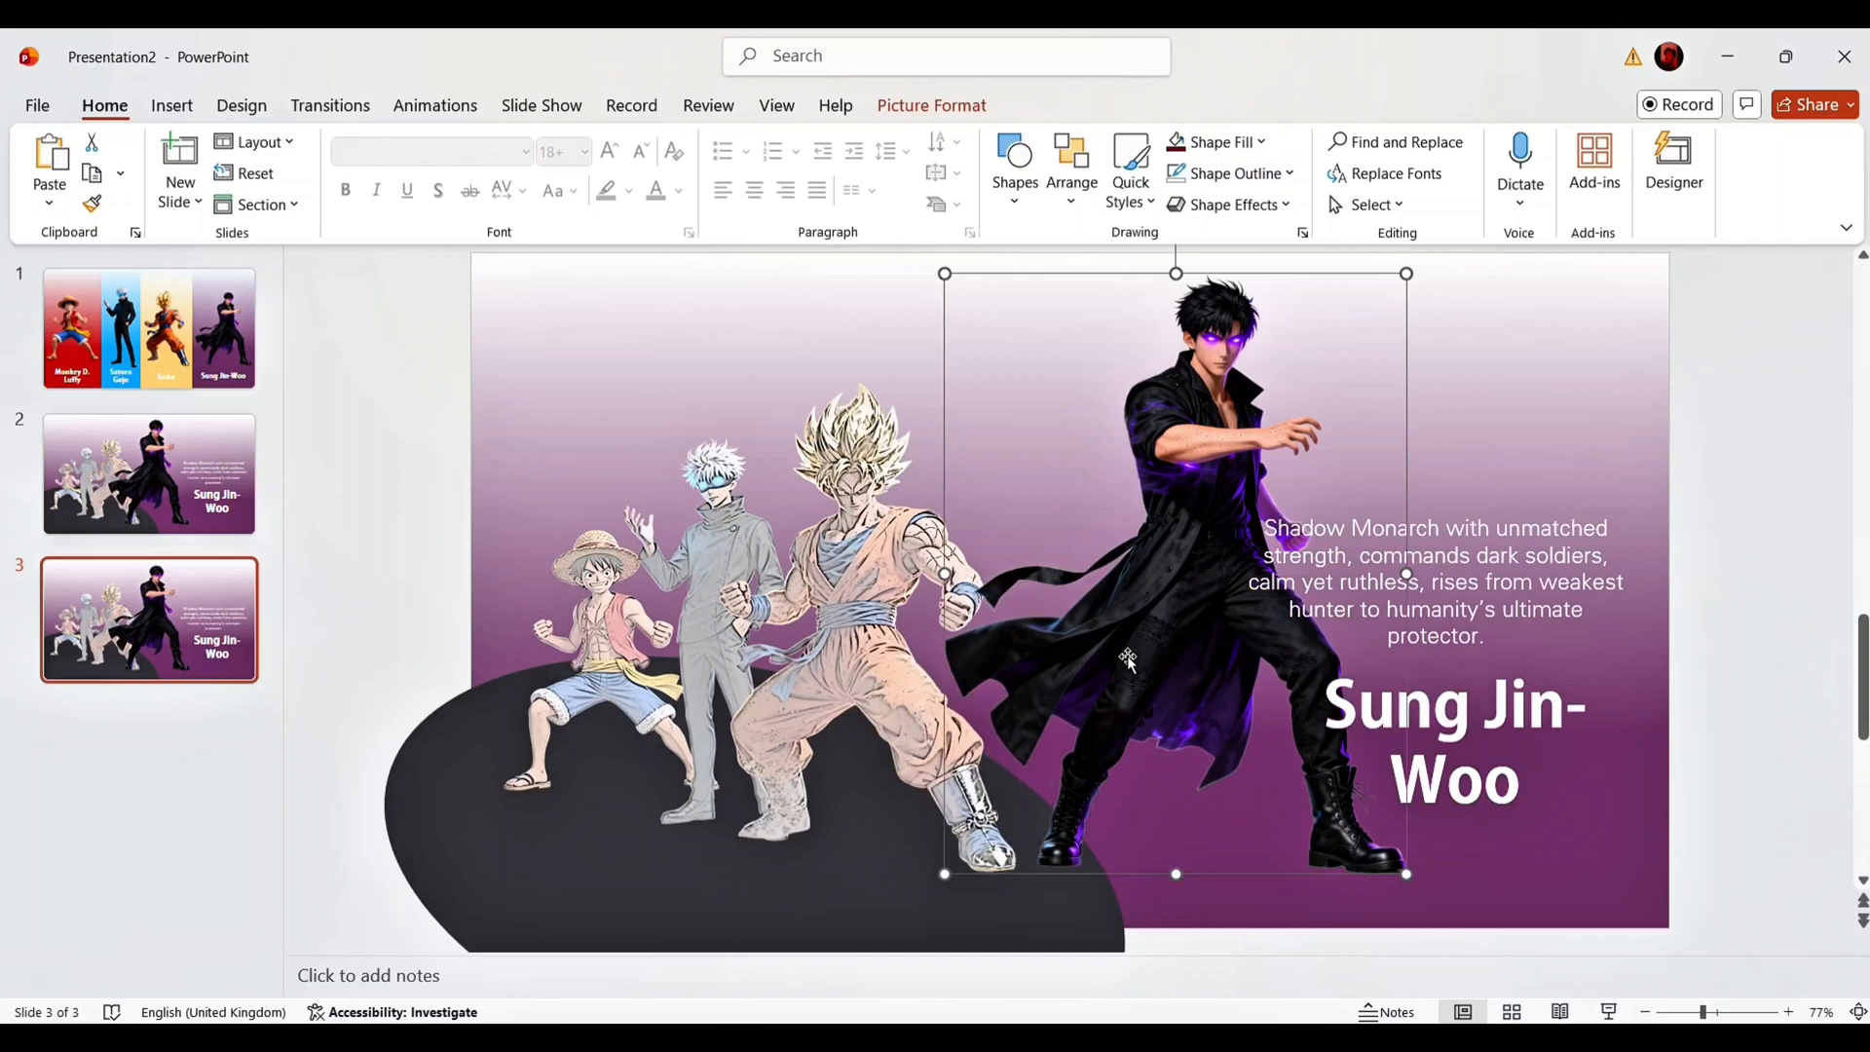
{"action": "scroll", "scroll_direction": "right", "scroll_amount": 3}
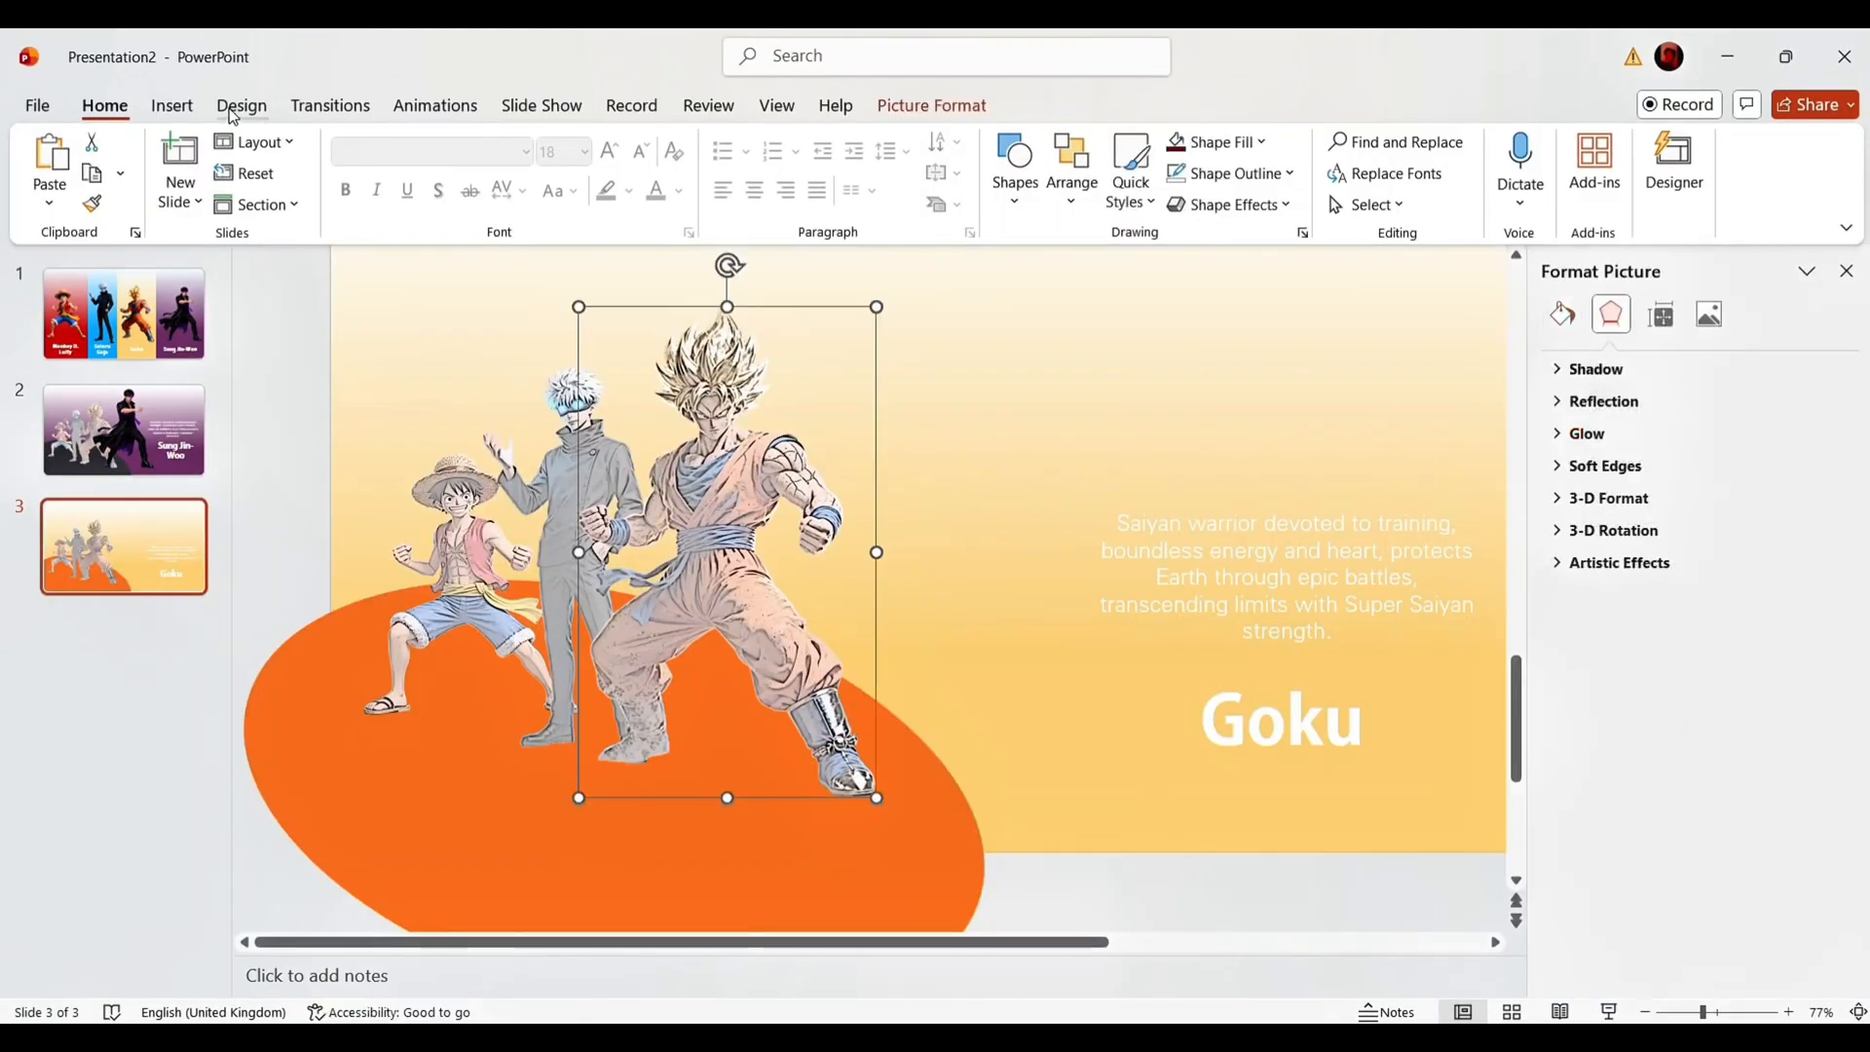
Remove the sketch effect from Goku's picture to restore full colour.
{"action": "left_click", "coordinate": [171, 105]}
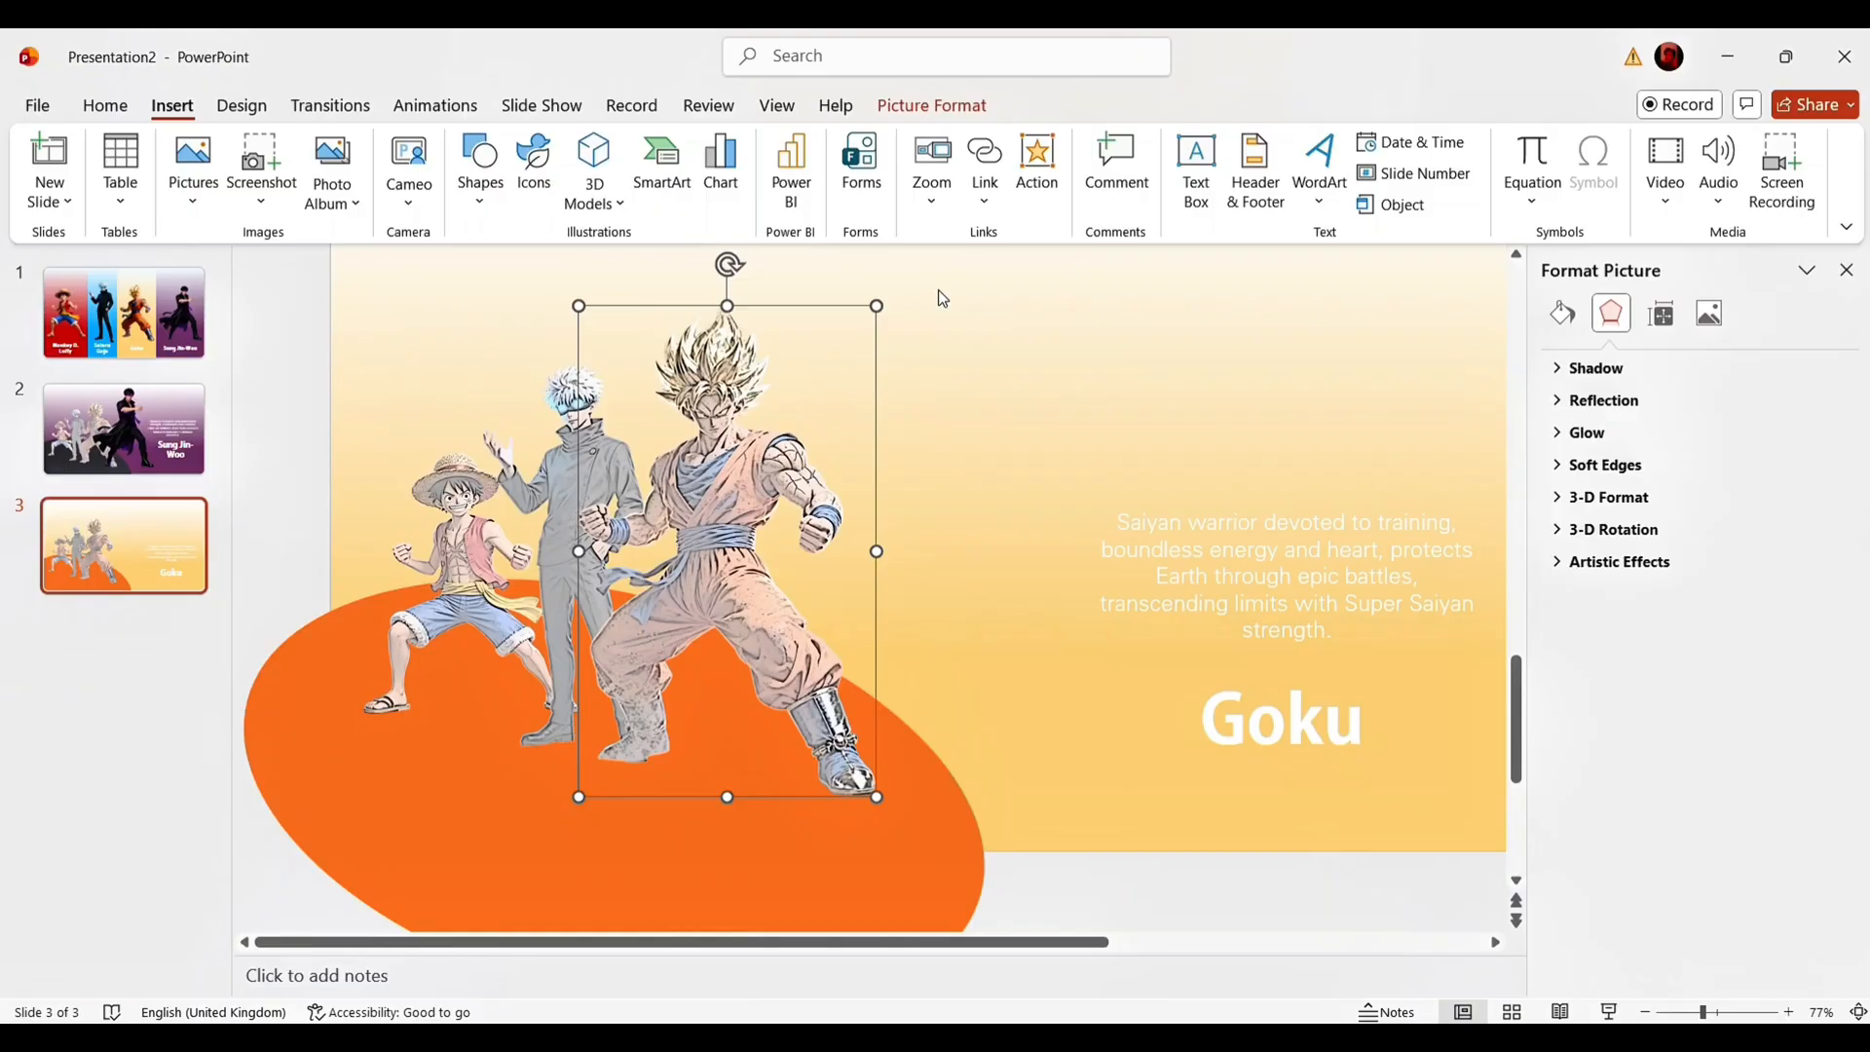
{"action": "left_click", "coordinate": [931, 106]}
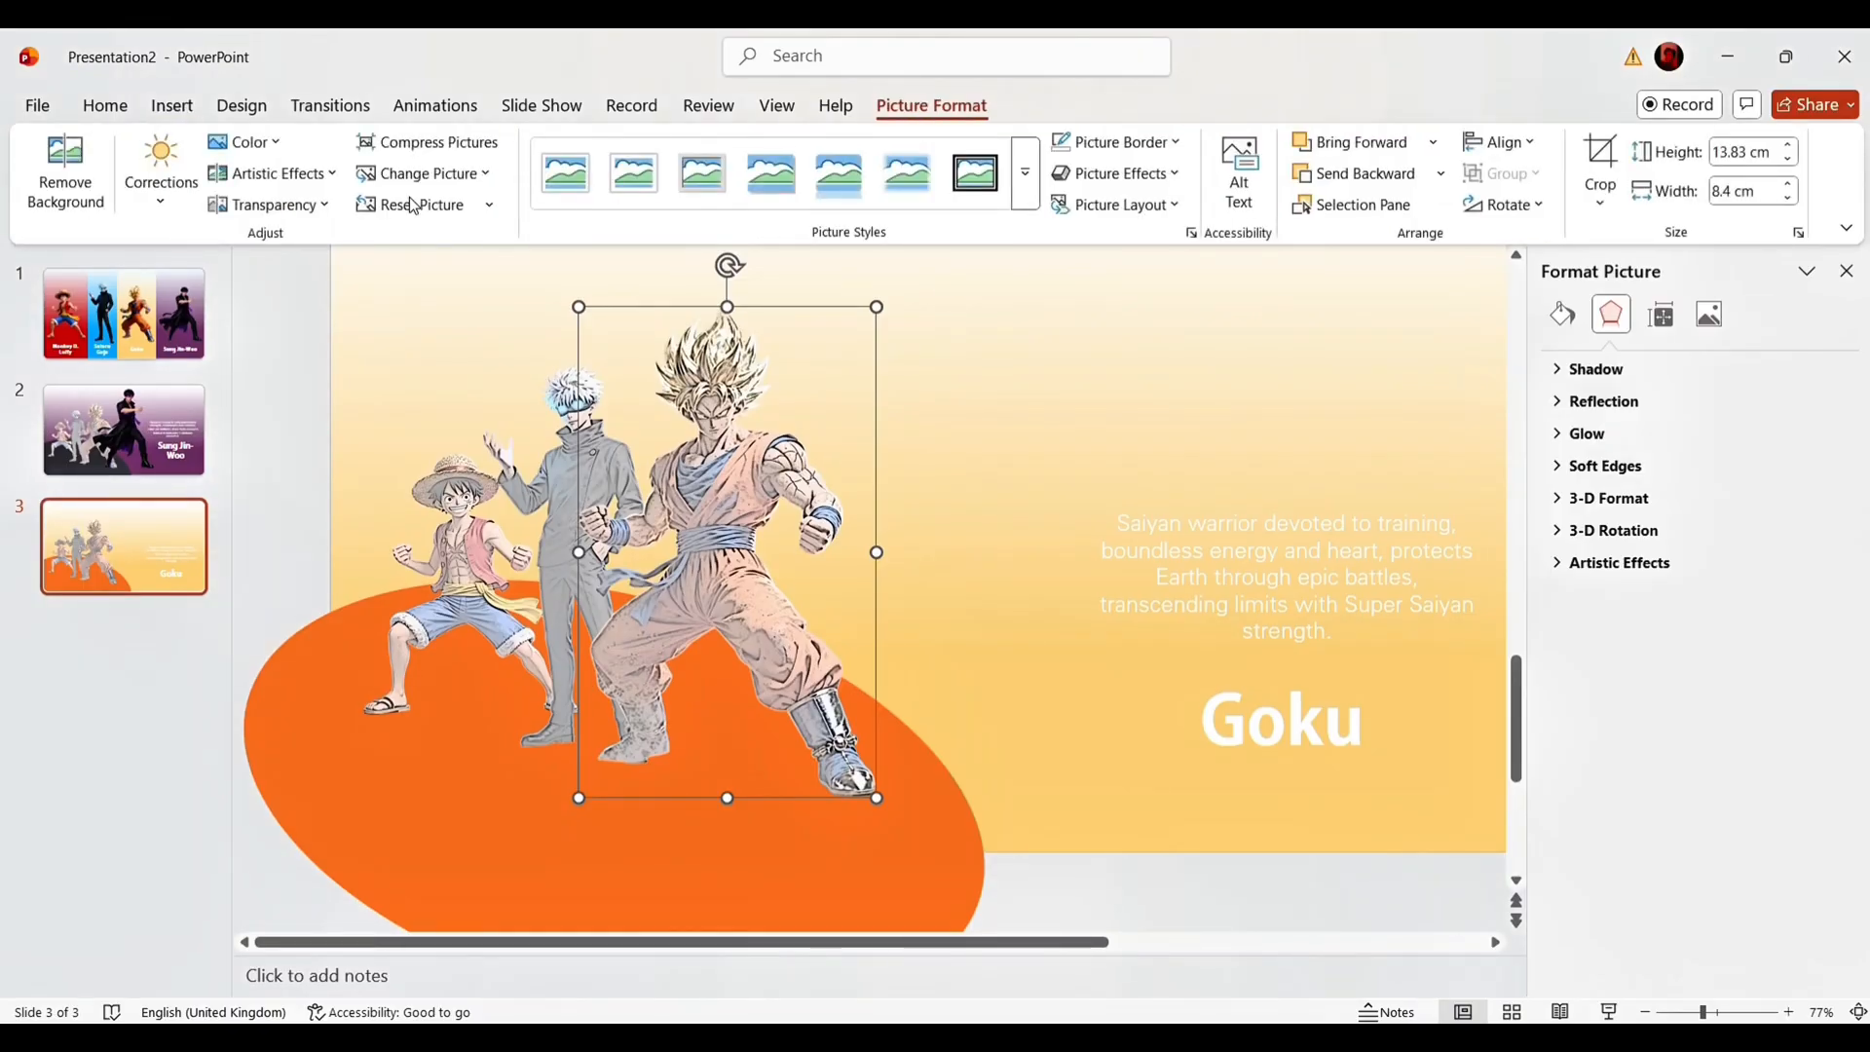
{"action": "left_click", "coordinate": [272, 173]}
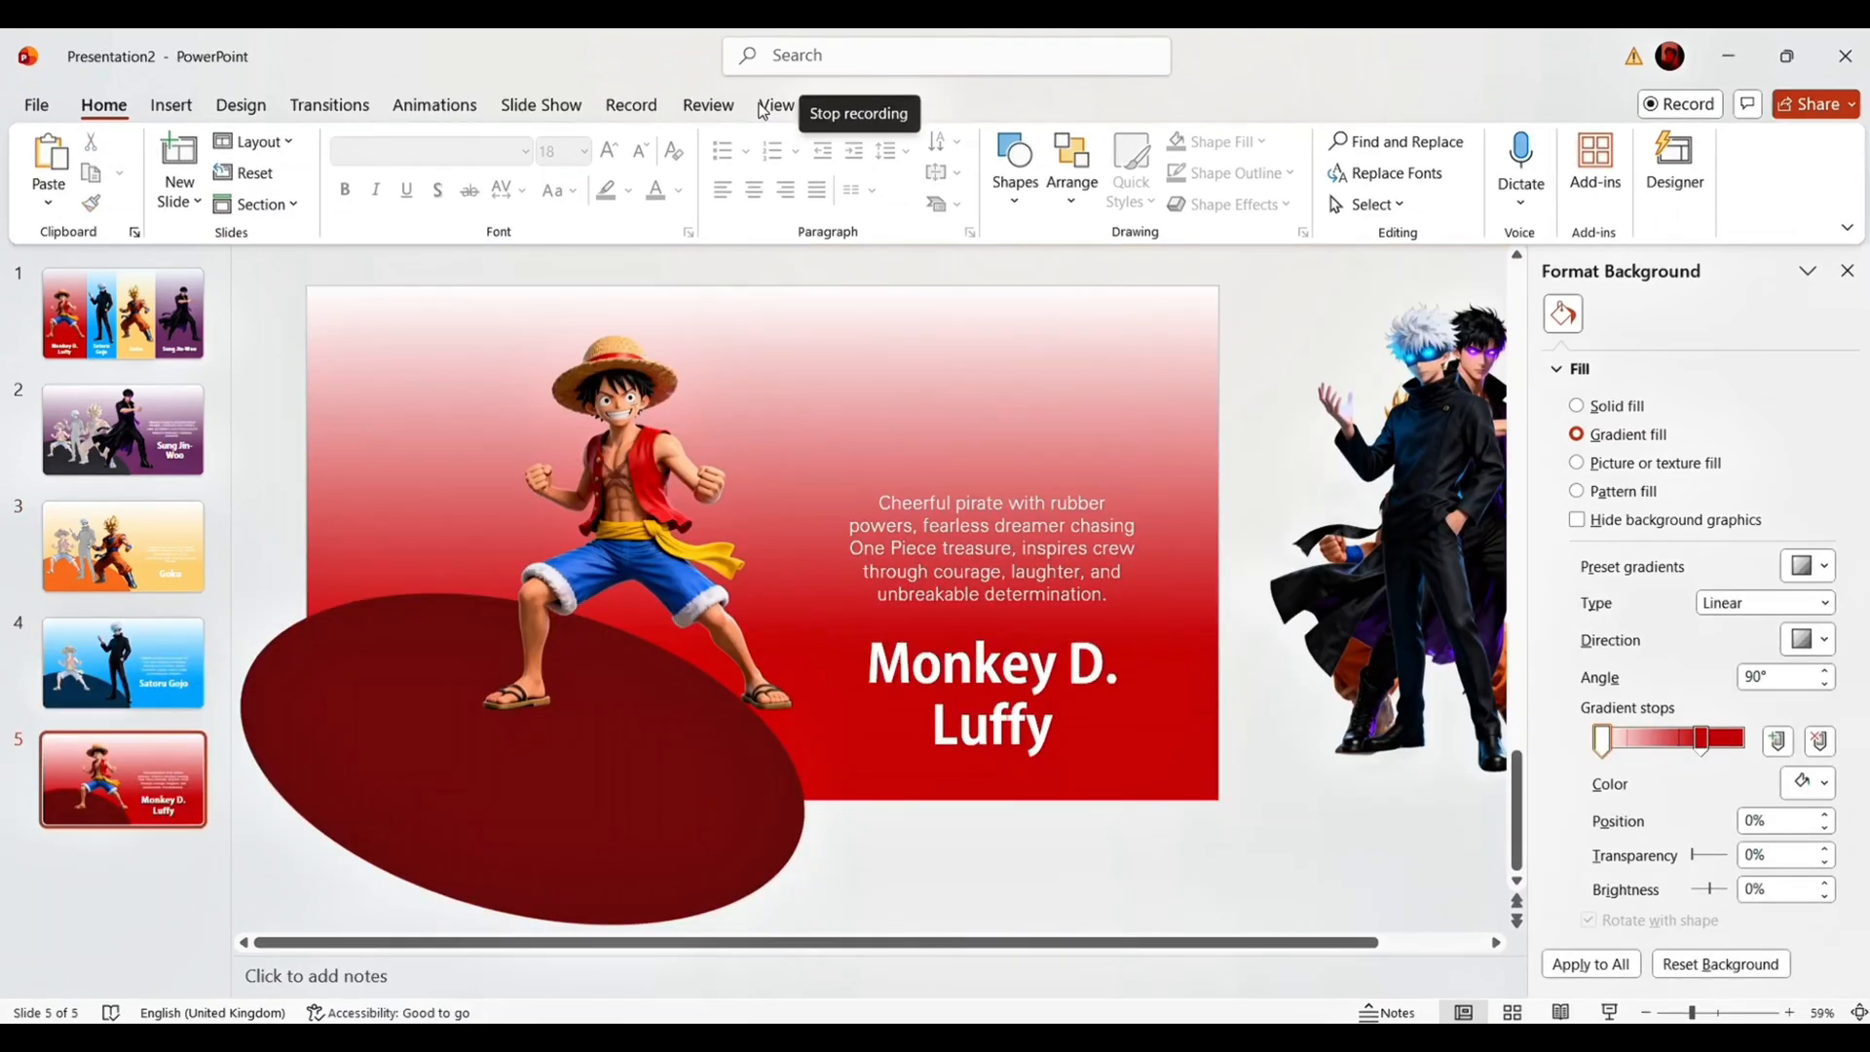
Select all slide thumbnails and apply the Morph transition.
{"action": "left_click", "coordinate": [121, 313]}
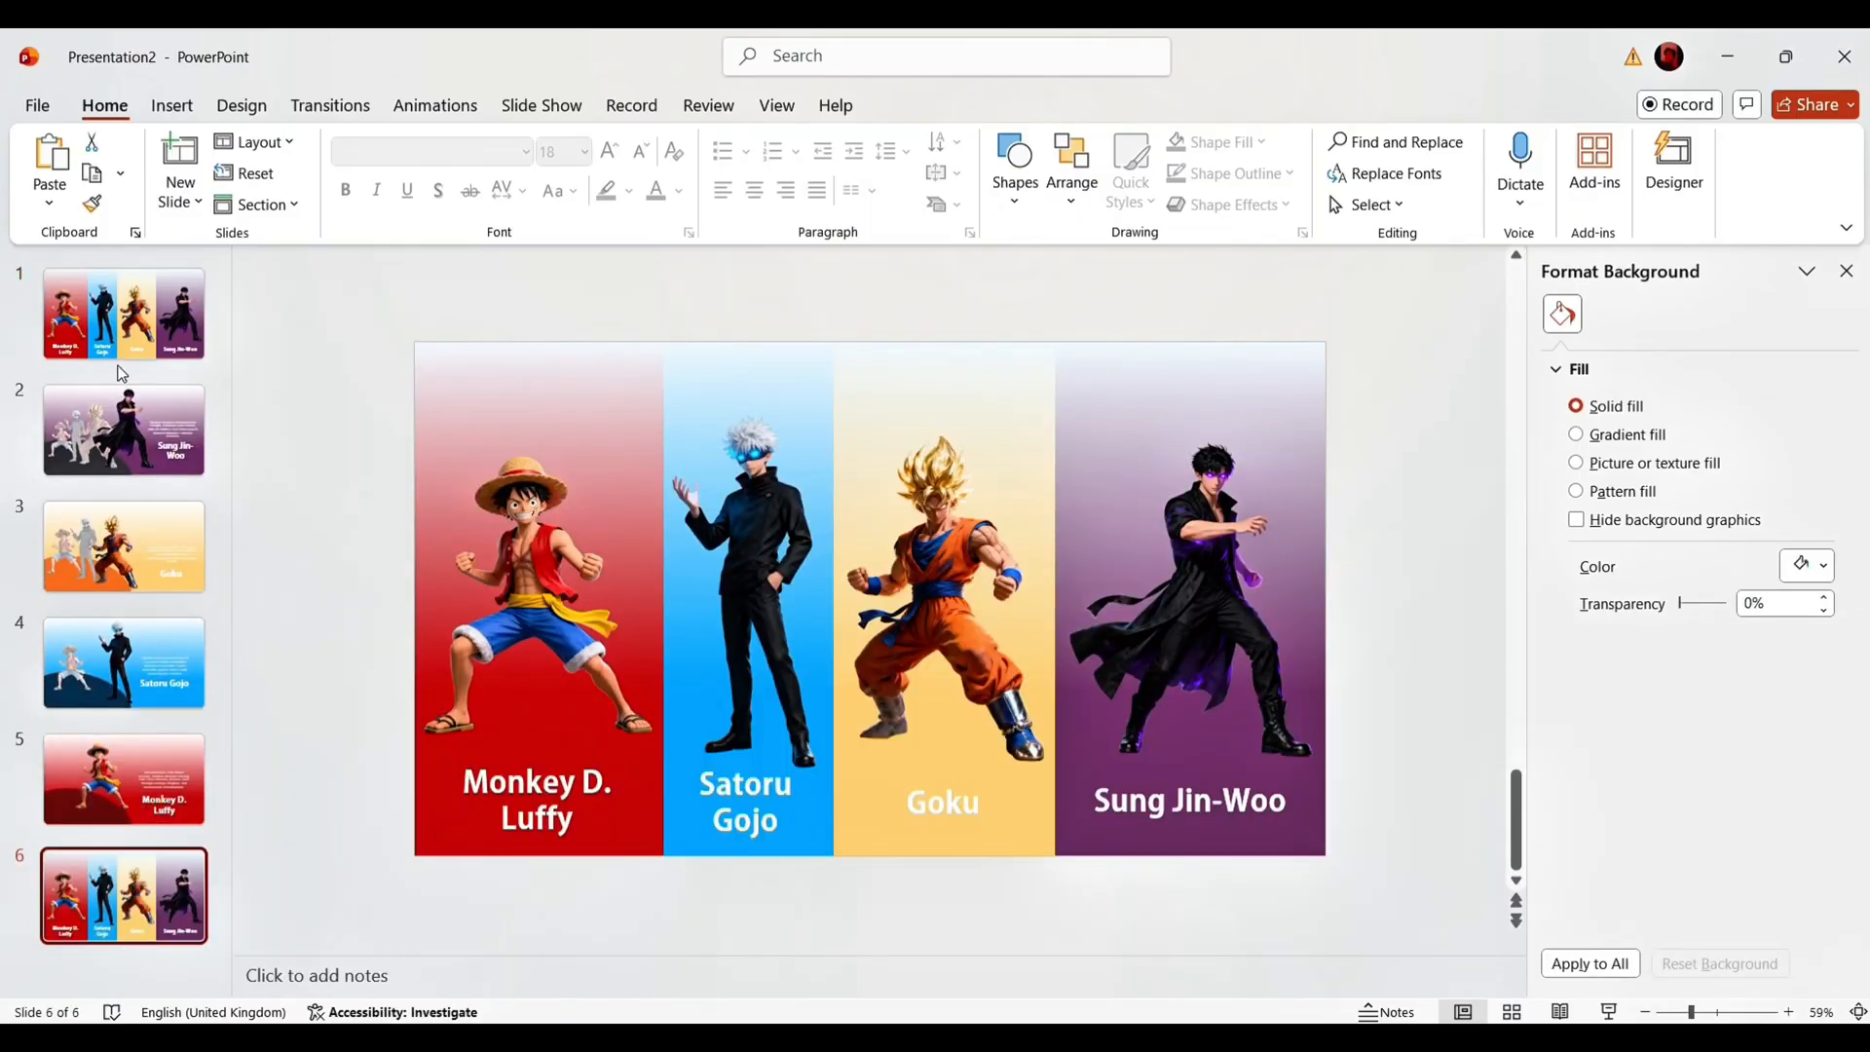
{"action": "left_click", "coordinate": [123, 431]}
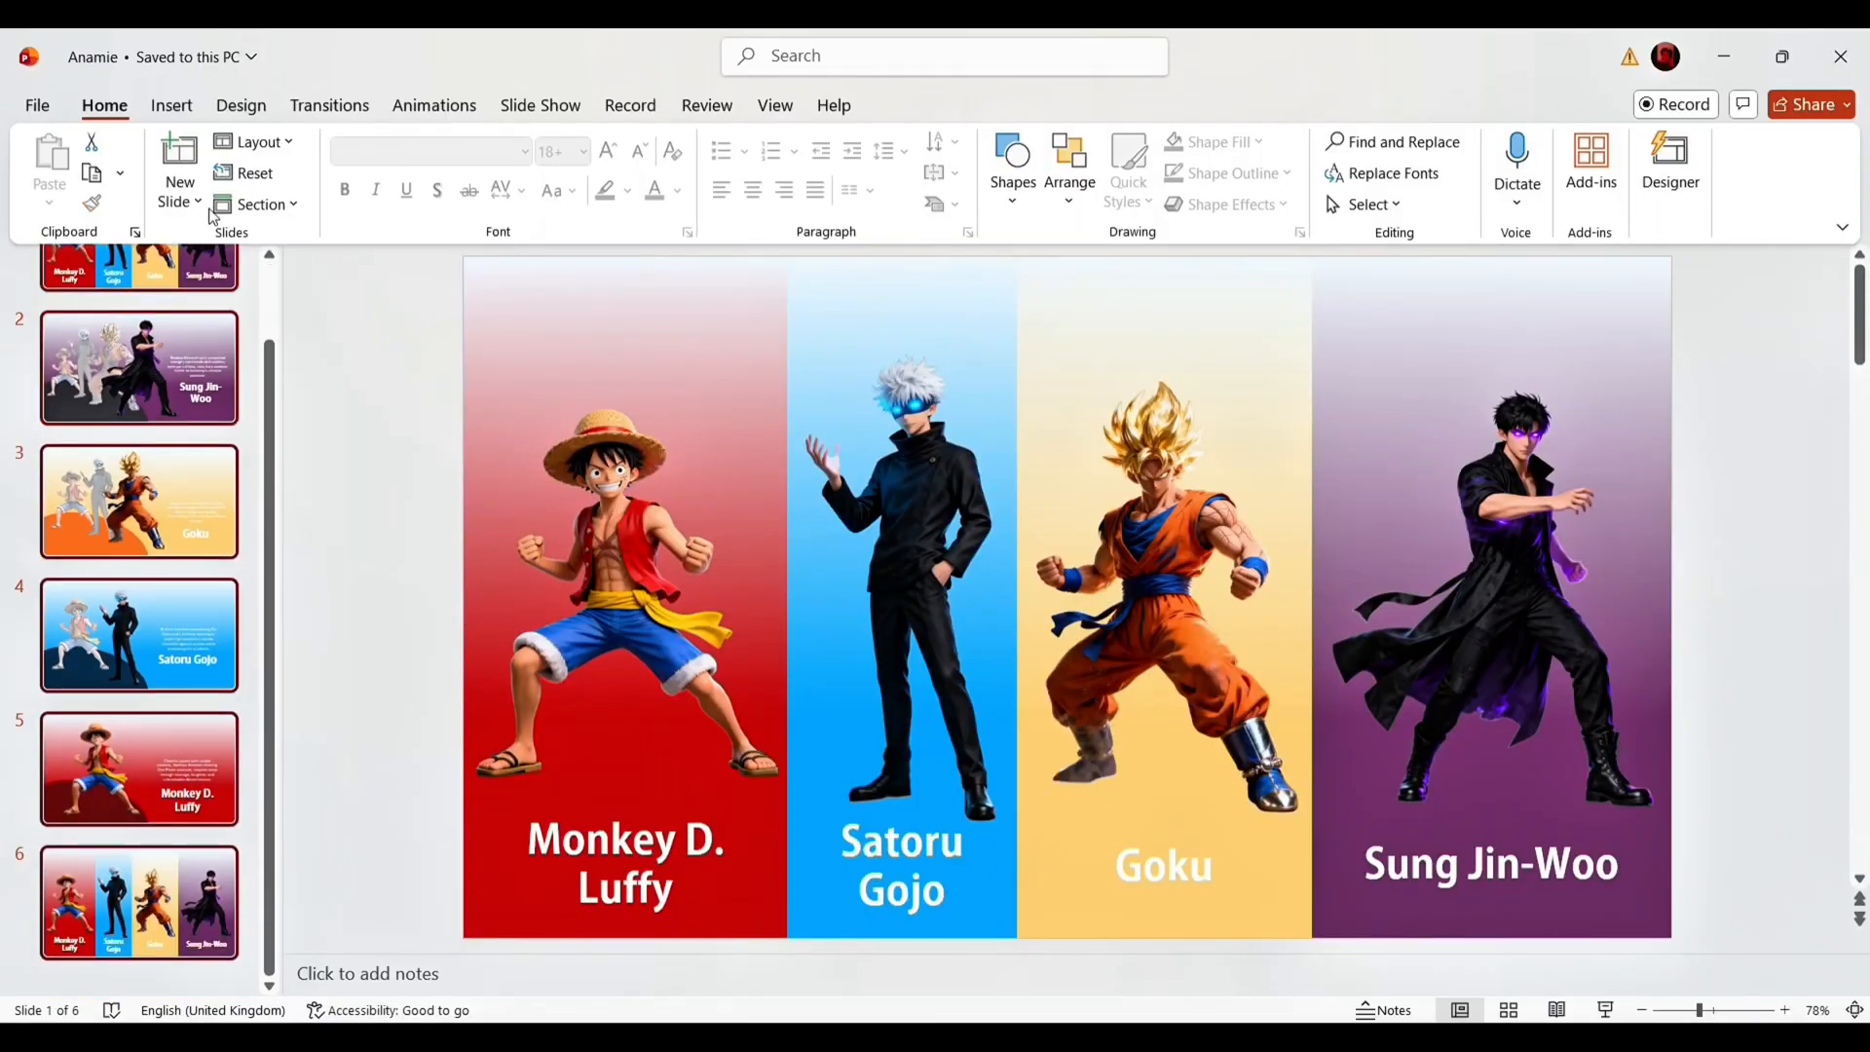
{"action": "left_click", "coordinate": [329, 105]}
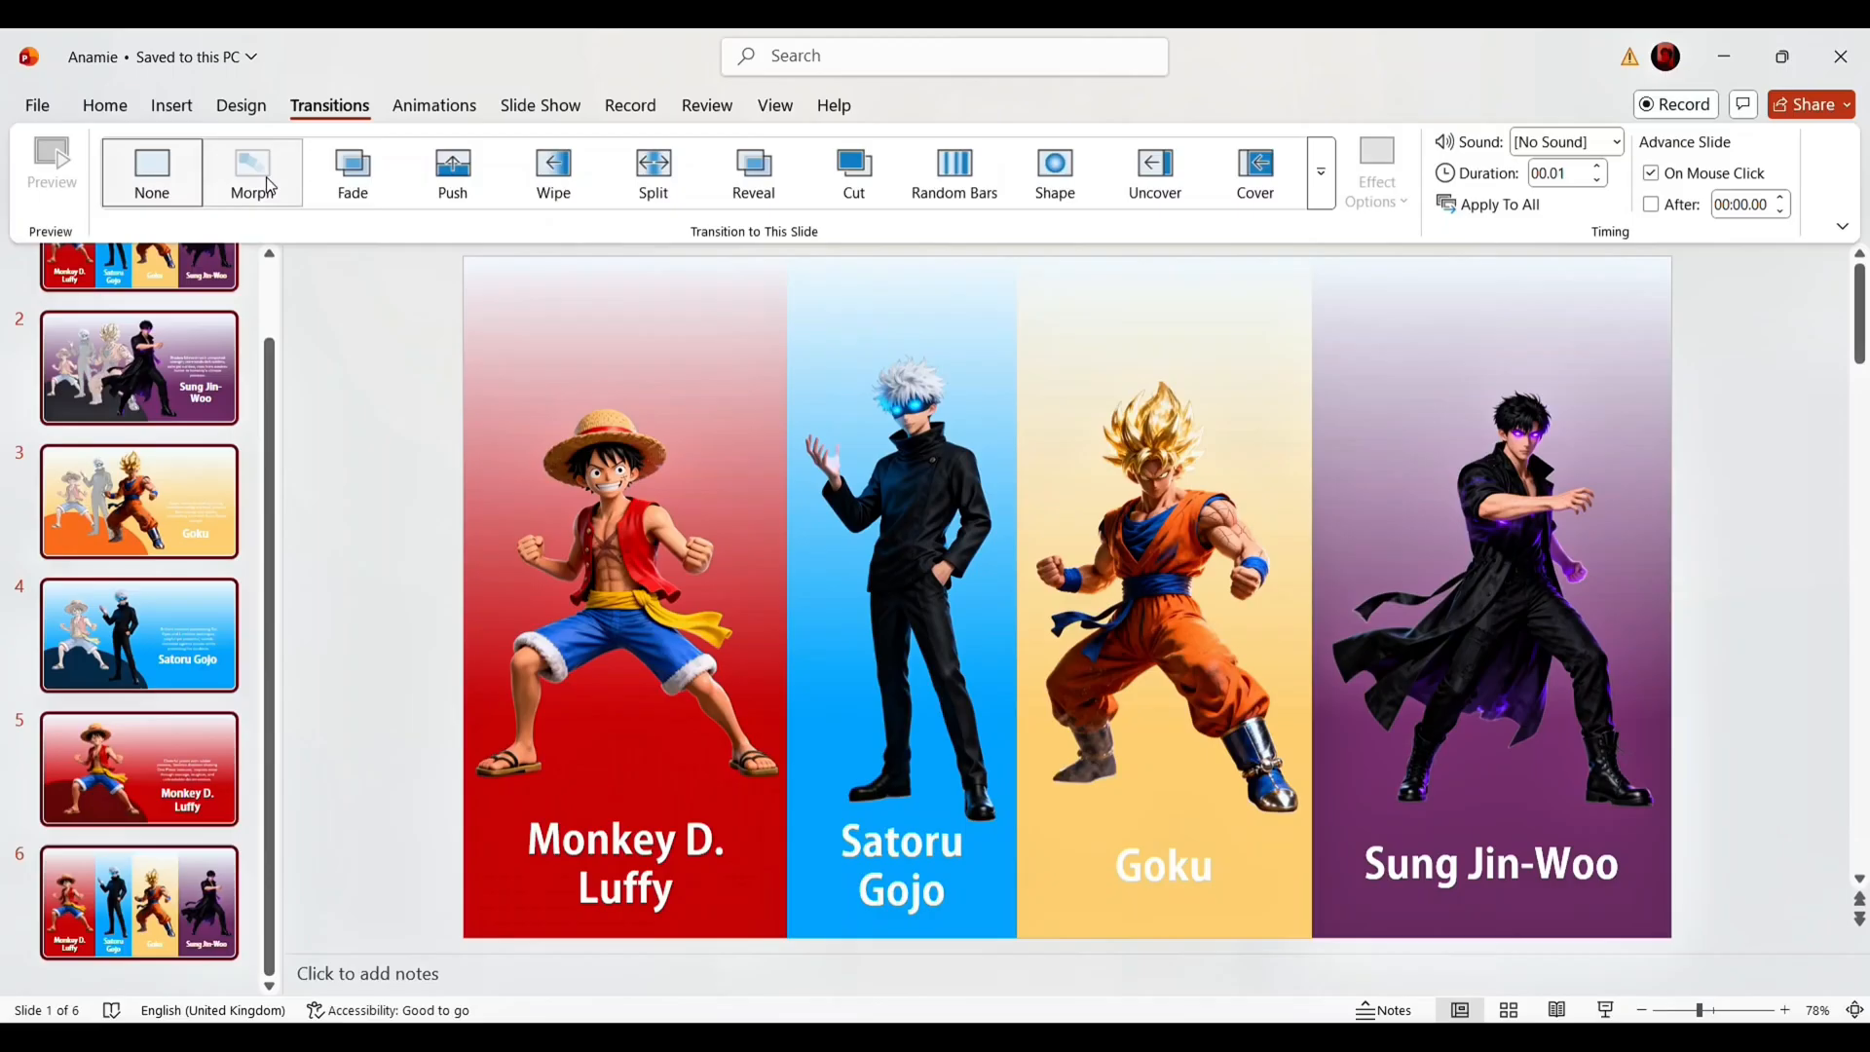
{"action": "left_click", "coordinate": [251, 173]}
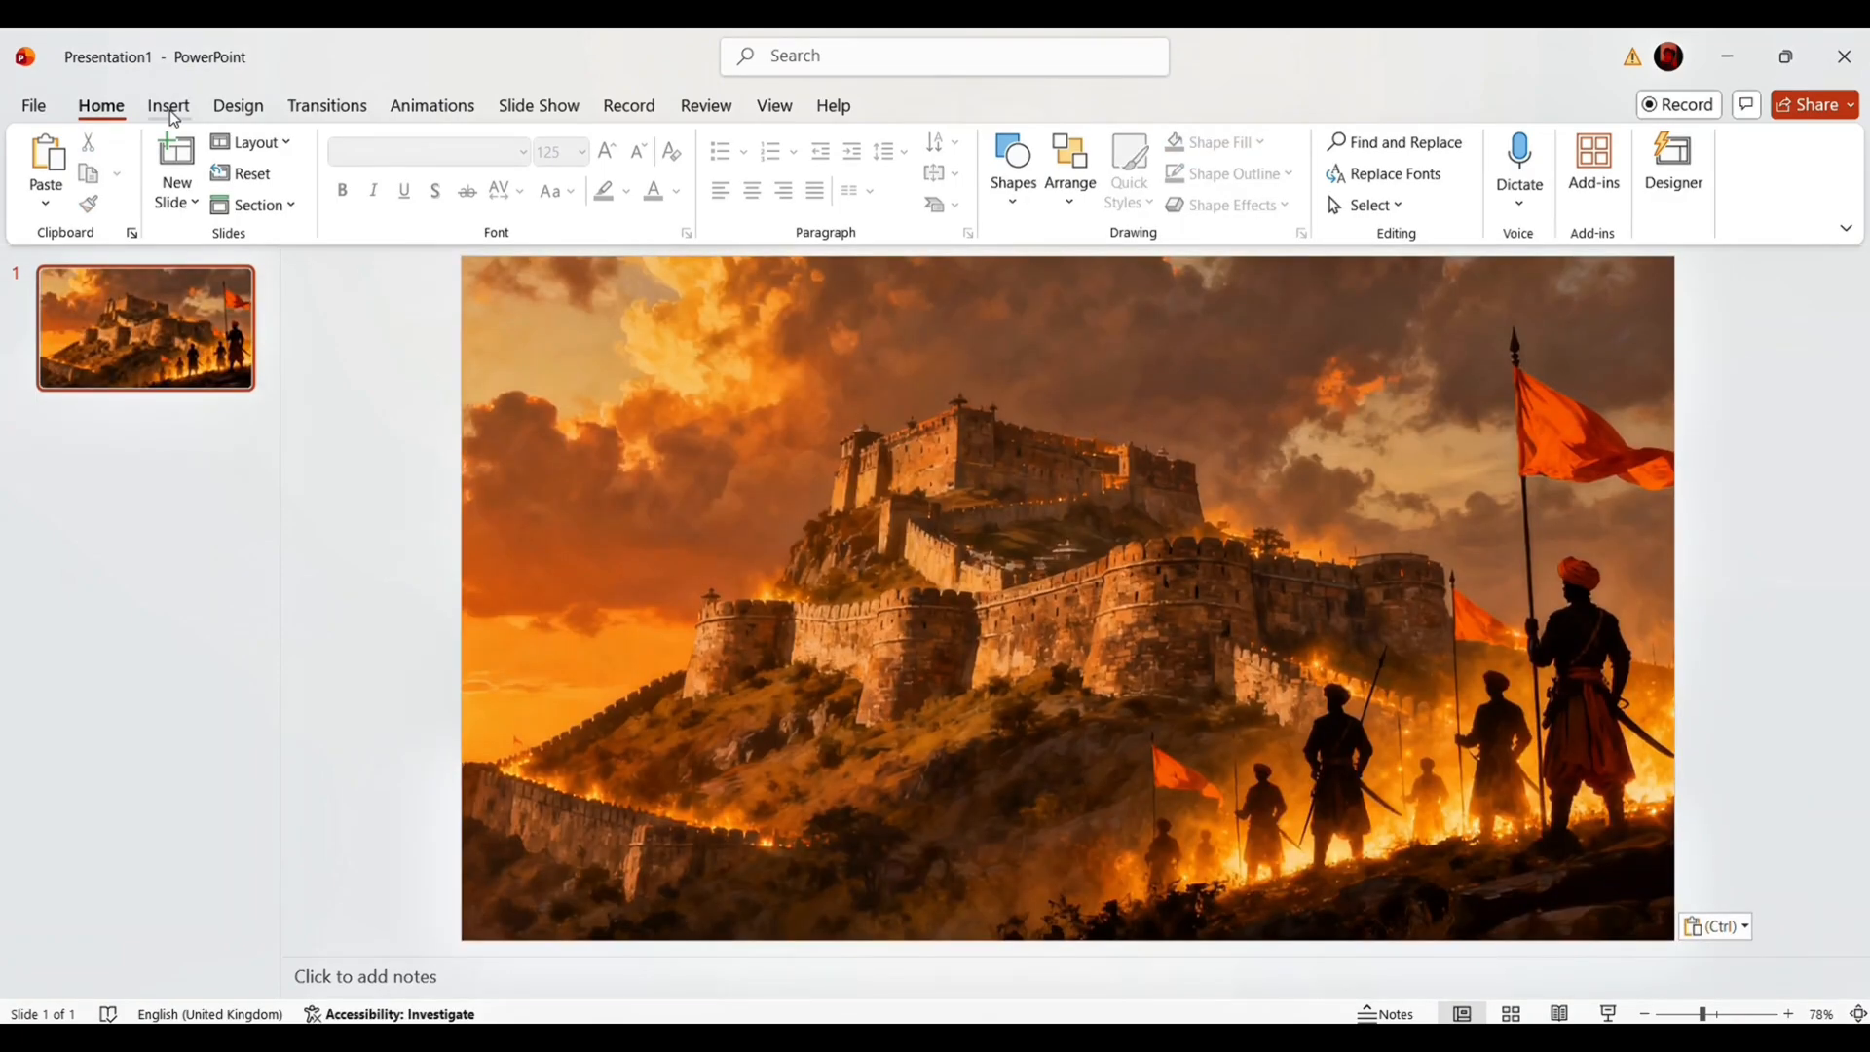
Add a text box near the top of the solid blue slide.
{"action": "left_click", "coordinate": [169, 106]}
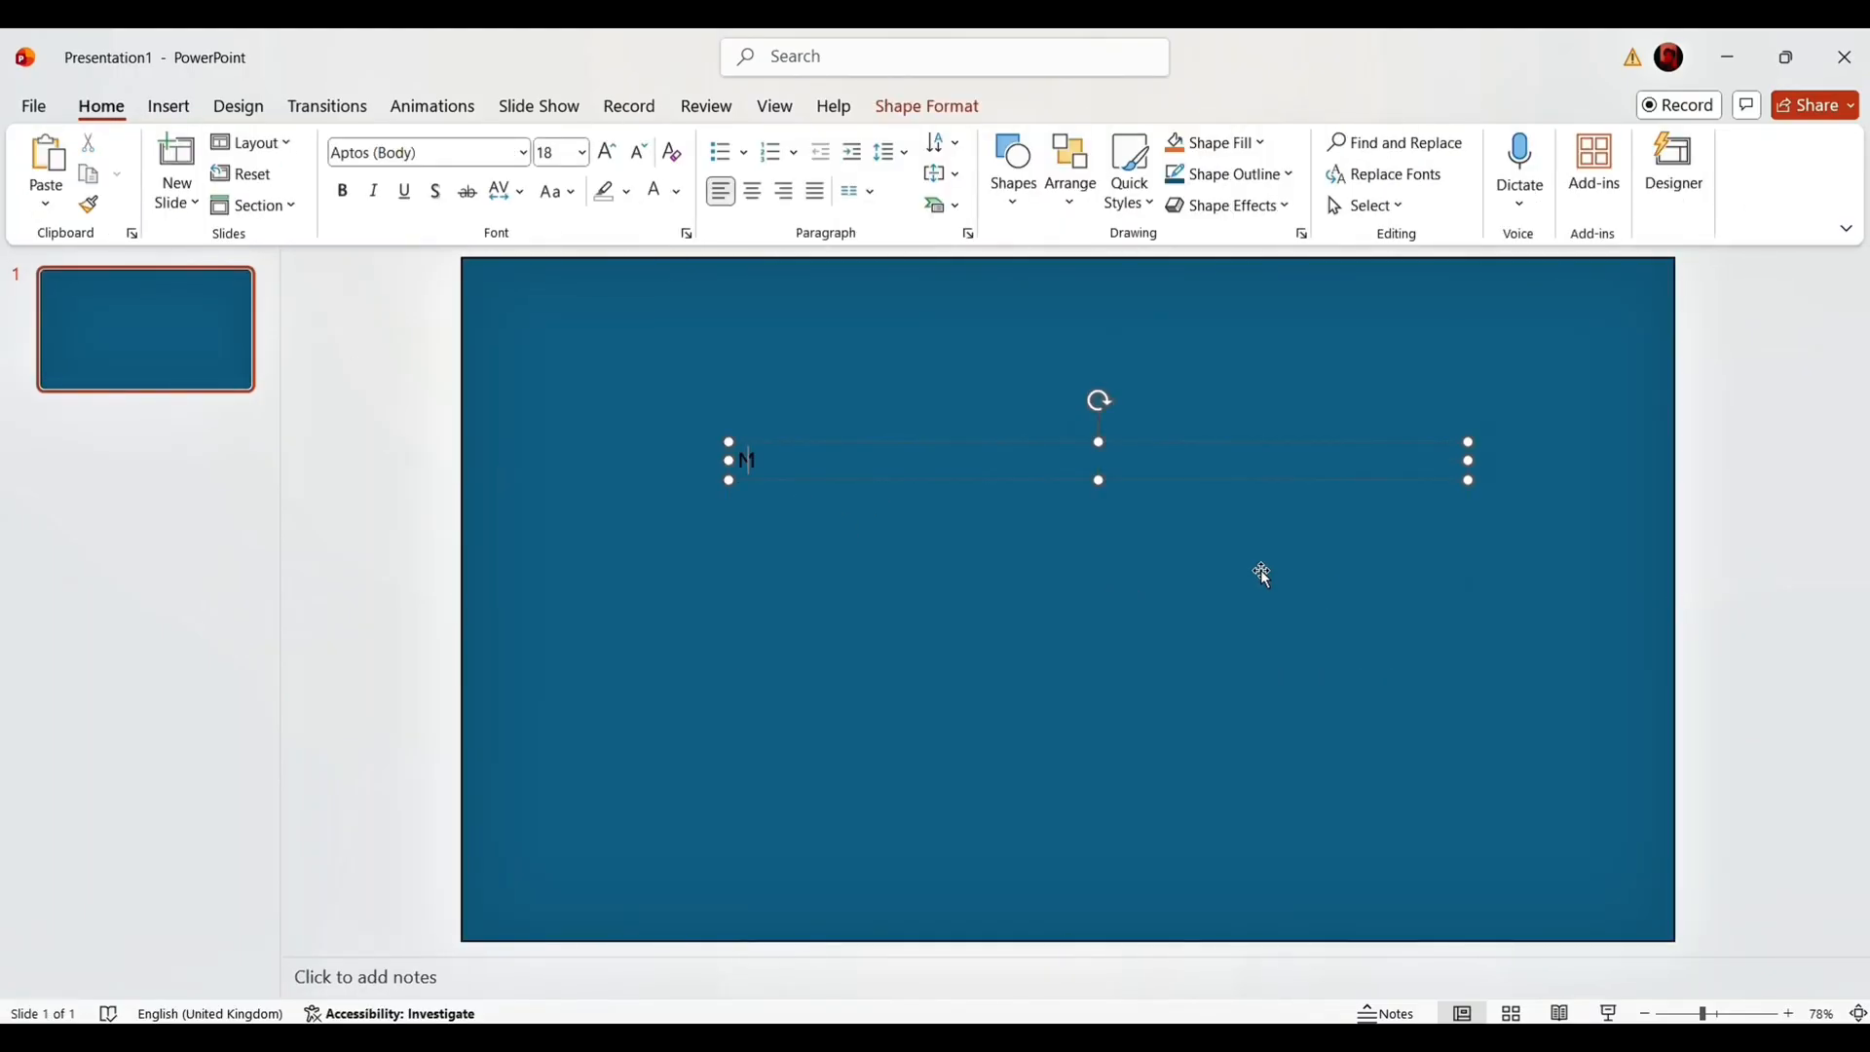
Type MARATHA EMPIRE in Amasis MT Pro Black, size 125, centred on the slide.
{"action": "type", "text": "MARATHA EMPIRE"}
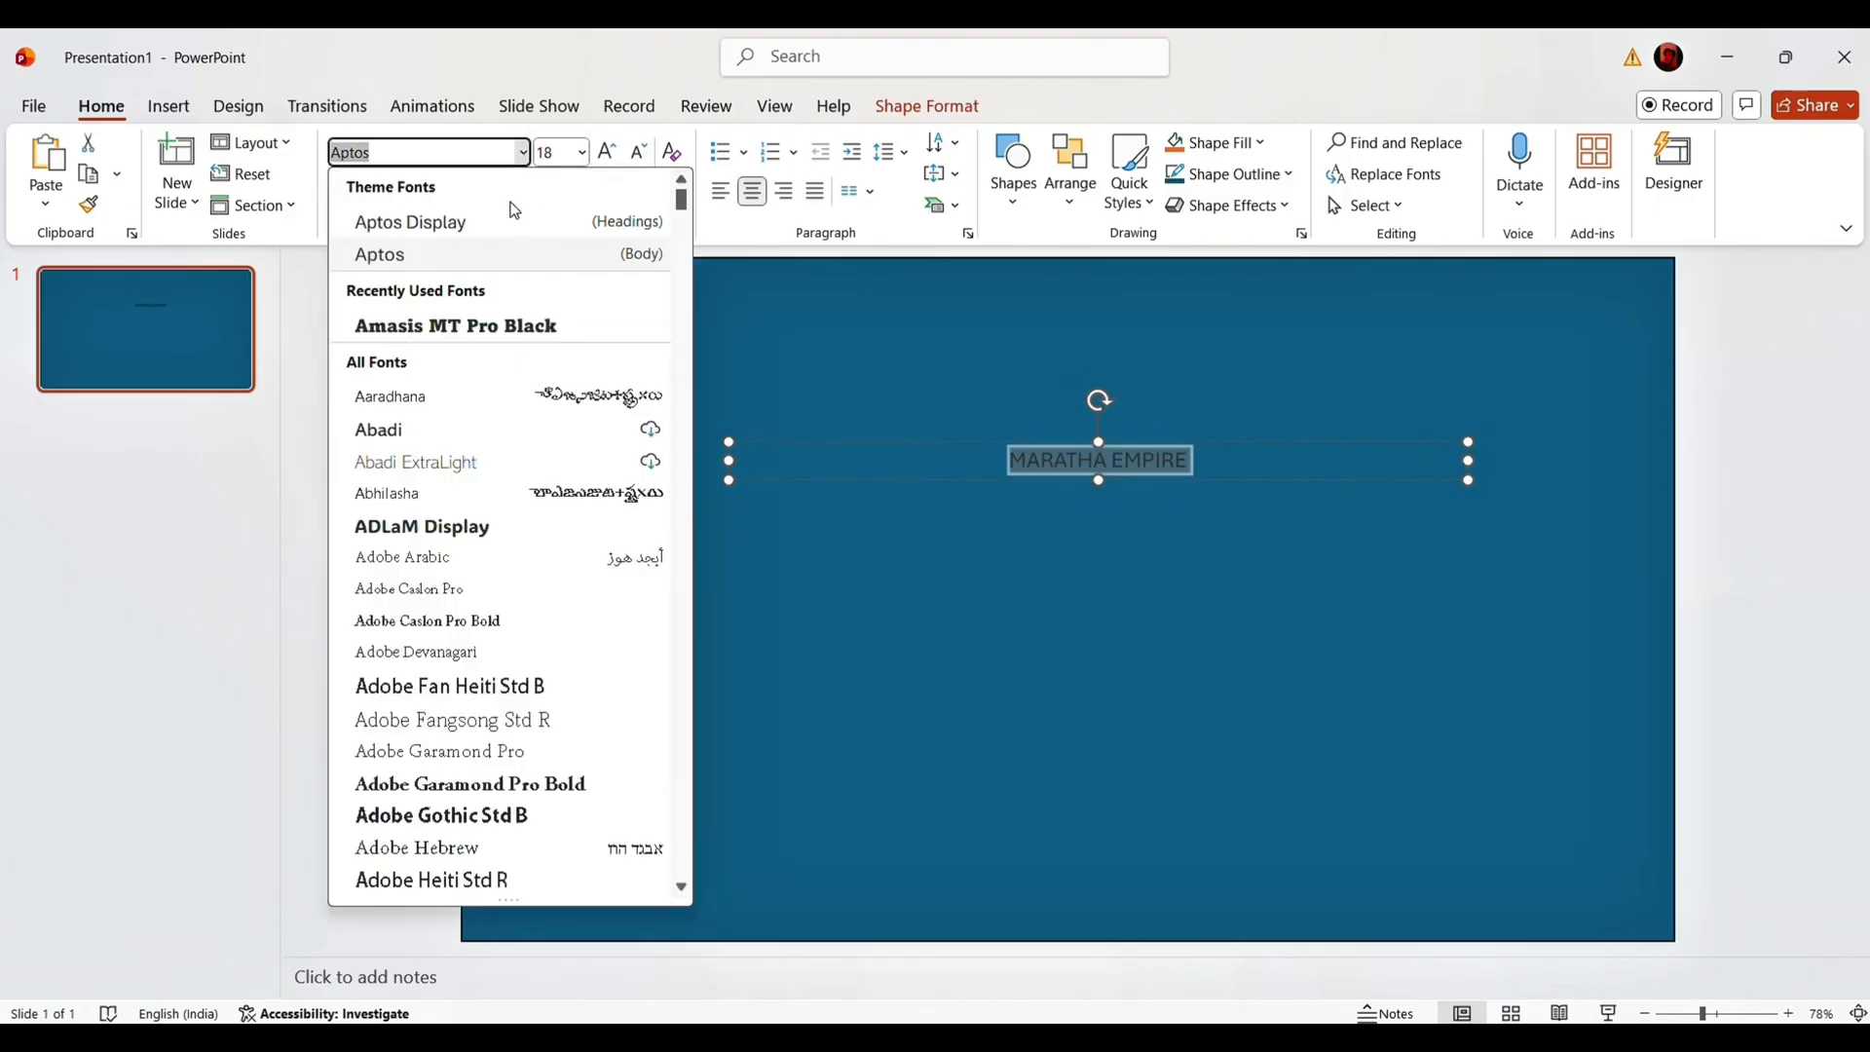
{"action": "left_click", "coordinate": [455, 325]}
{"action": "type", "text": "125"}
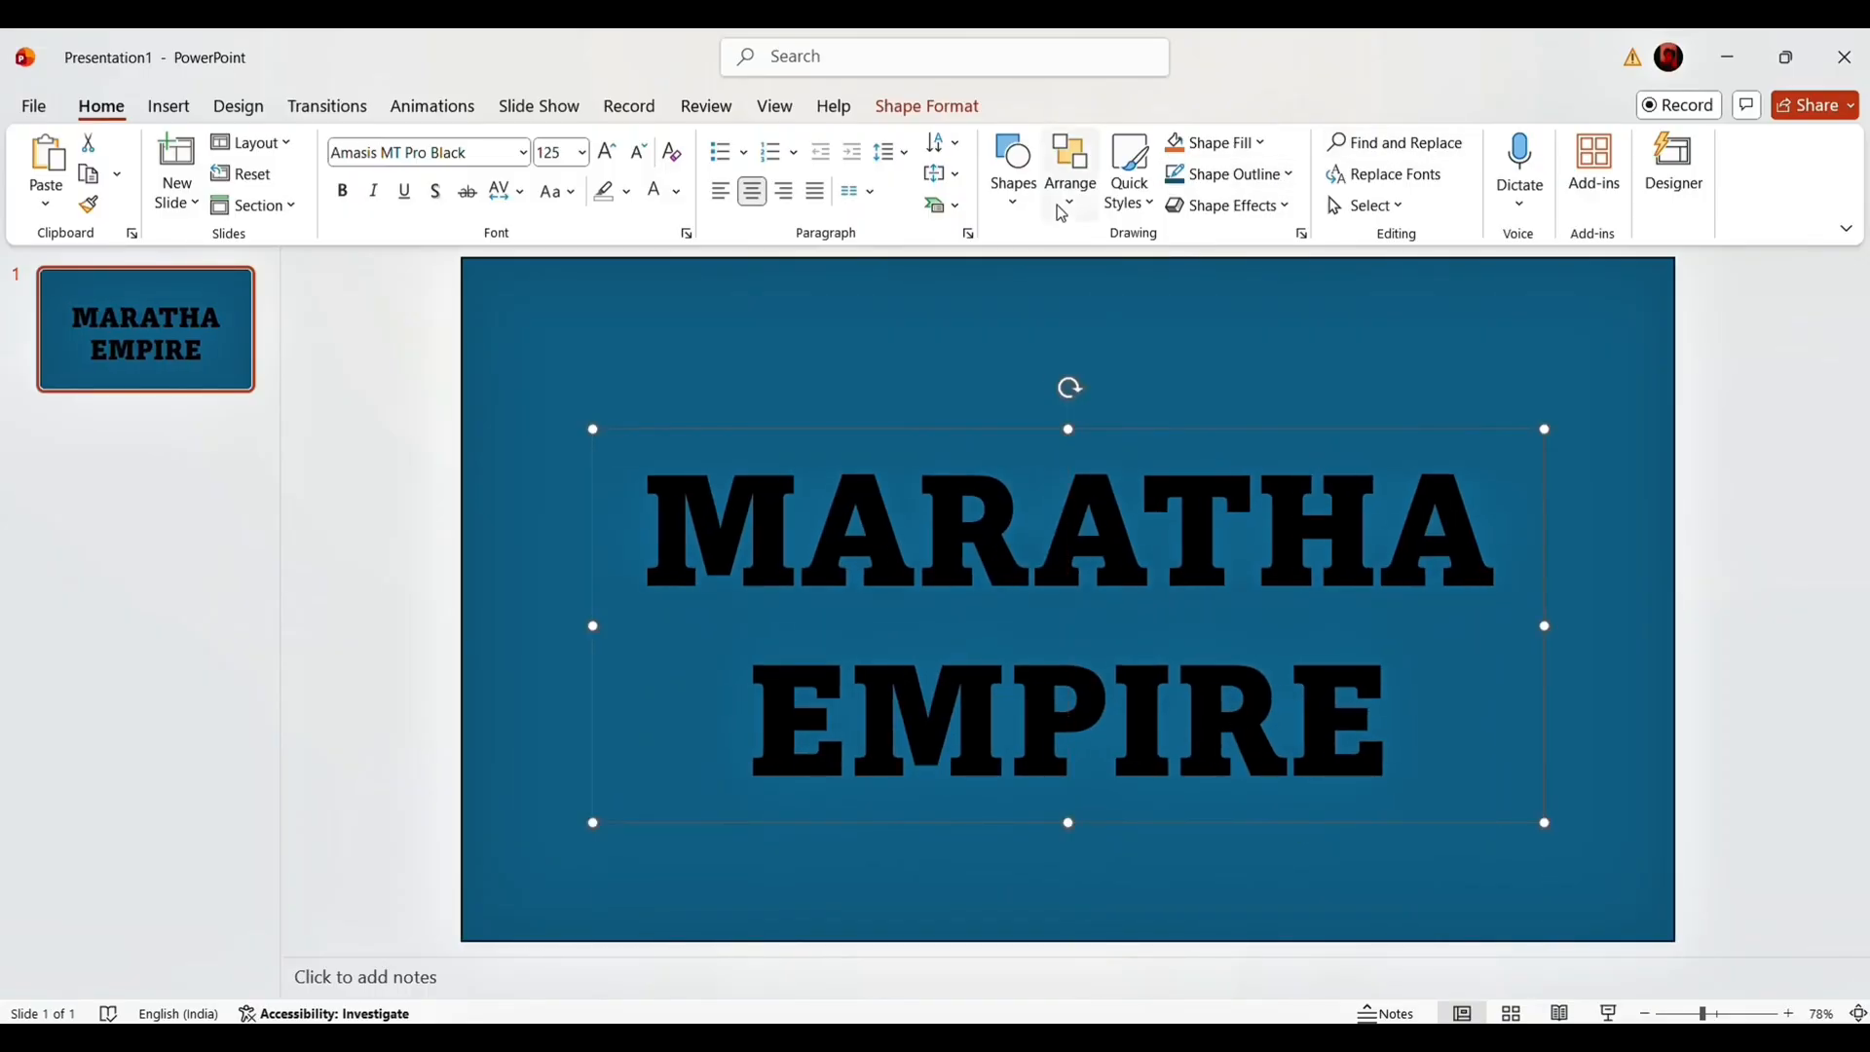
{"action": "left_click", "coordinate": [1486, 143]}
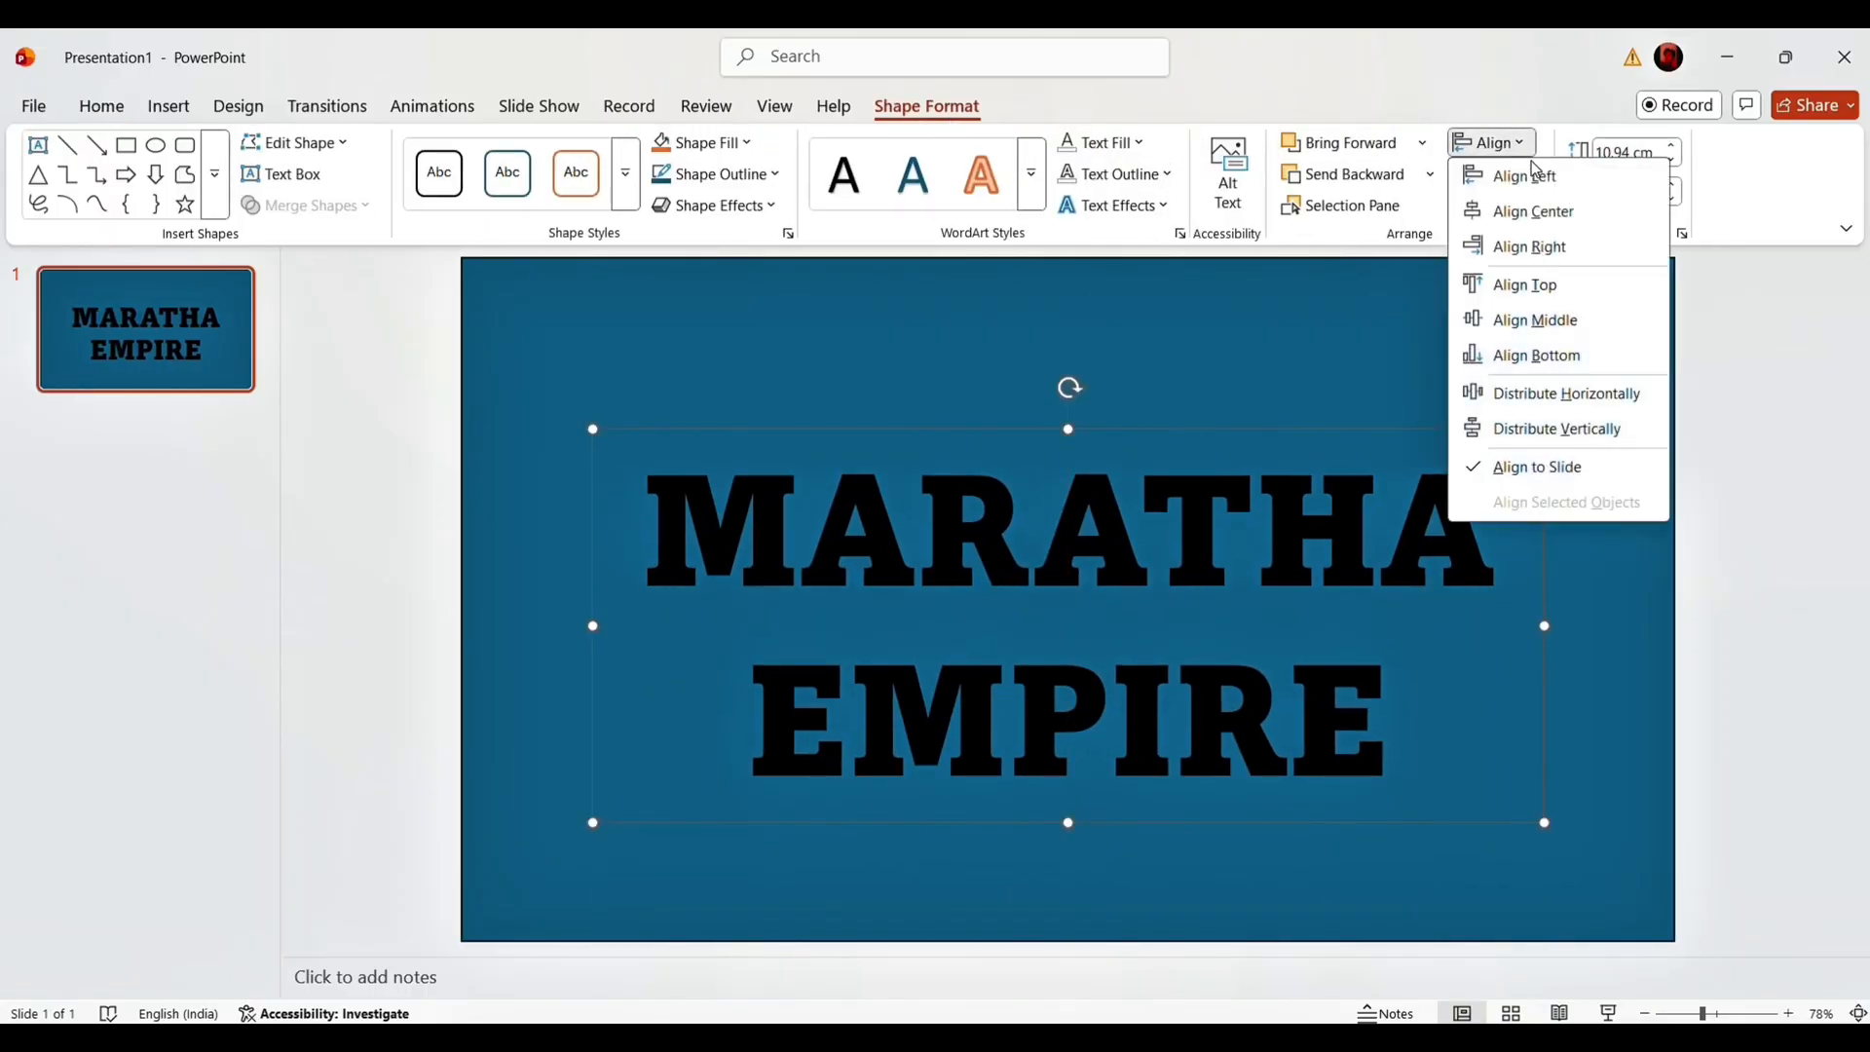
{"action": "mouse_move", "coordinate": [1534, 211]}
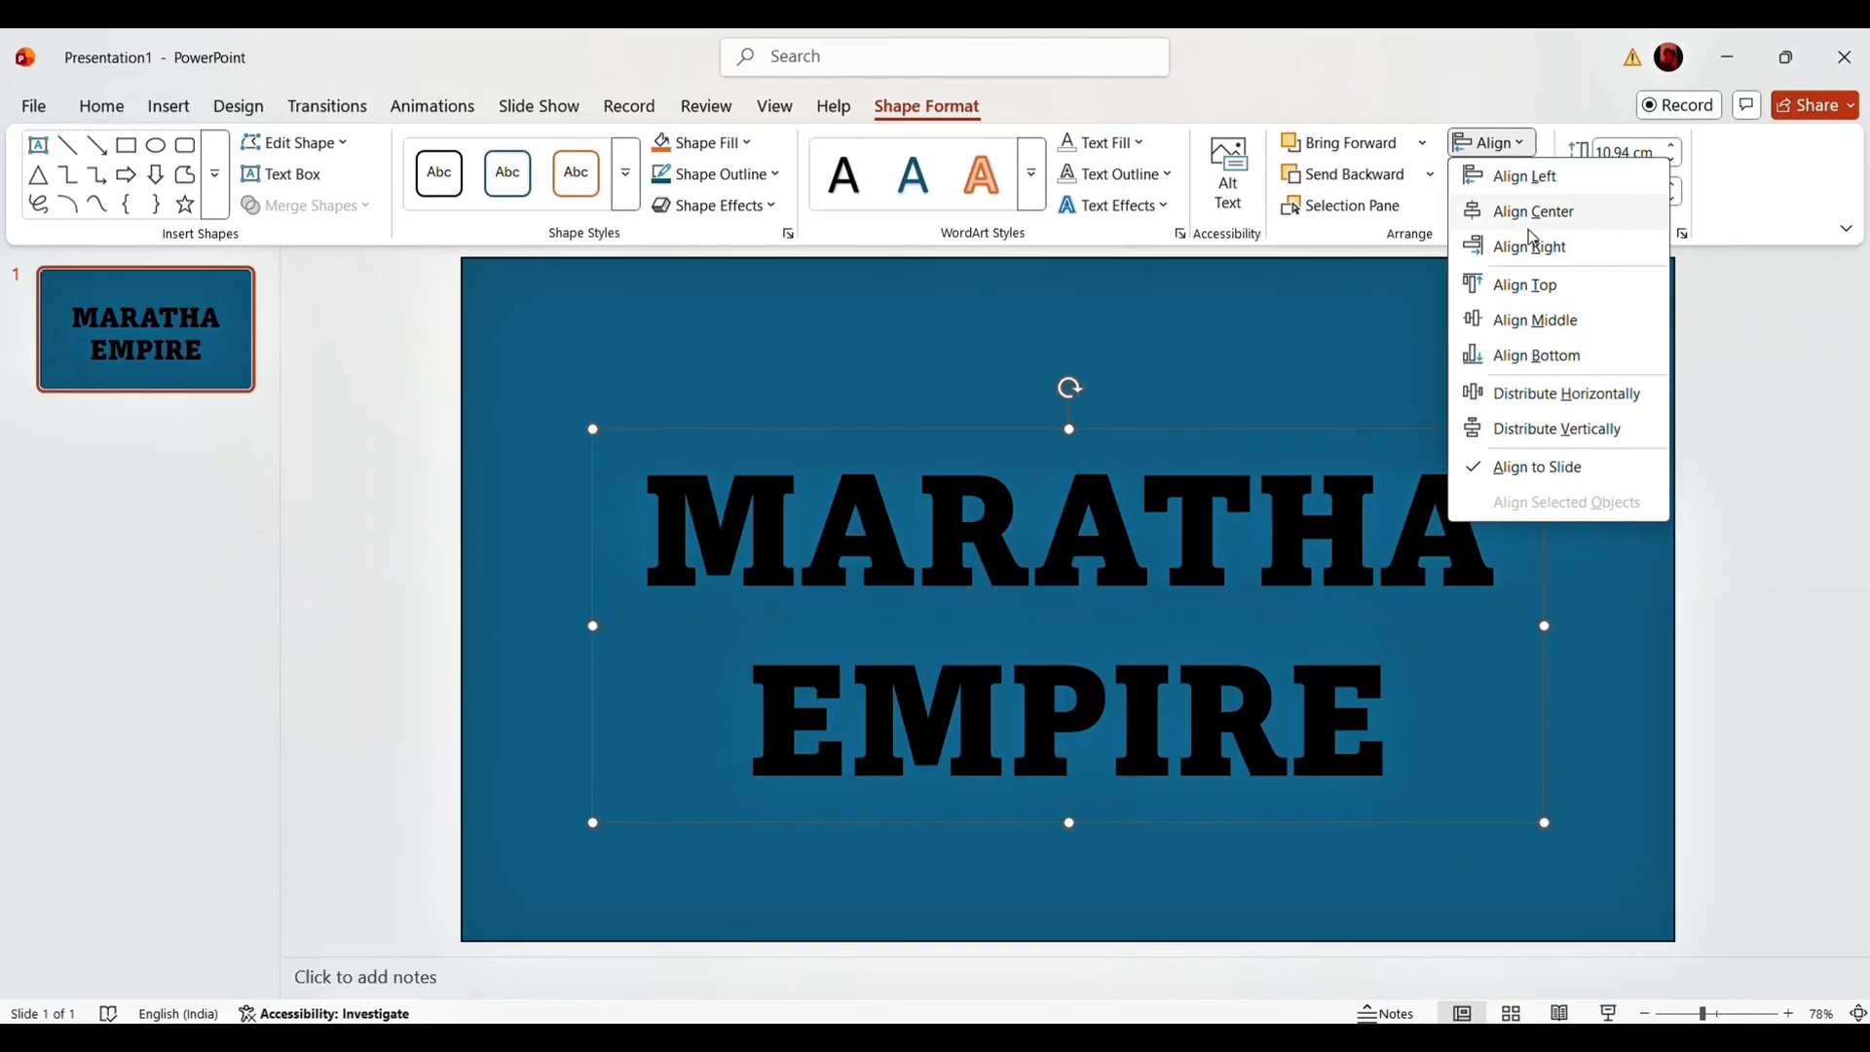
{"action": "left_click", "coordinate": [1533, 212]}
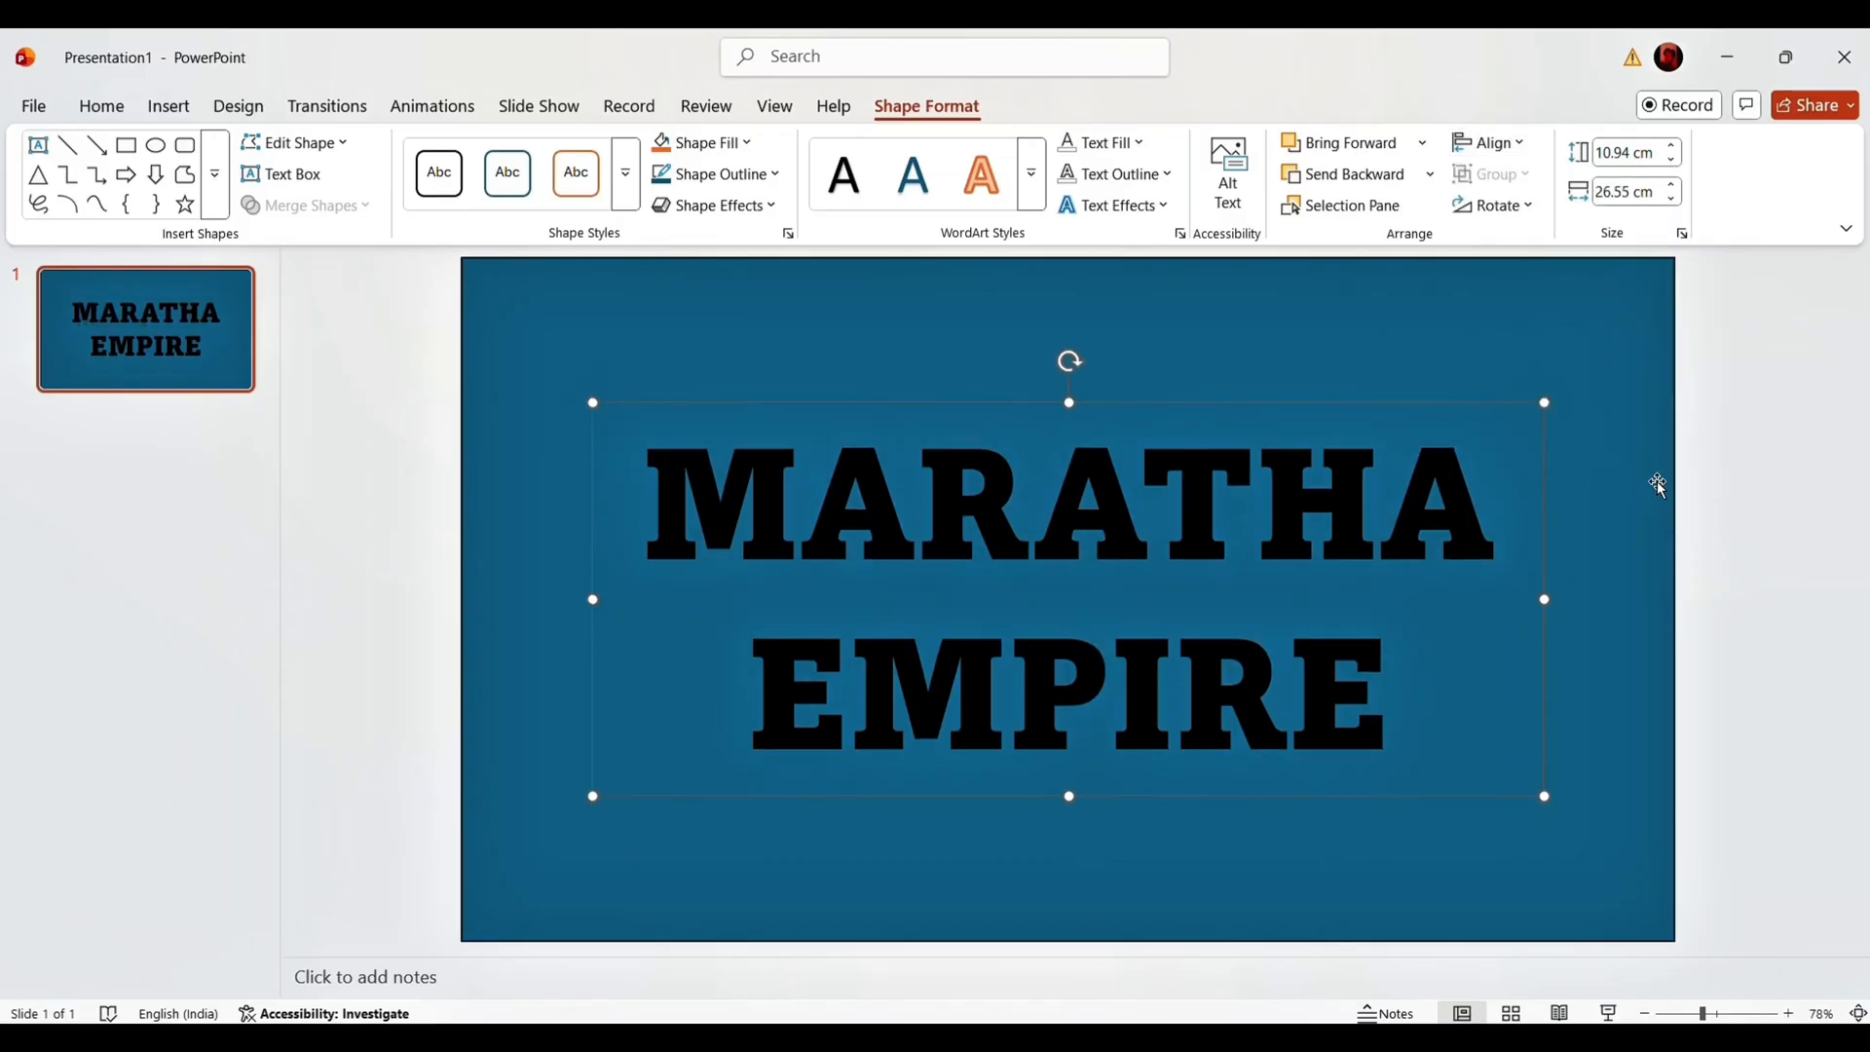
{"action": "left_click", "coordinate": [100, 106]}
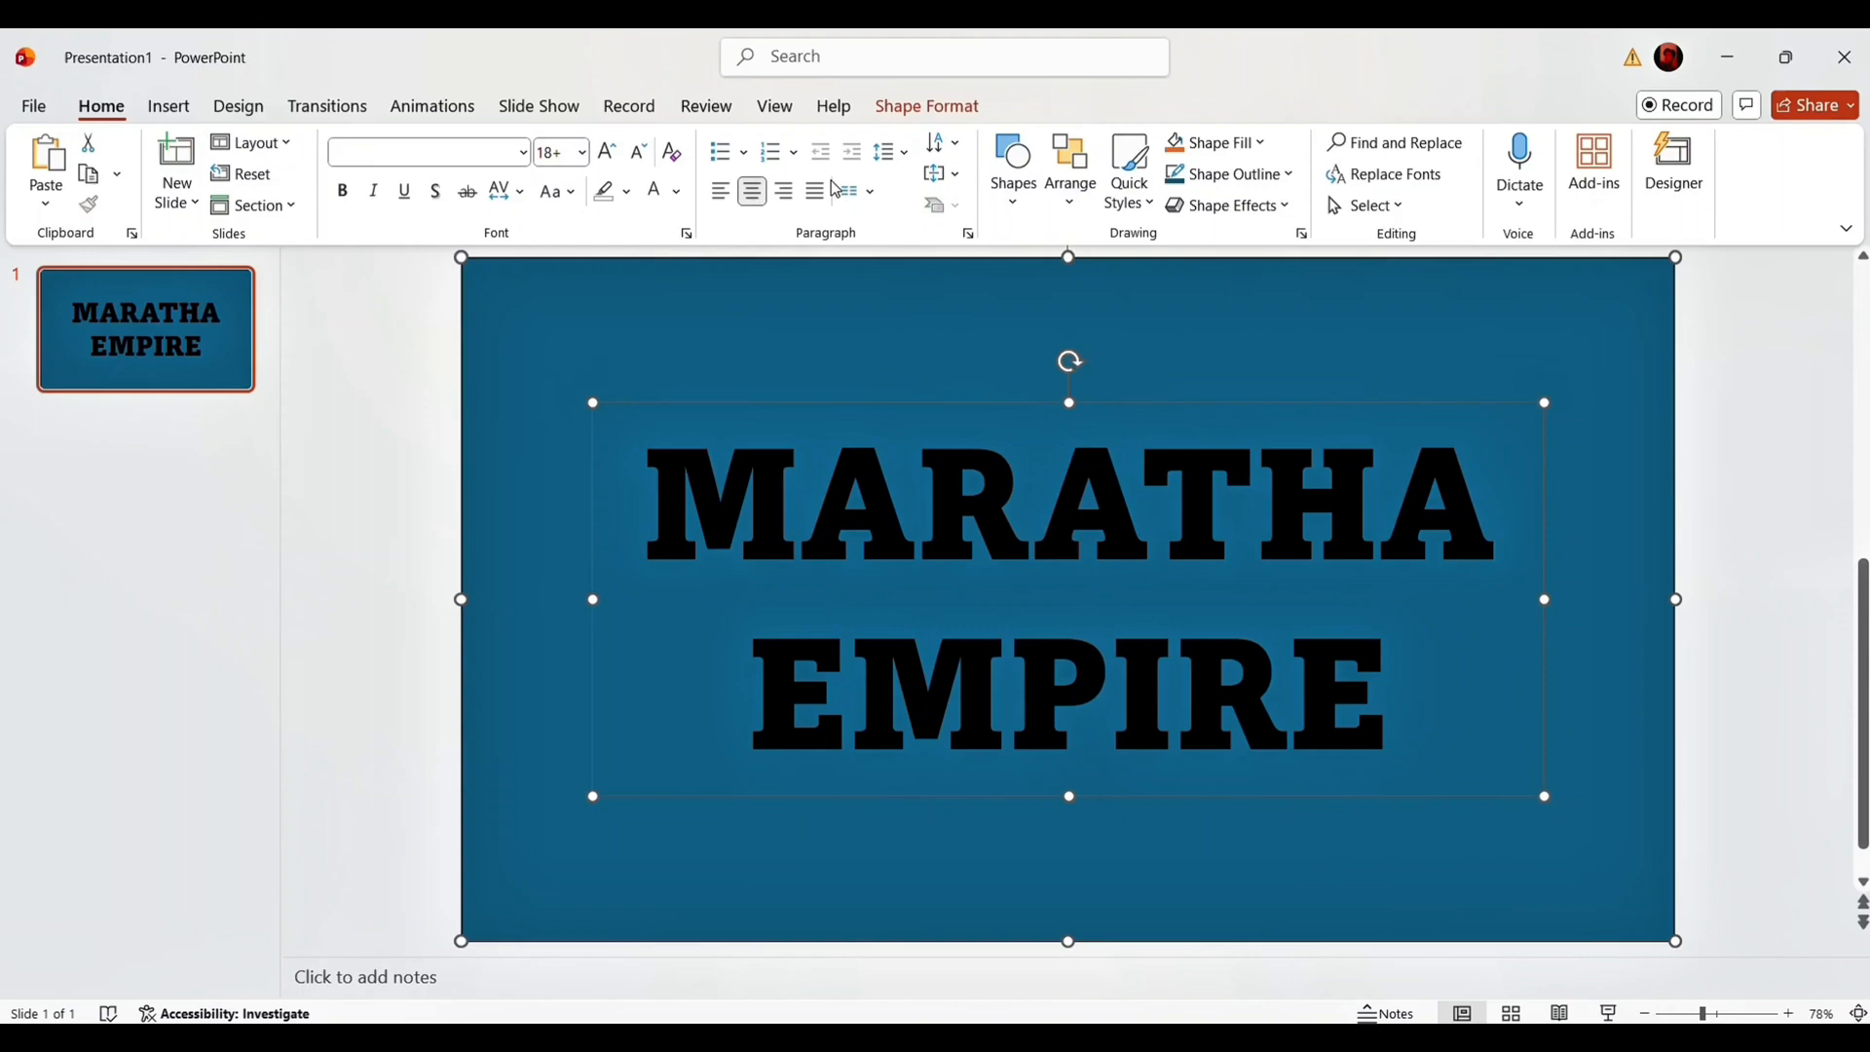
Merge the title text with the fort image so the letters show the painting.
{"action": "left_click", "coordinate": [925, 106]}
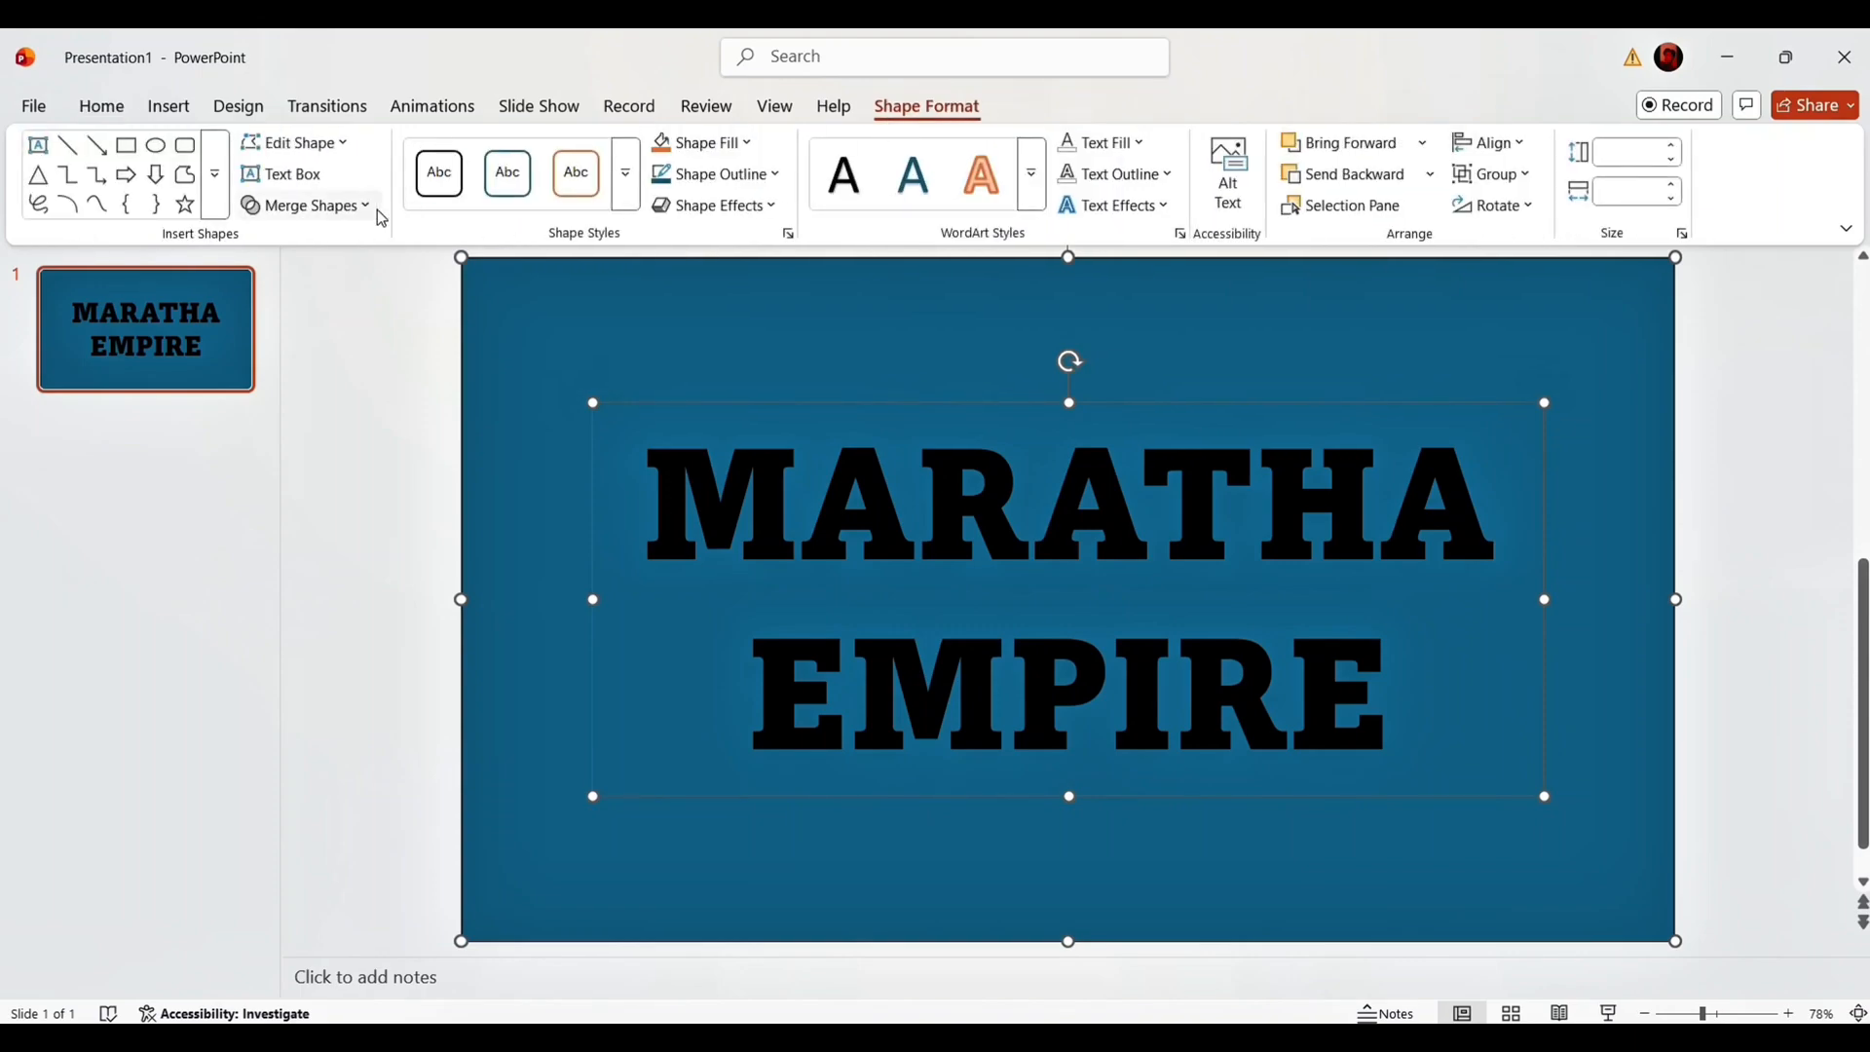
{"action": "left_click", "coordinate": [308, 206]}
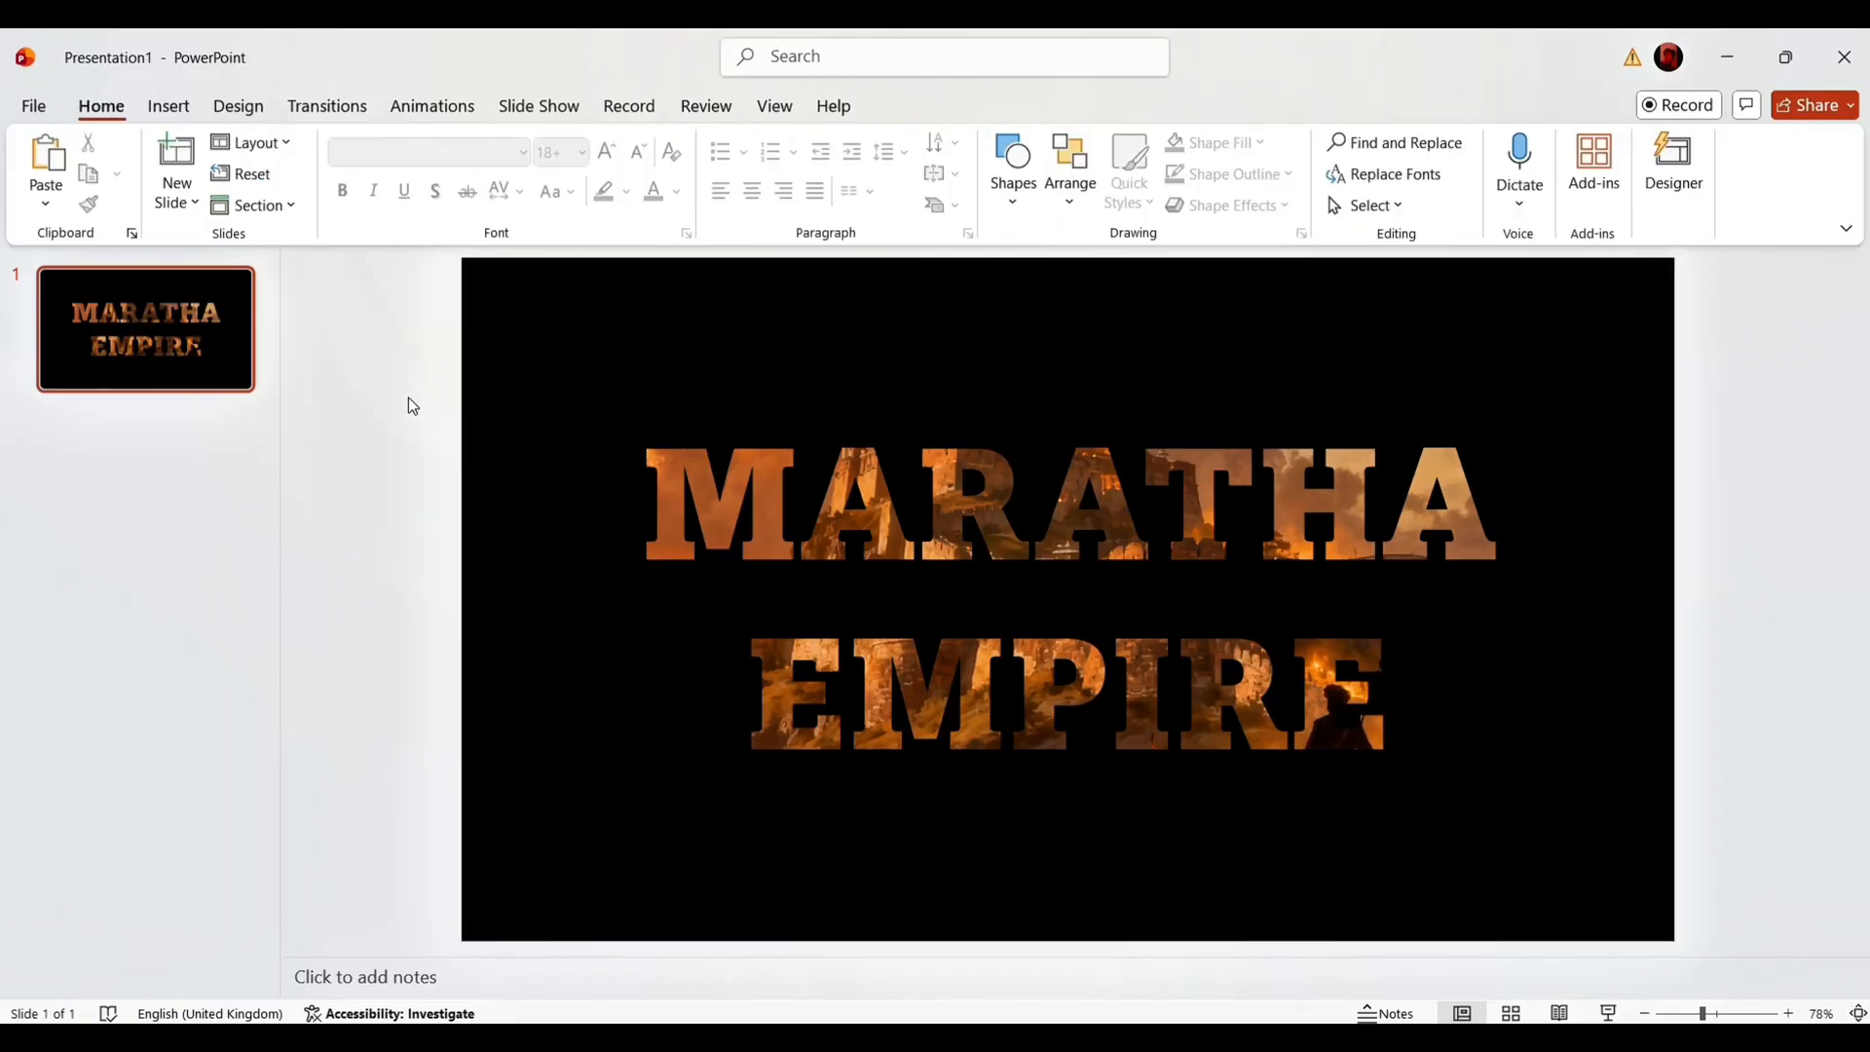
{"action": "right_click", "coordinate": [145, 329]}
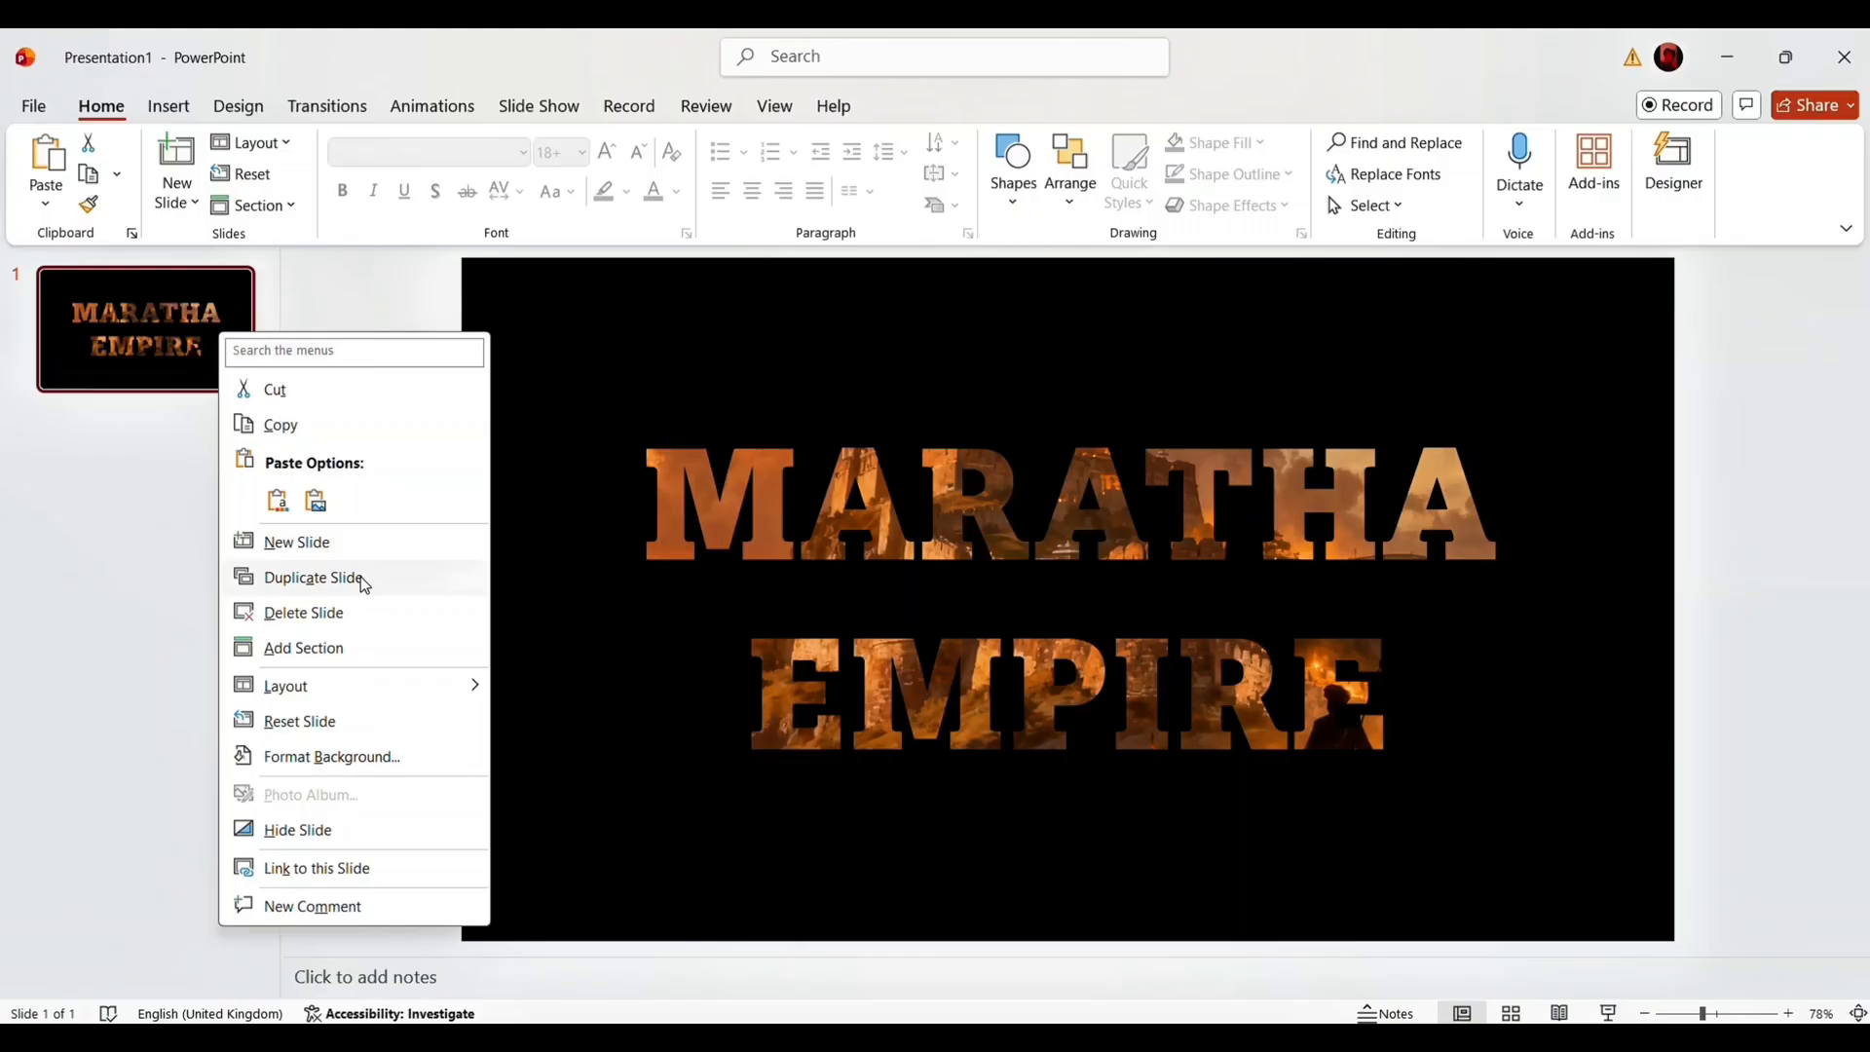
Duplicate the MARATHA EMPIRE slide and open Format Shape for the image-filled title.
{"action": "left_click", "coordinate": [312, 584]}
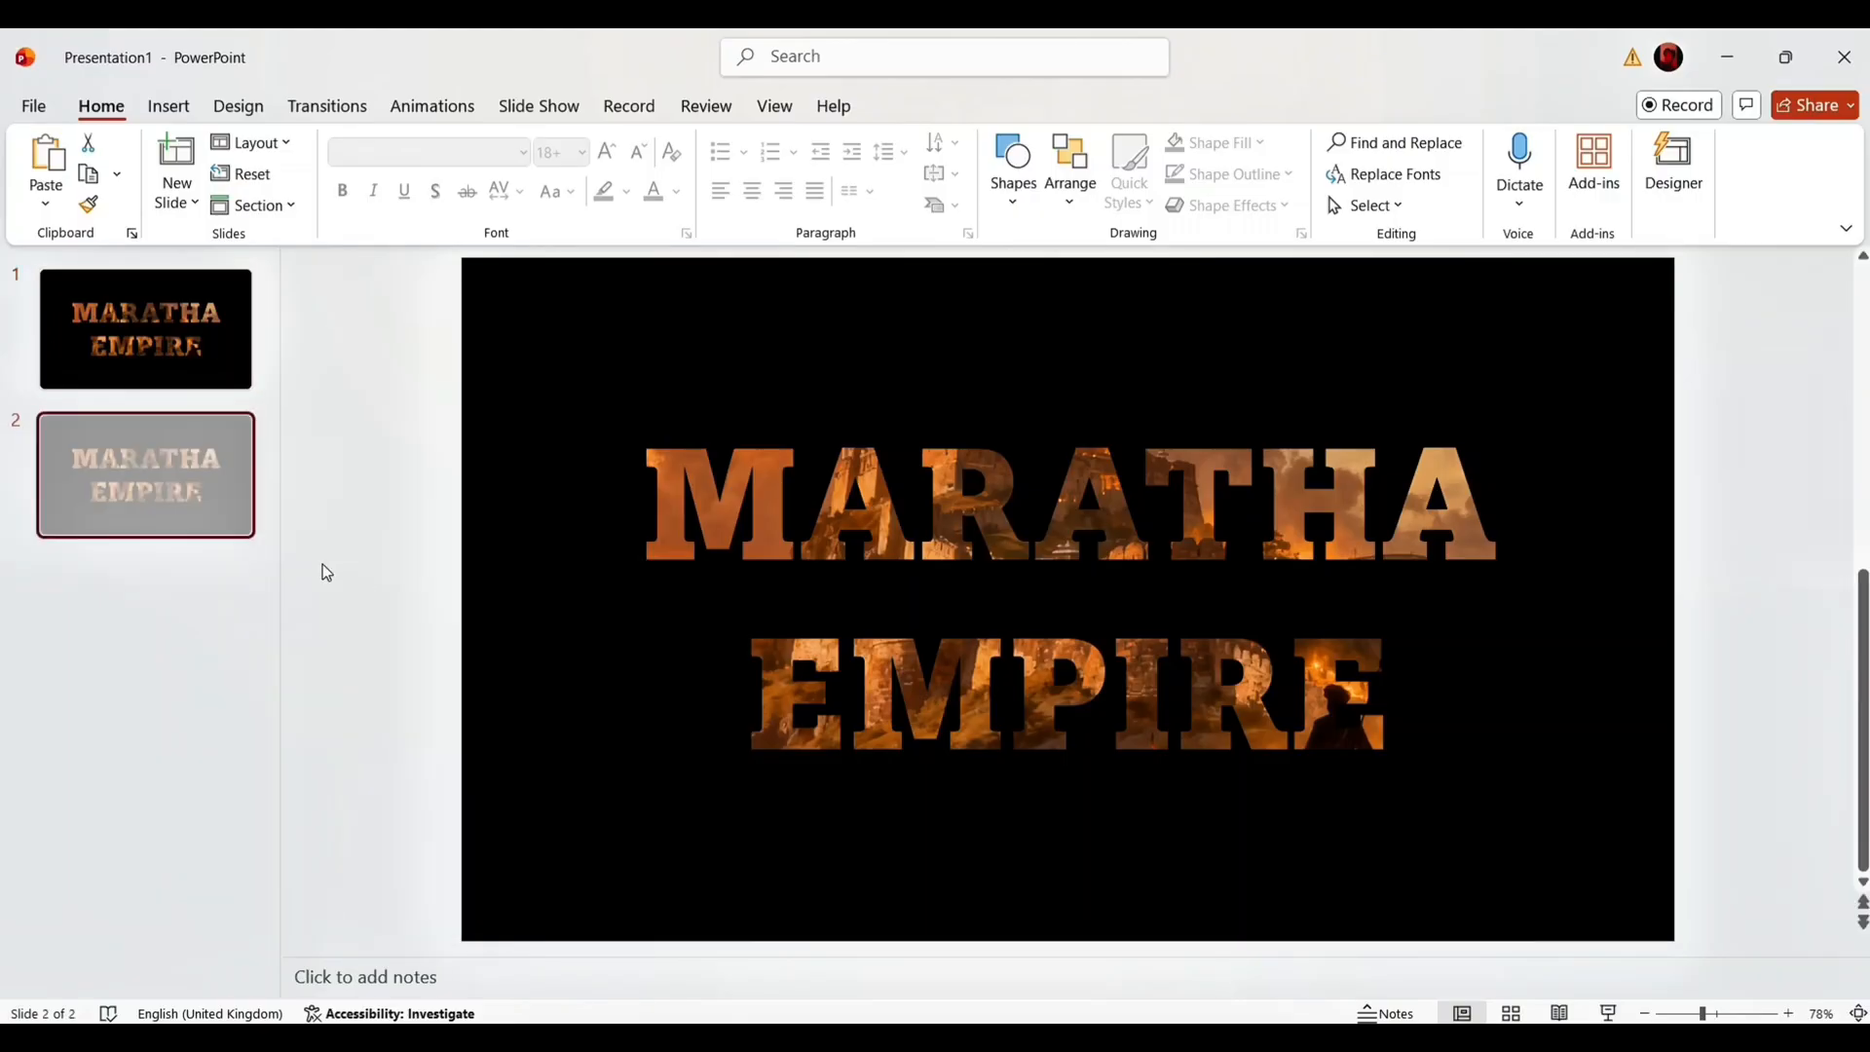
{"action": "left_click", "coordinate": [1067, 596]}
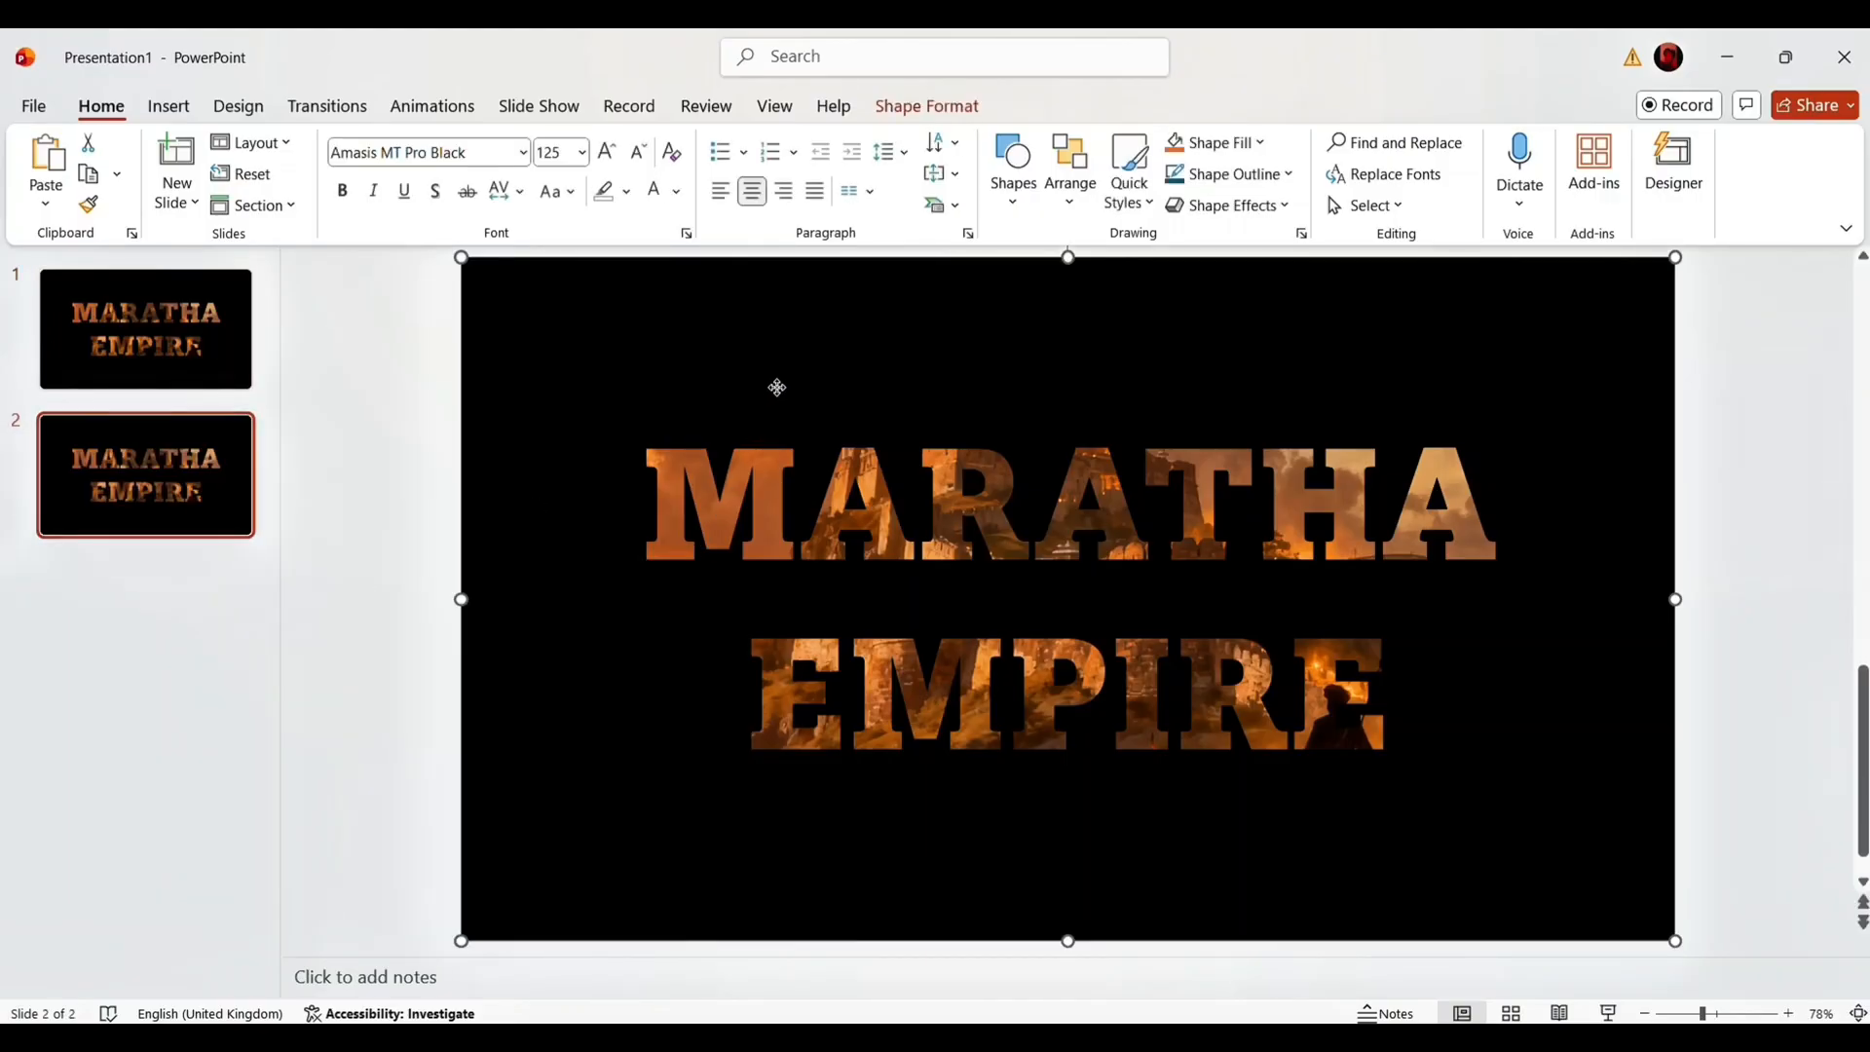
{"action": "right_click", "coordinate": [777, 387]}
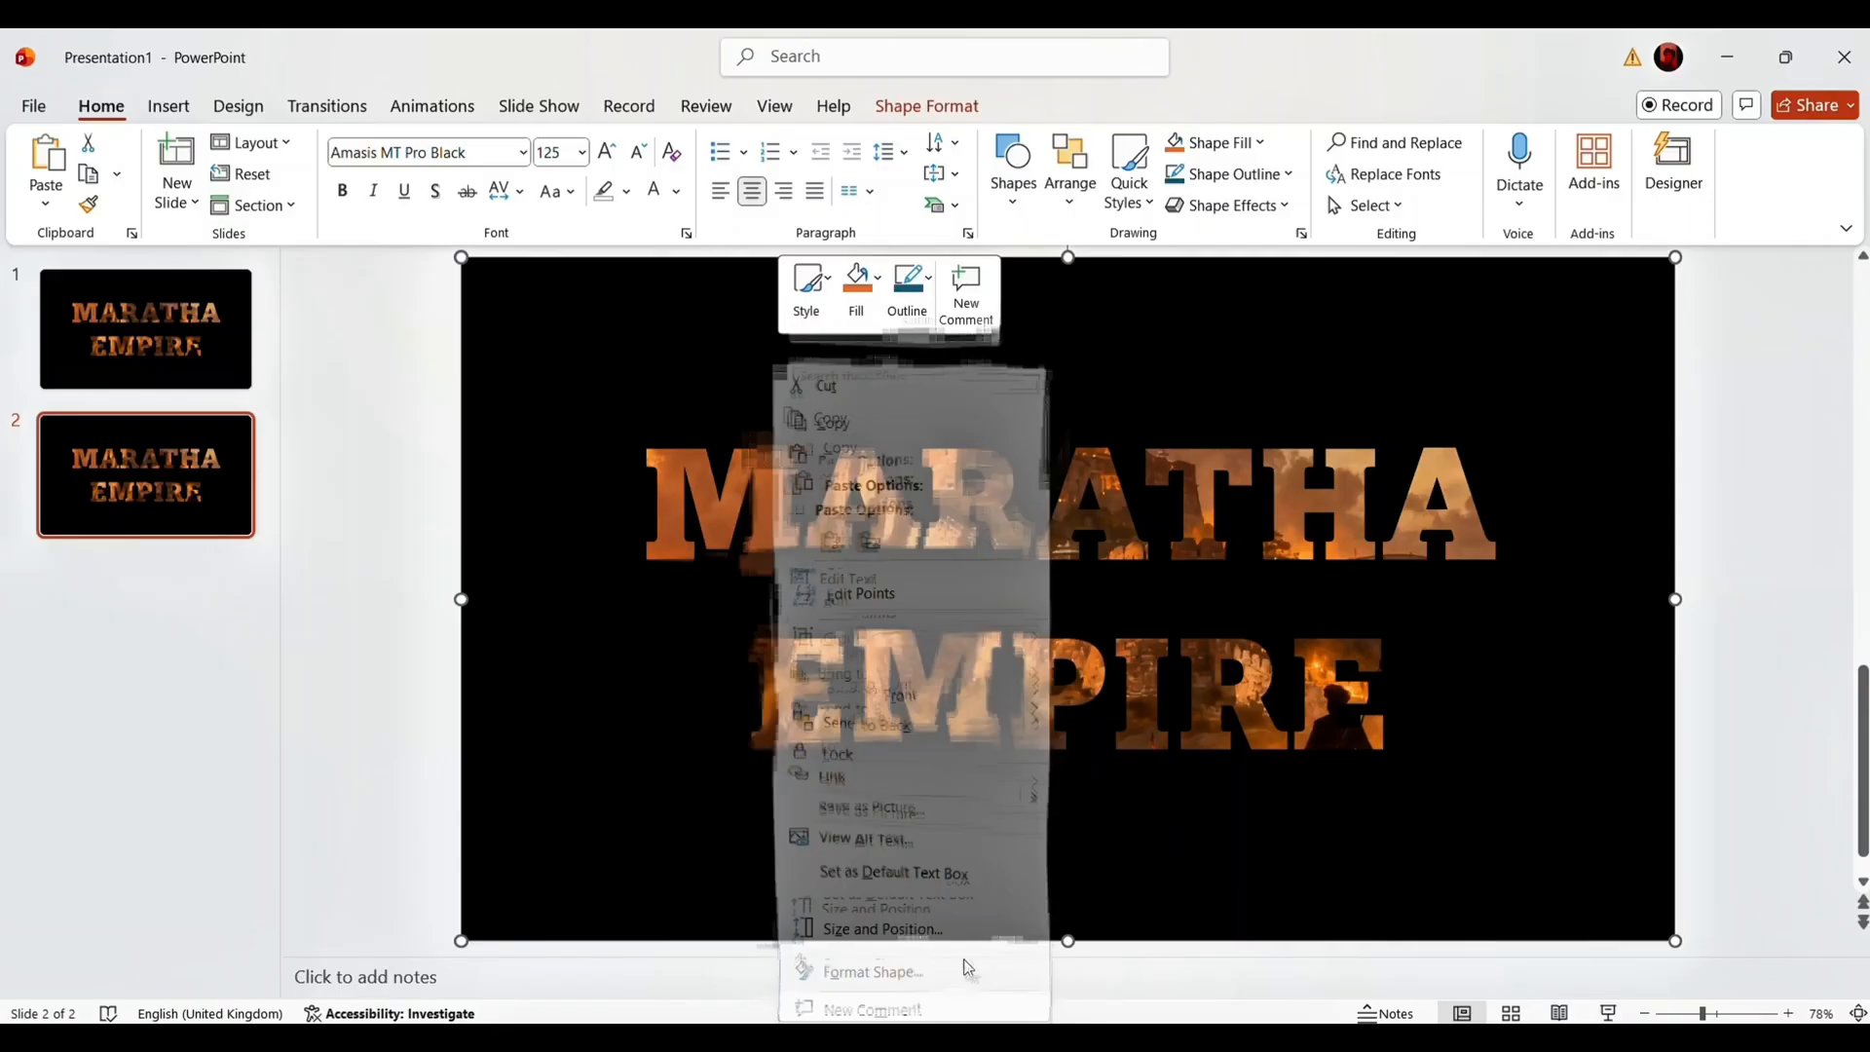
{"action": "left_click", "coordinate": [872, 971]}
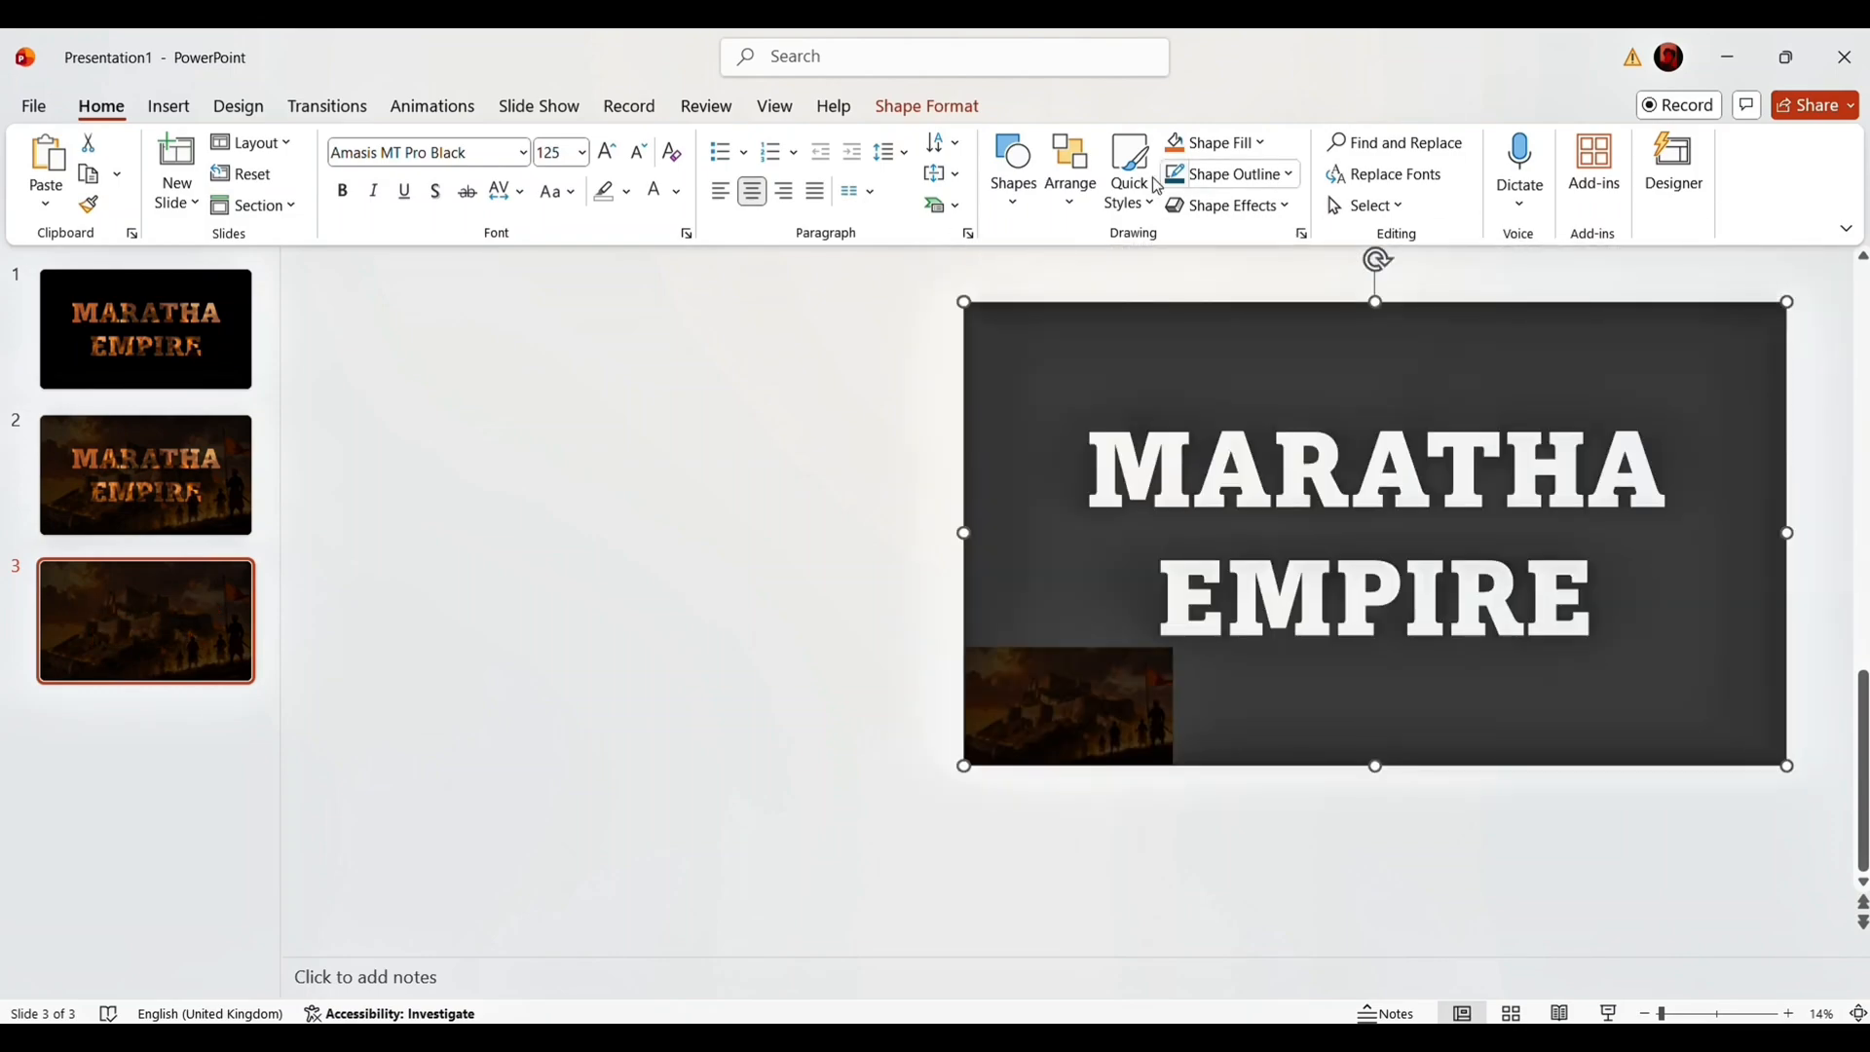
Align the title on slide 3 and add the Shivaji portrait and description.
{"action": "left_click", "coordinate": [925, 106]}
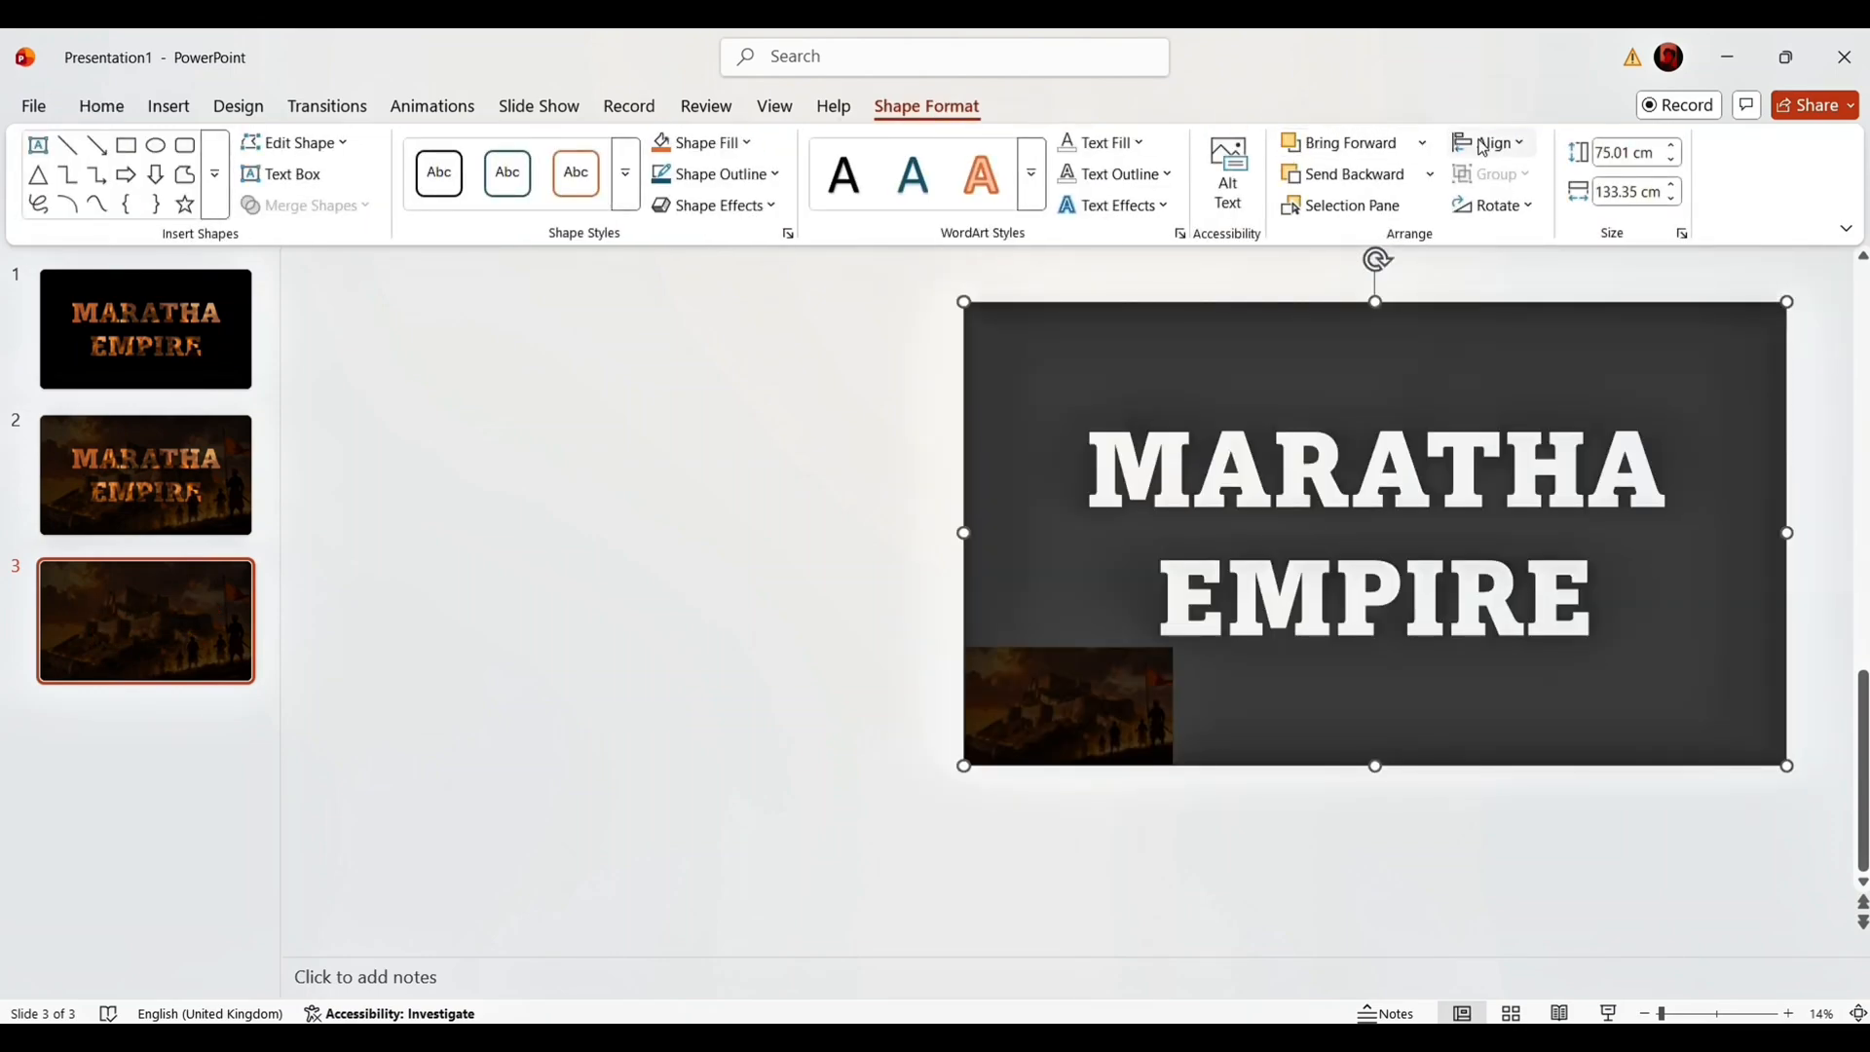
{"action": "left_click", "coordinate": [1487, 142]}
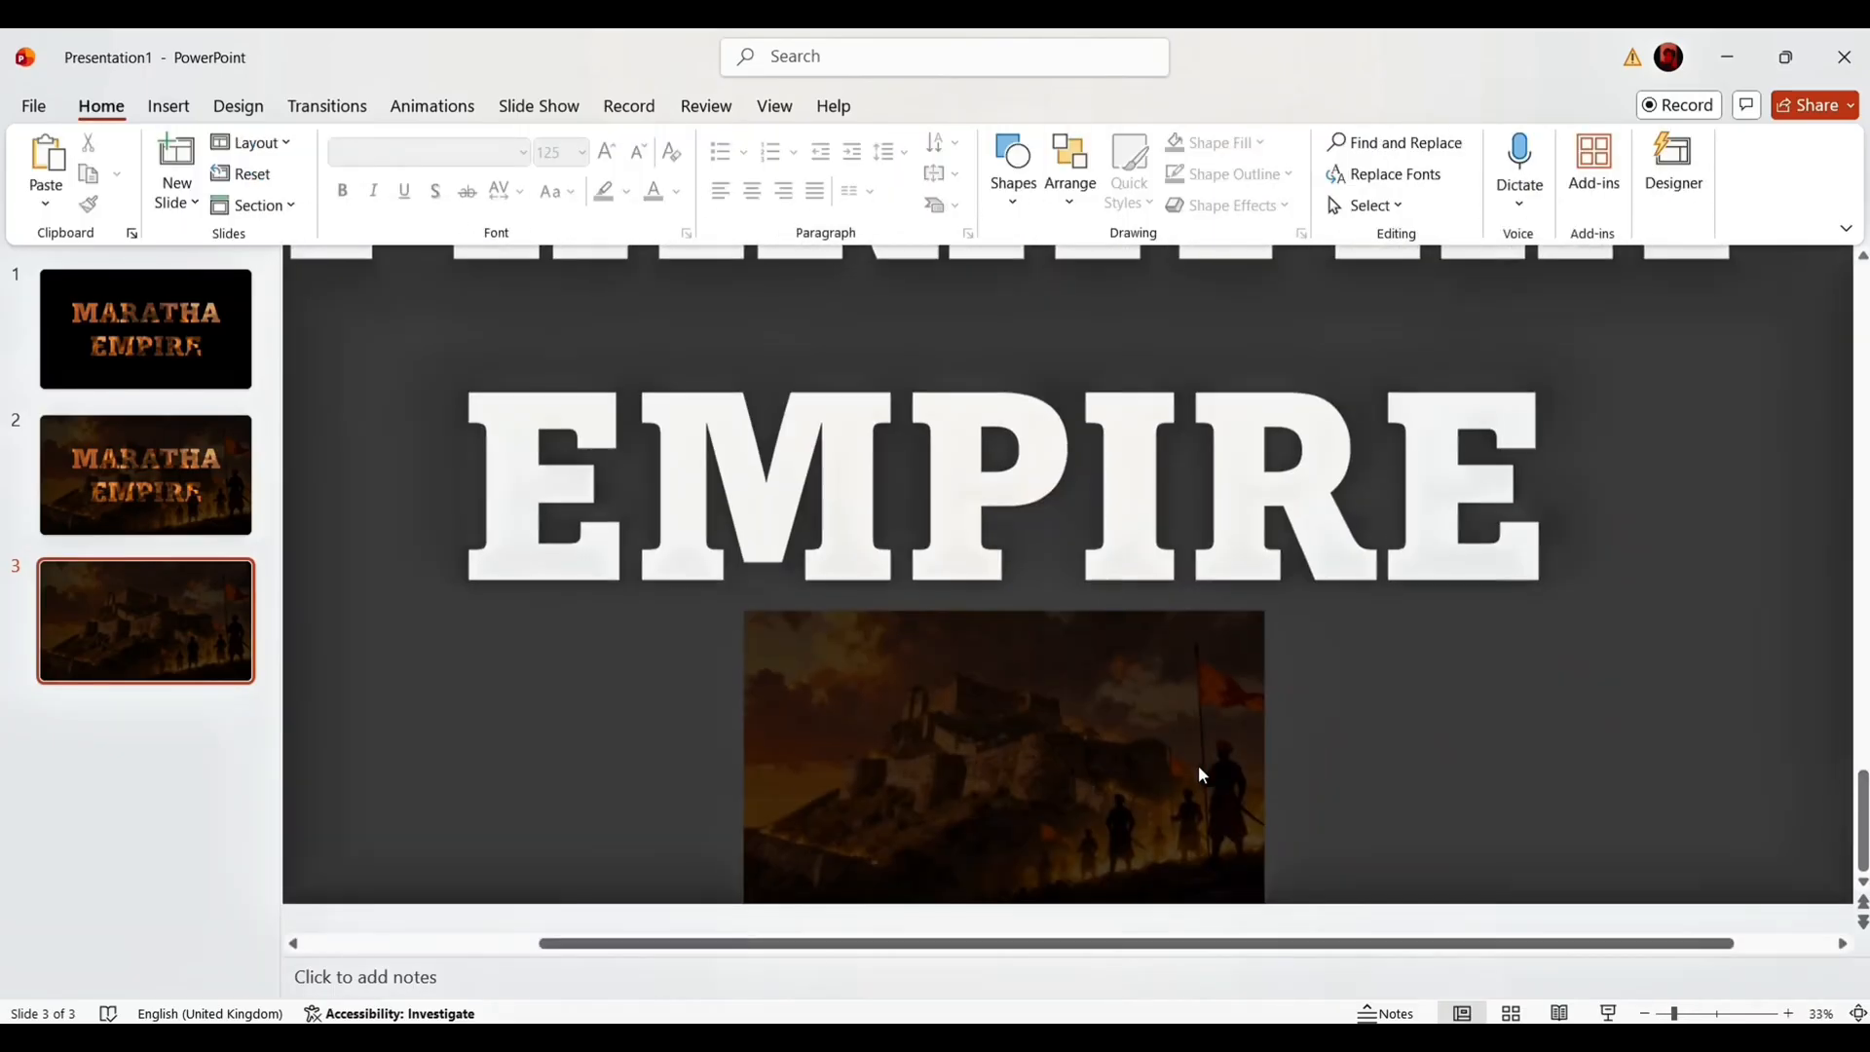
{"action": "left_click", "coordinate": [1784, 1013]}
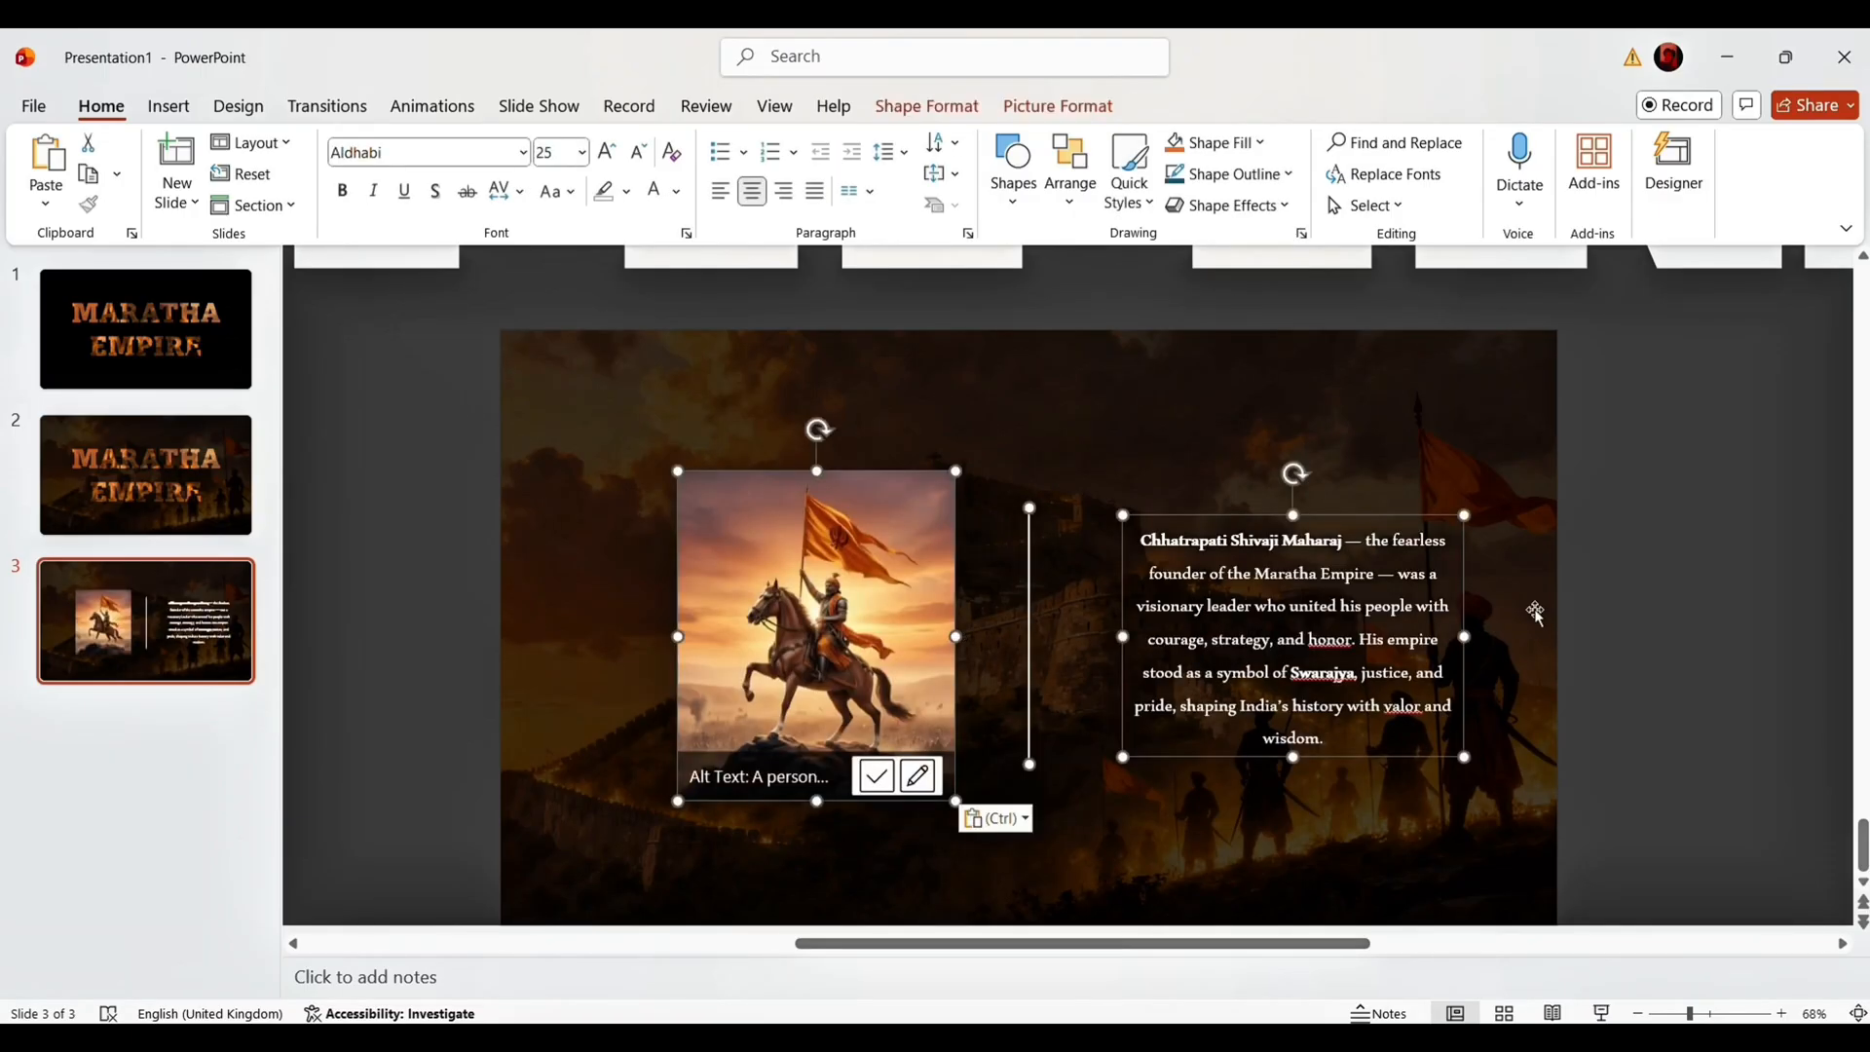
Put the Shivaji portrait and description on slide 2, parked below the slide.
{"action": "left_click", "coordinate": [816, 636]}
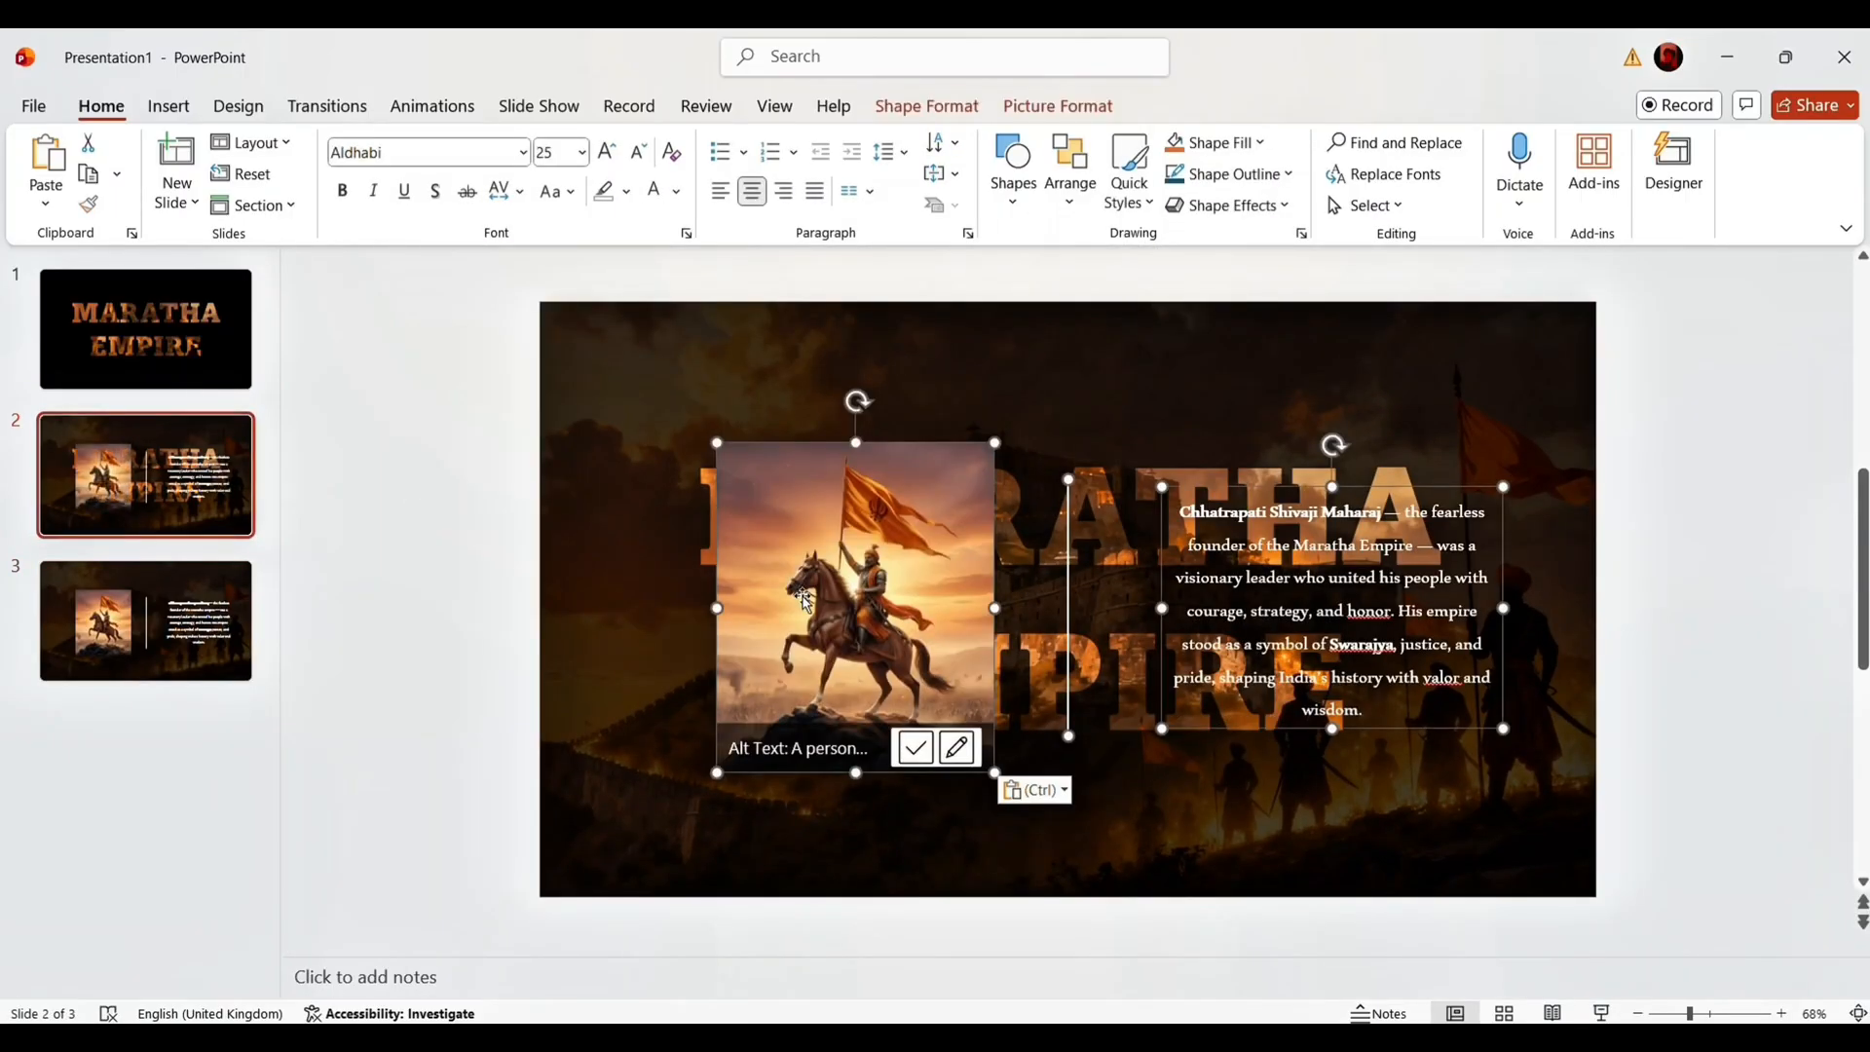
{"action": "left_click_drag", "start_coordinate": [855, 607], "coordinate": [855, 737]}
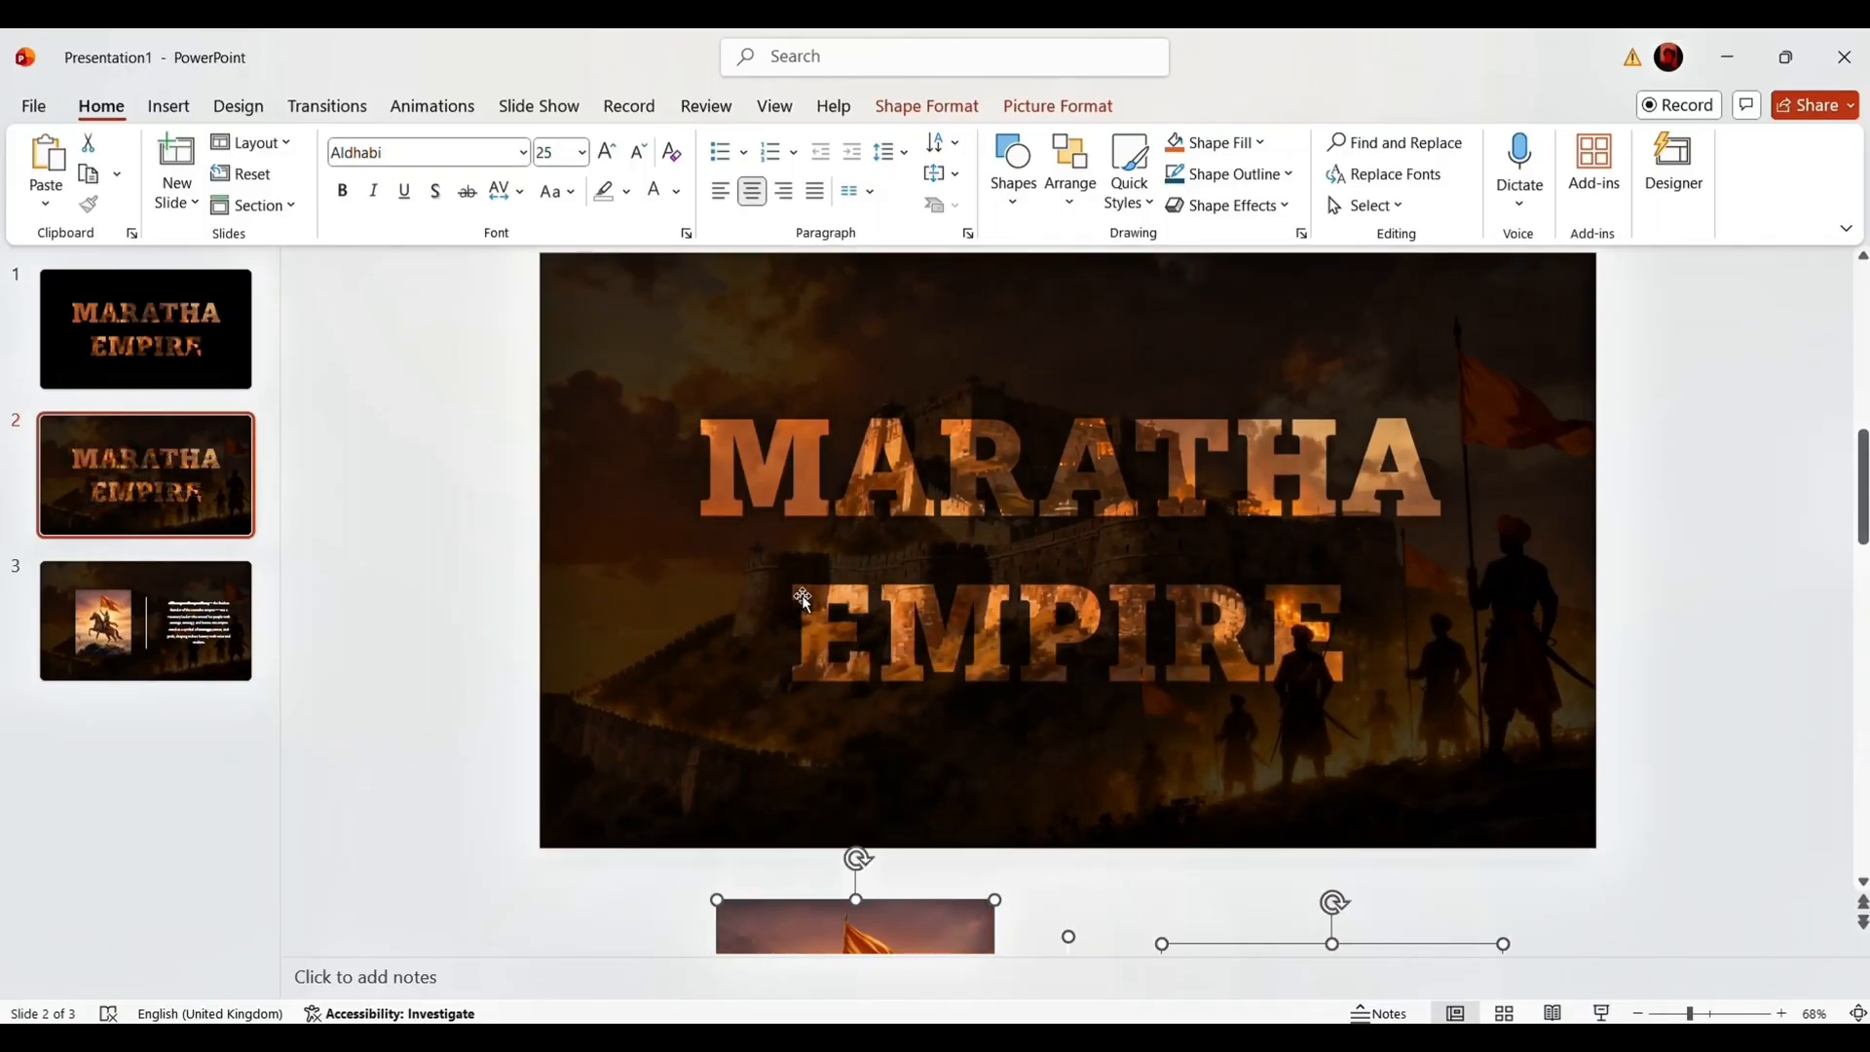
{"action": "mouse_move", "coordinate": [452, 596]}
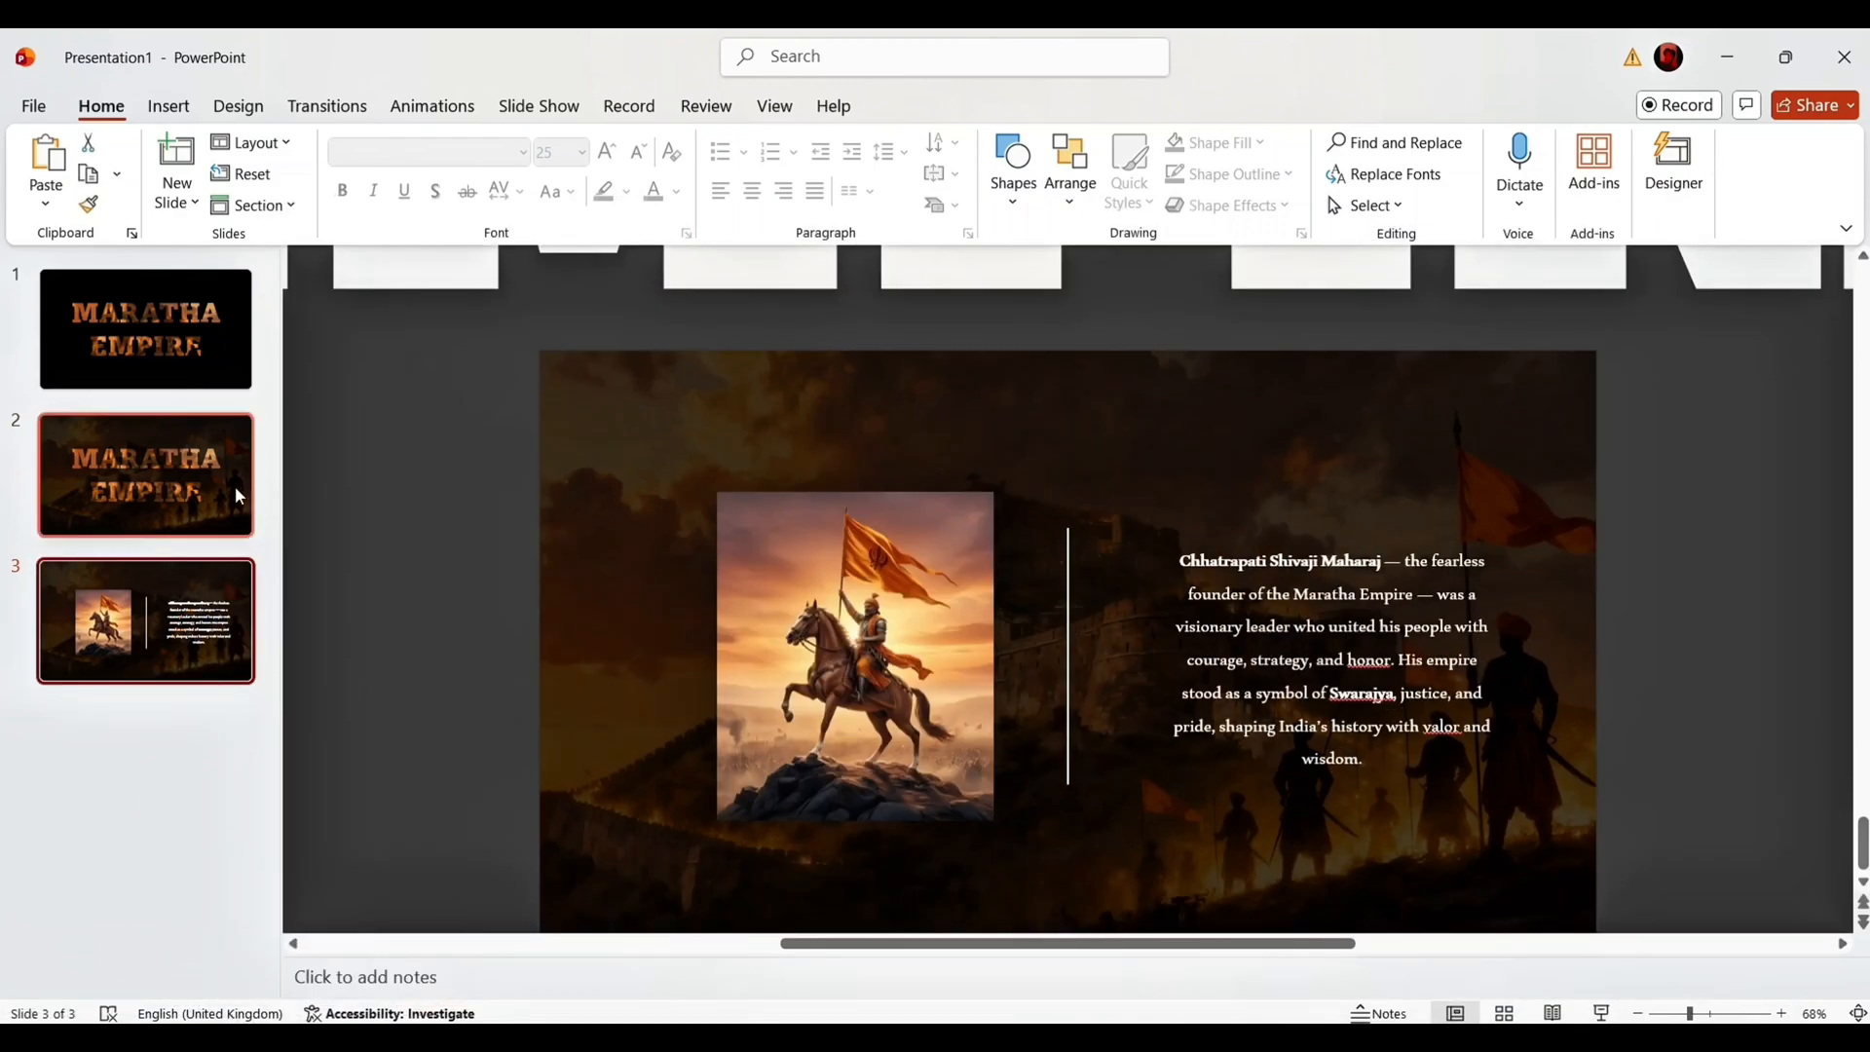
Apply a 2-second Morph transition to slides 2 and 3.
{"action": "left_click", "coordinate": [145, 473]}
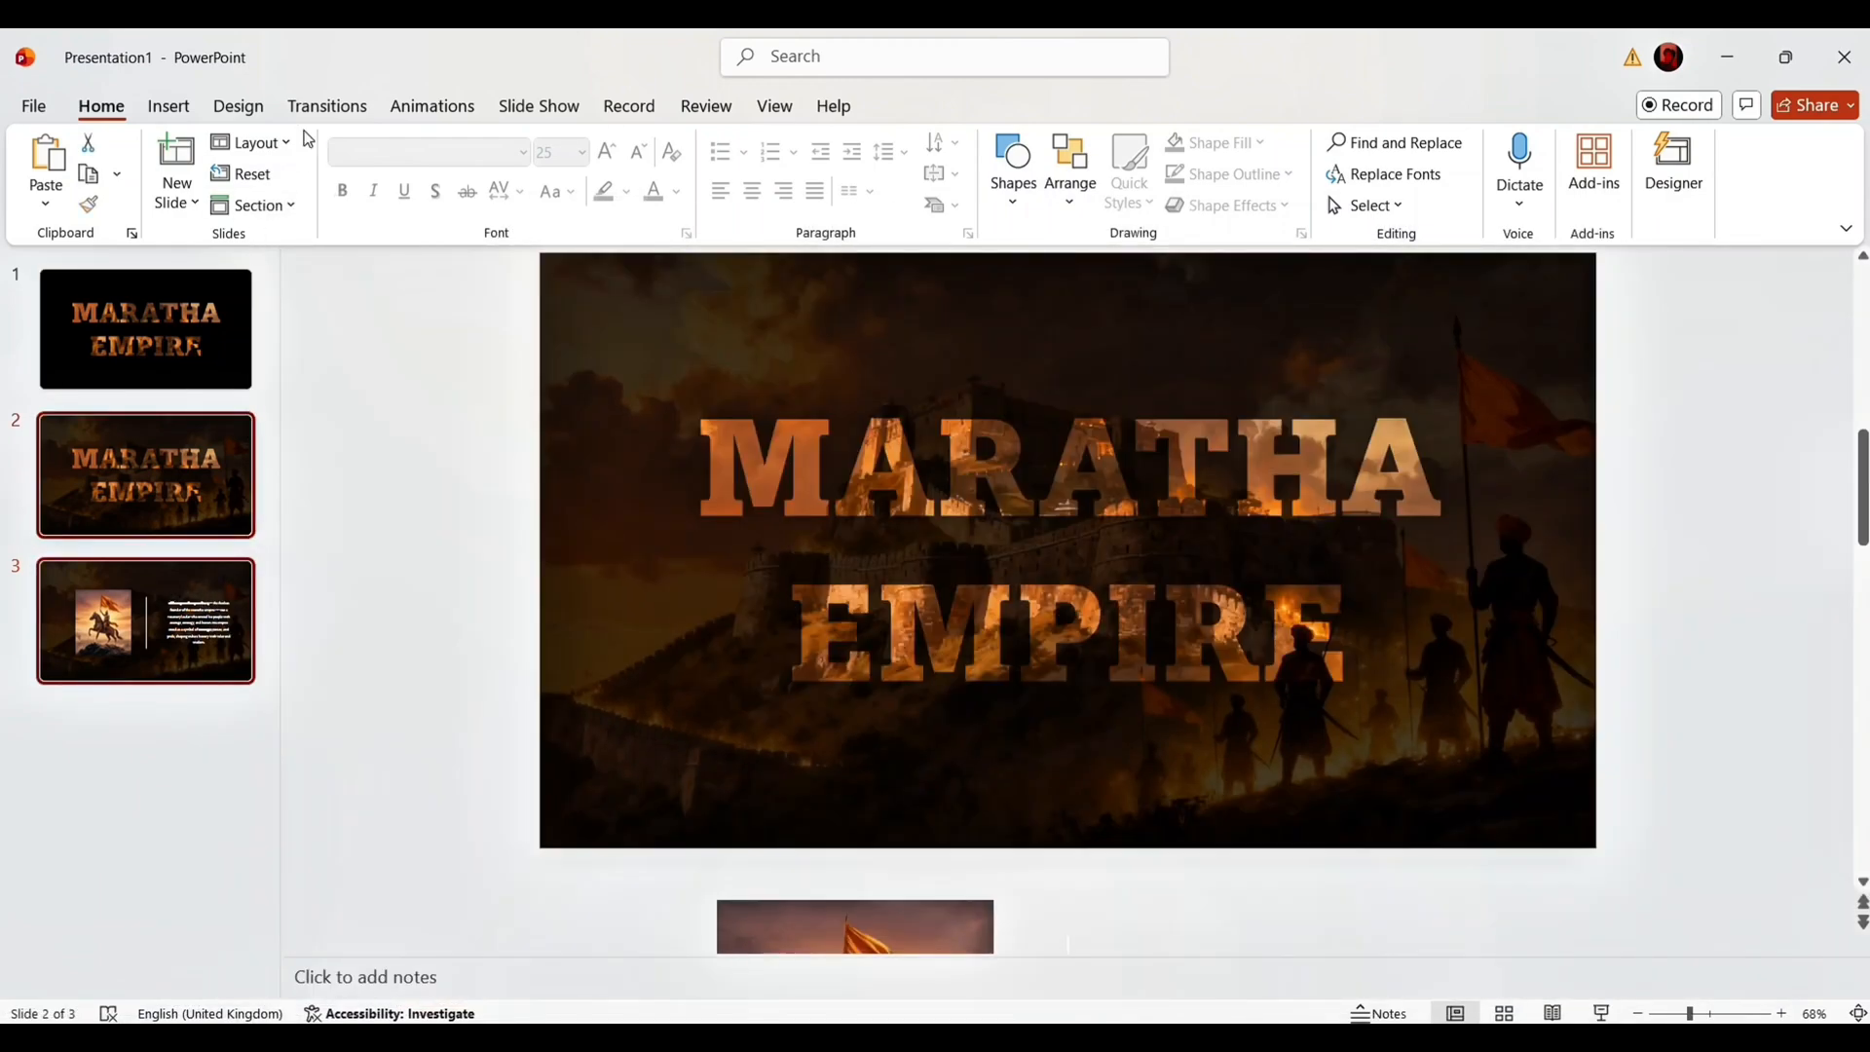
{"action": "left_click", "coordinate": [325, 106]}
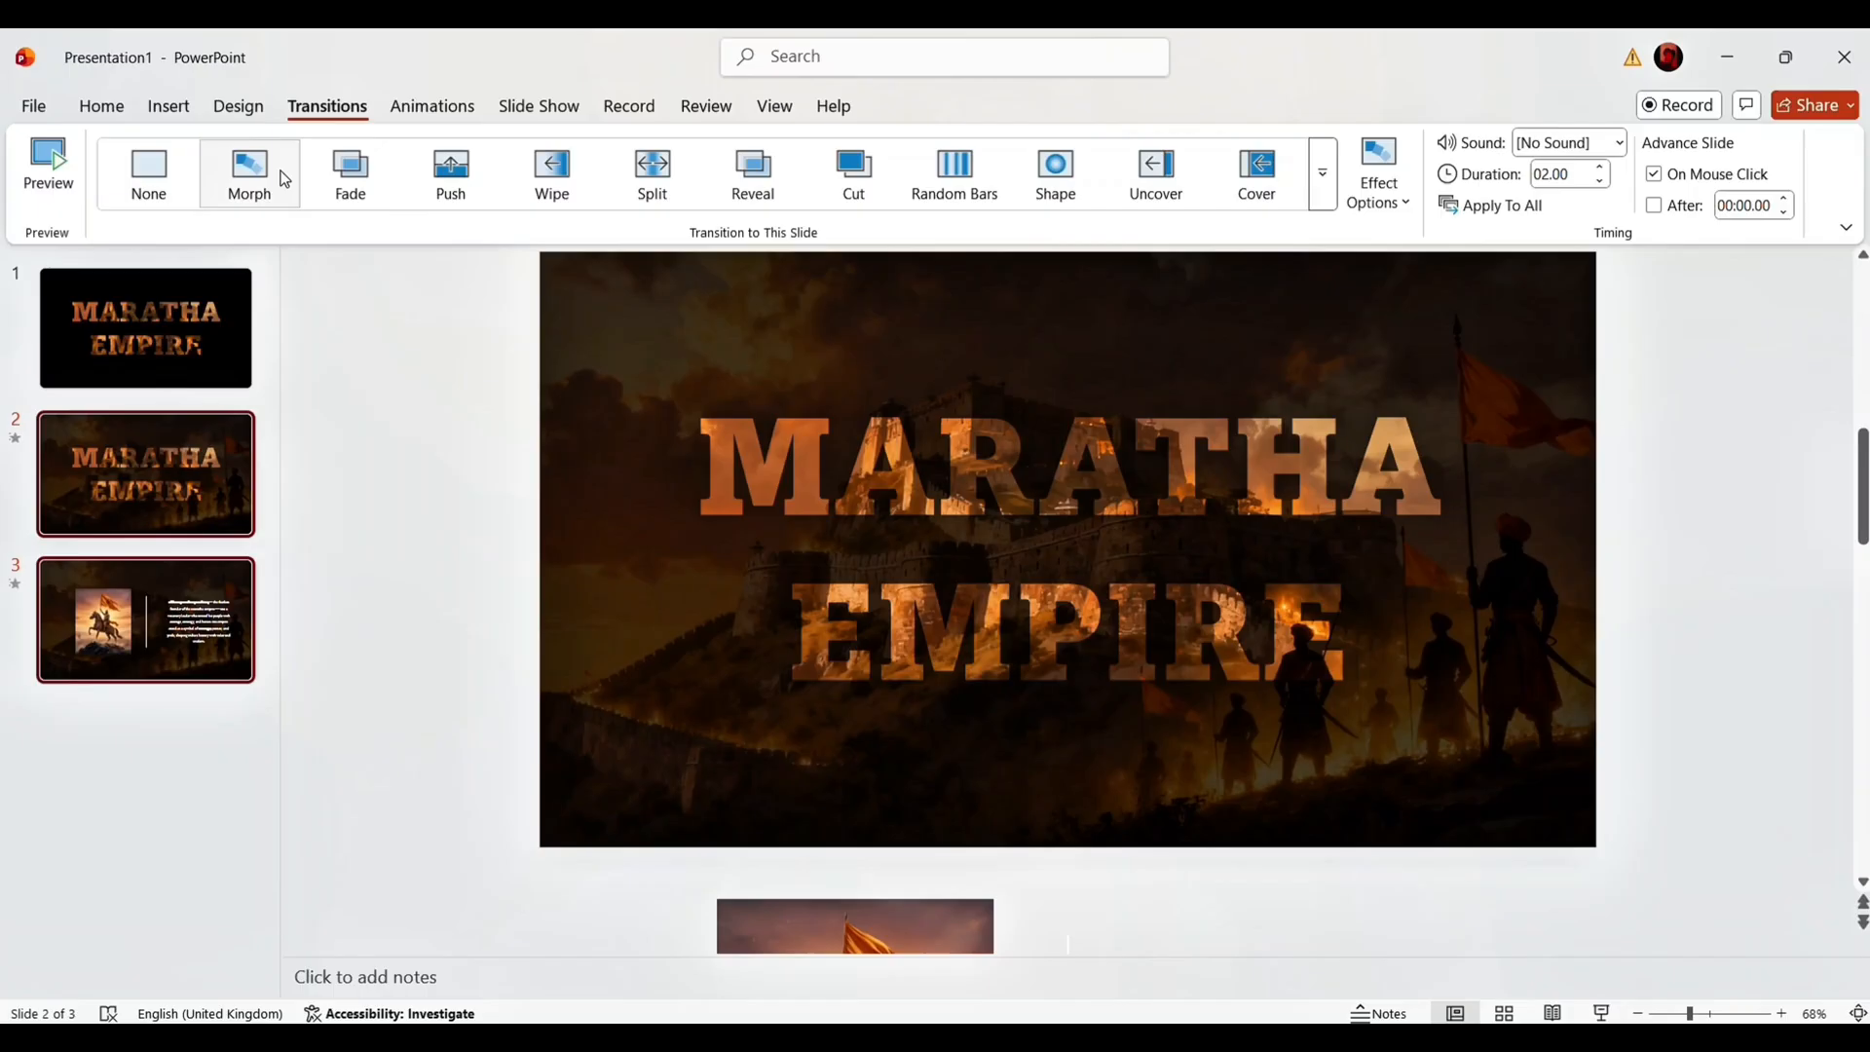